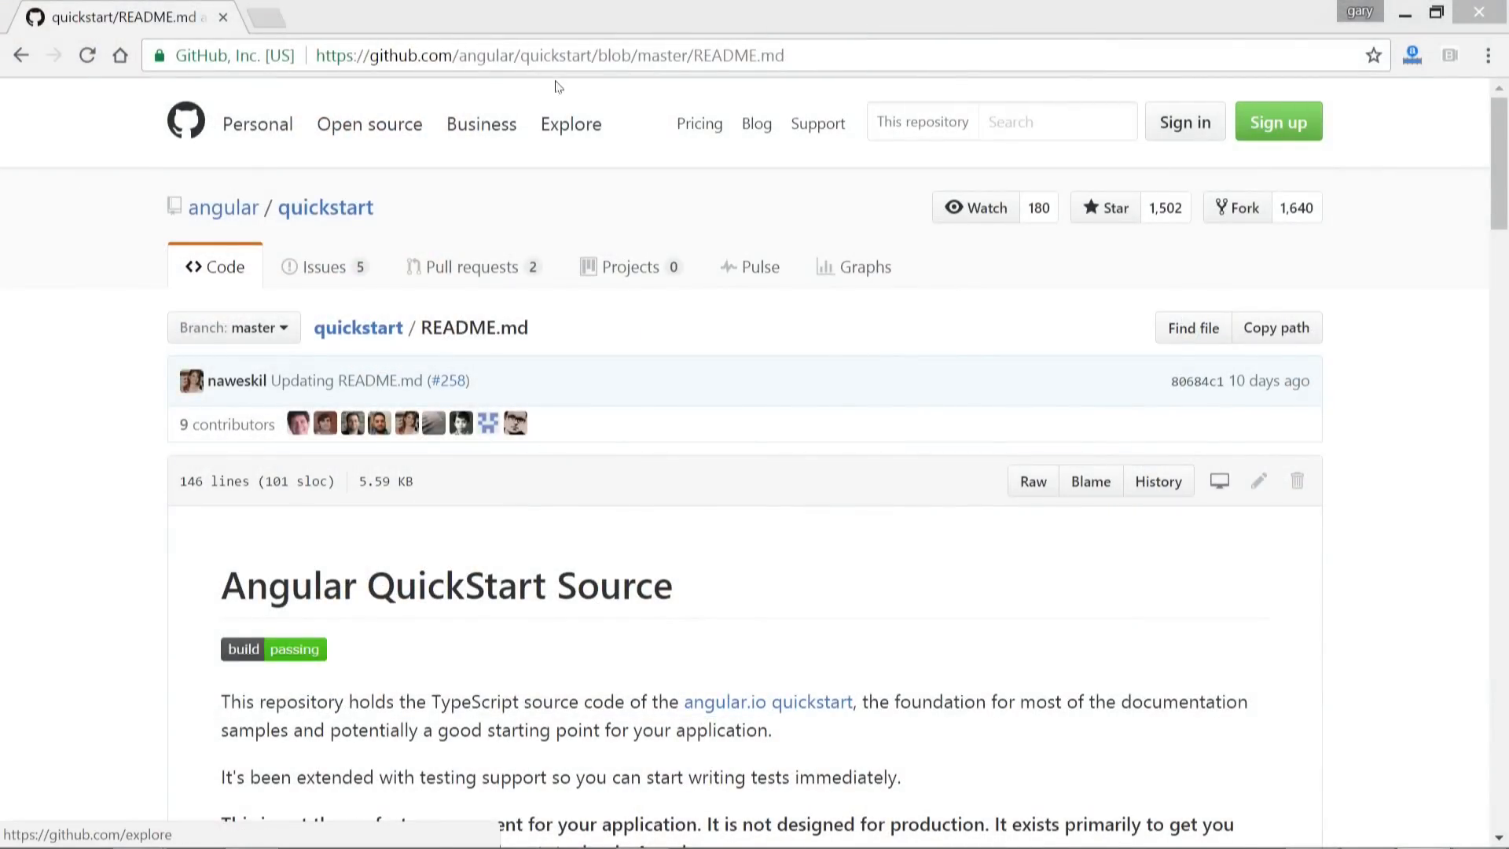
Step: Review the angular/quickstart README down to its clone-into-new-project instructions
{"action": "left_click", "coordinate": [548, 55]}
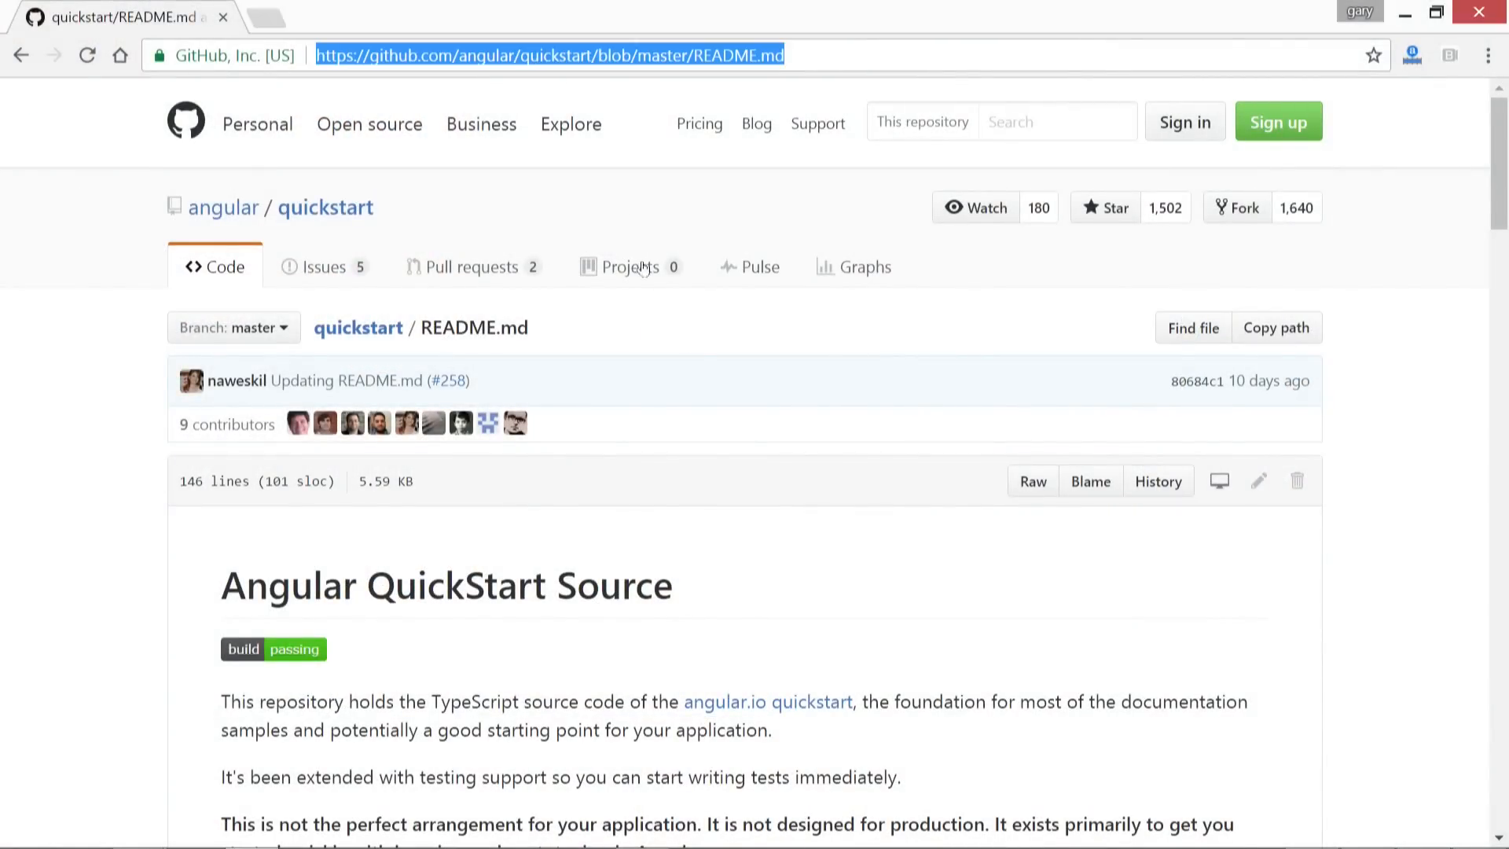
{"action": "scroll", "scroll_direction": "down", "scroll_amount": 3}
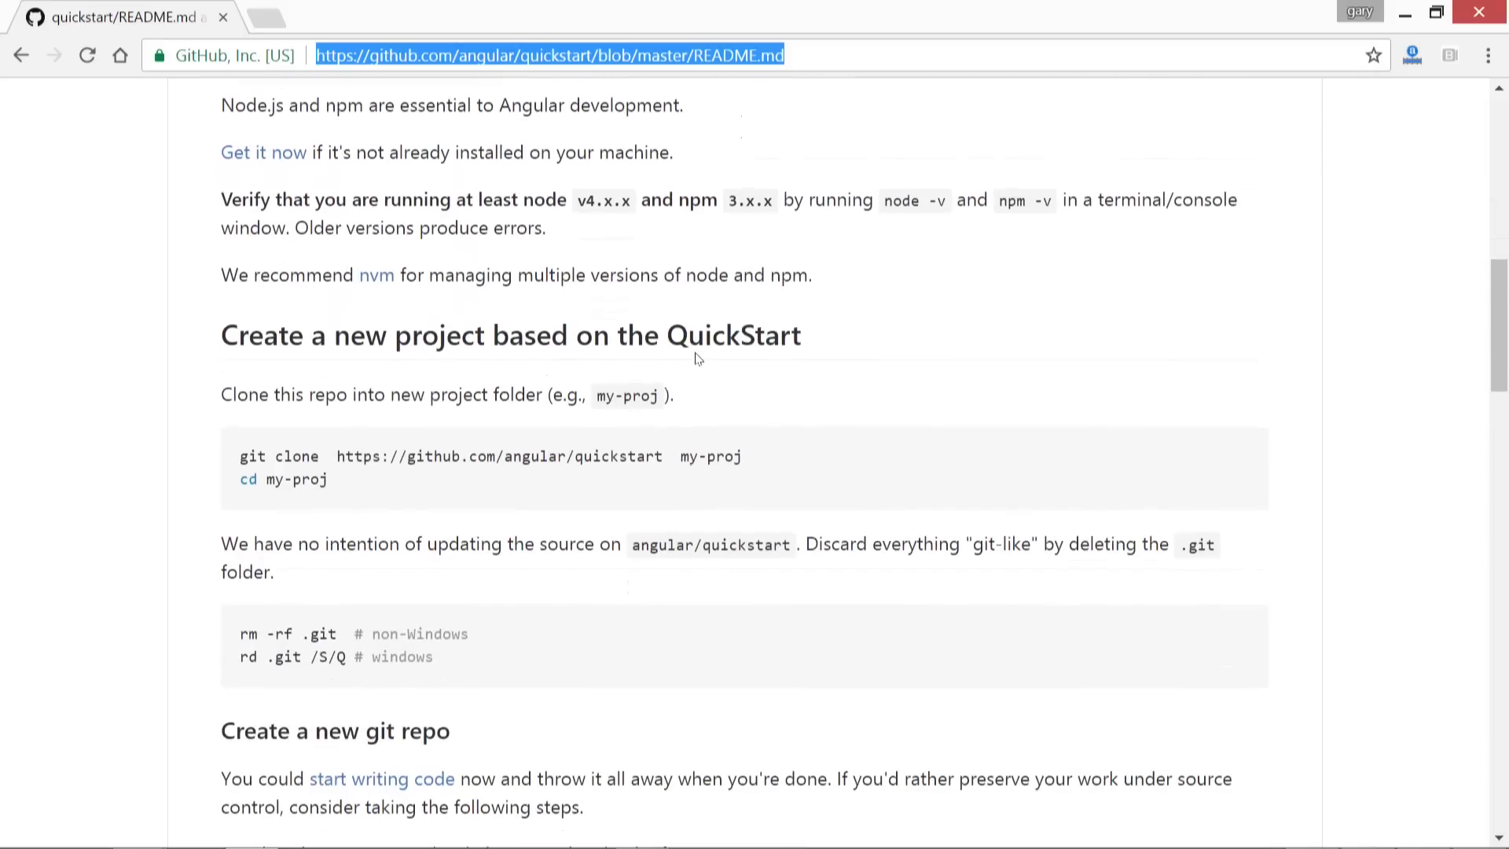
{"action": "left_click_drag", "start_coordinate": [239, 456], "coordinate": [617, 456]}
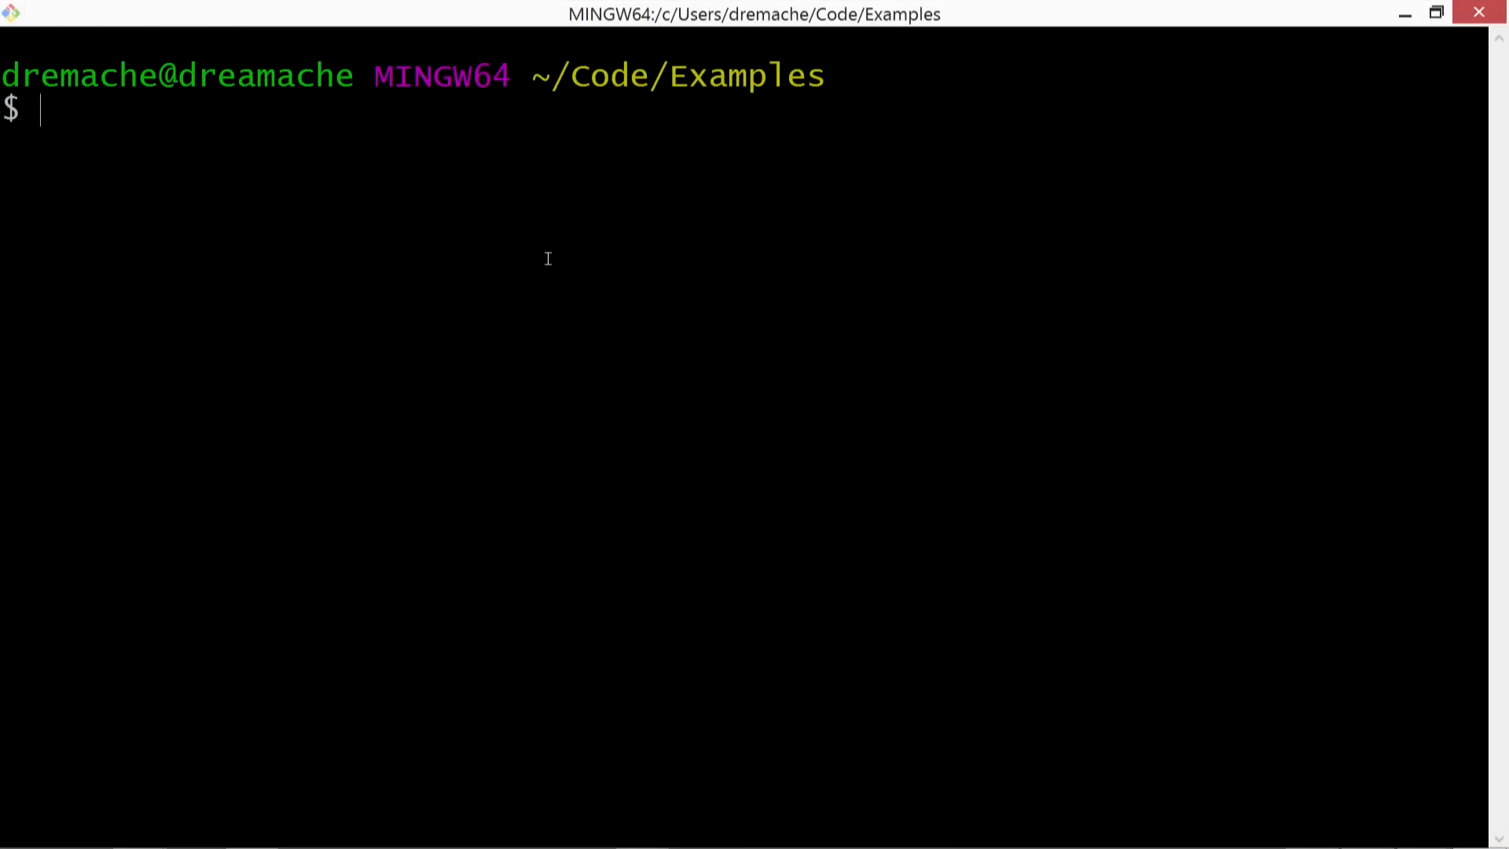
{"action": "mouse_move", "coordinate": [614, 222]}
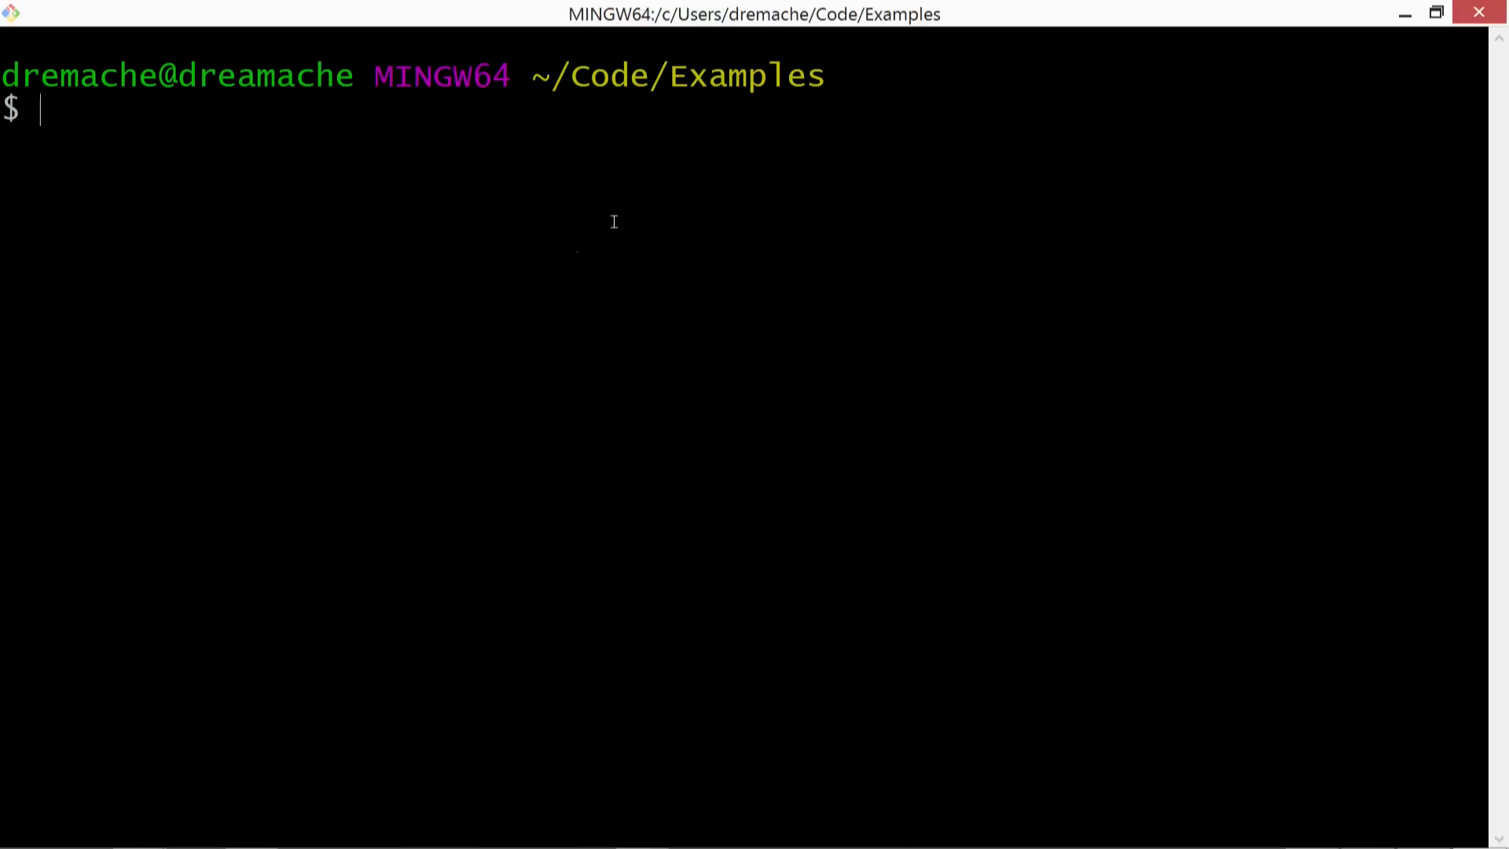
Step: Clone the angular/quickstart repository into a 'bindings' folder and cd into it
{"action": "right_click", "coordinate": [614, 222]}
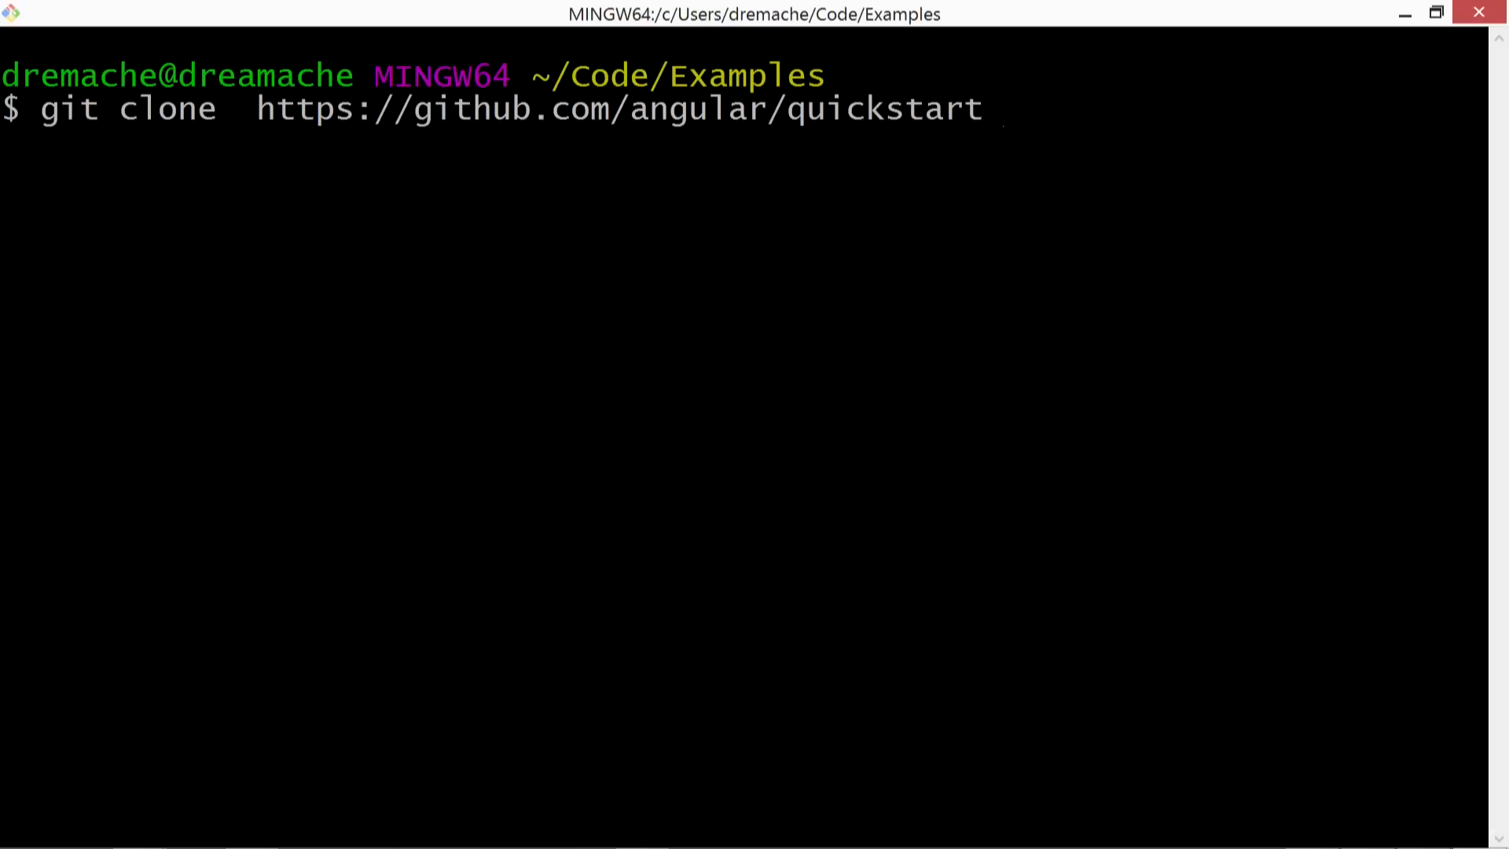
{"action": "type", "text": "bindings"}
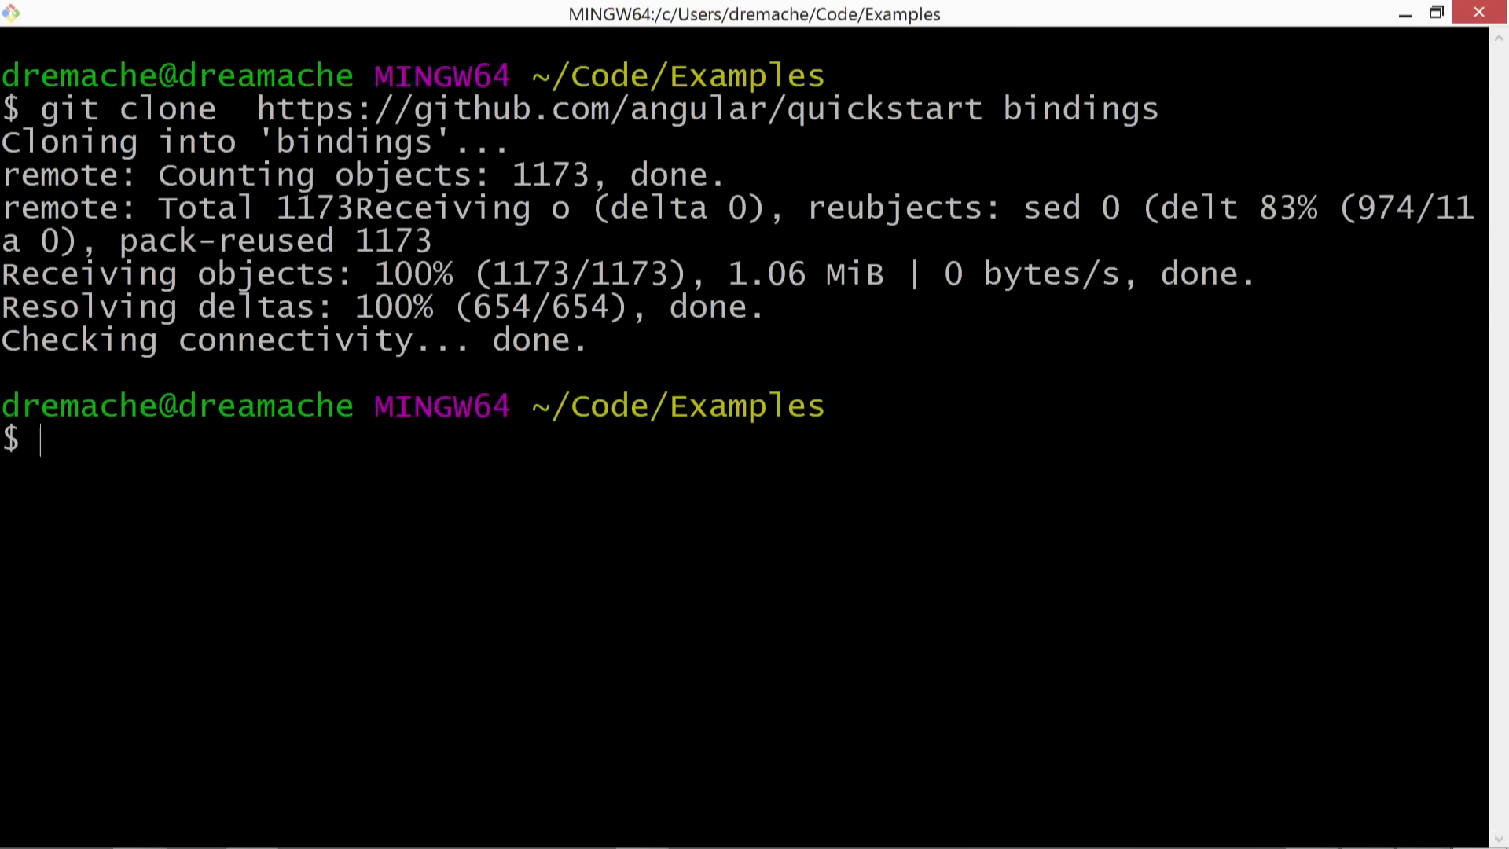
{"action": "type", "text": "cd bings"}
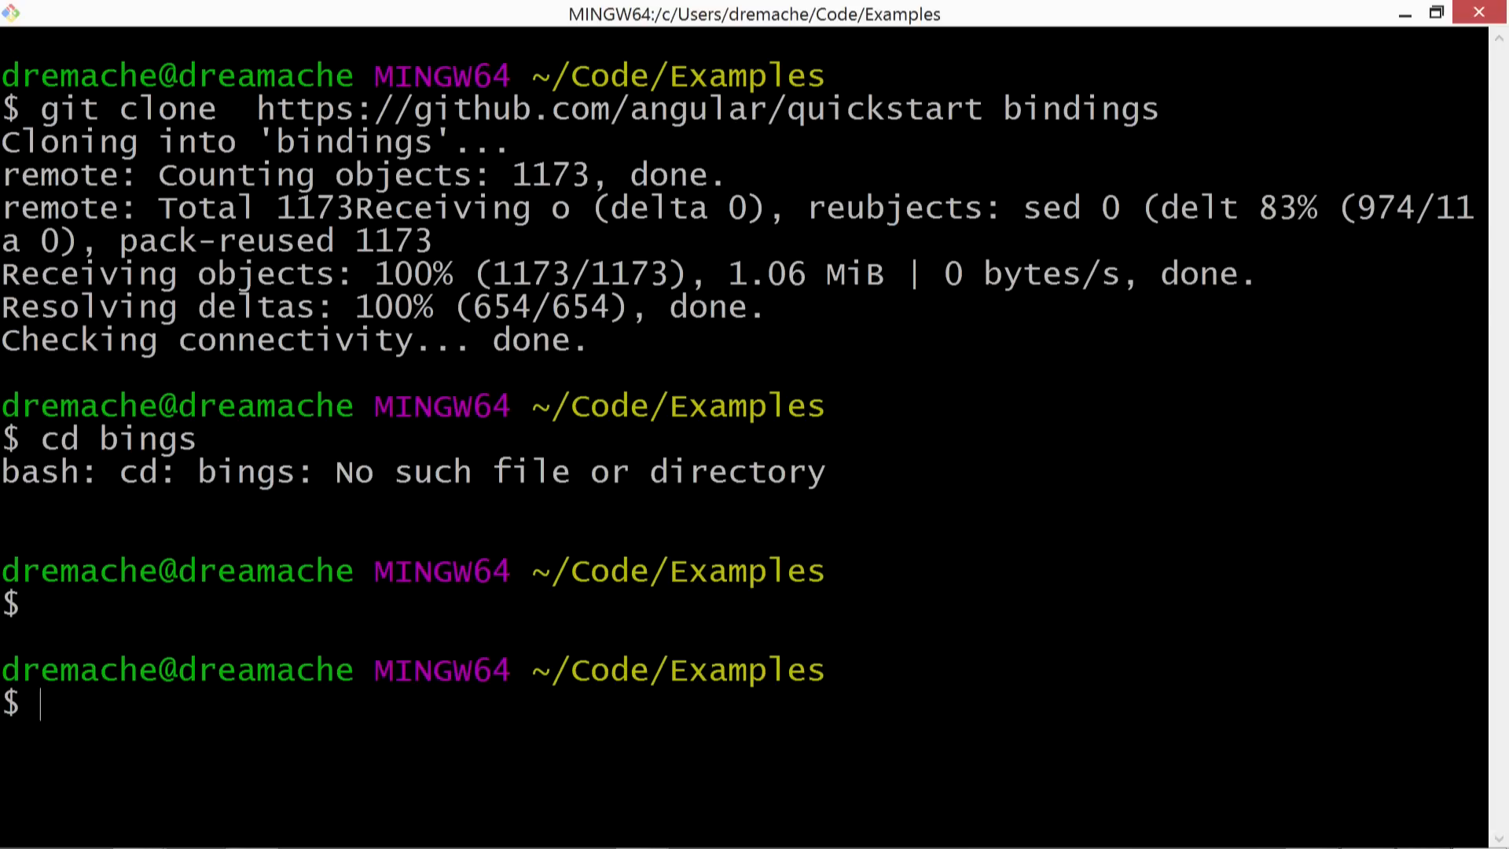
{"action": "type", "text": "cd bindings"}
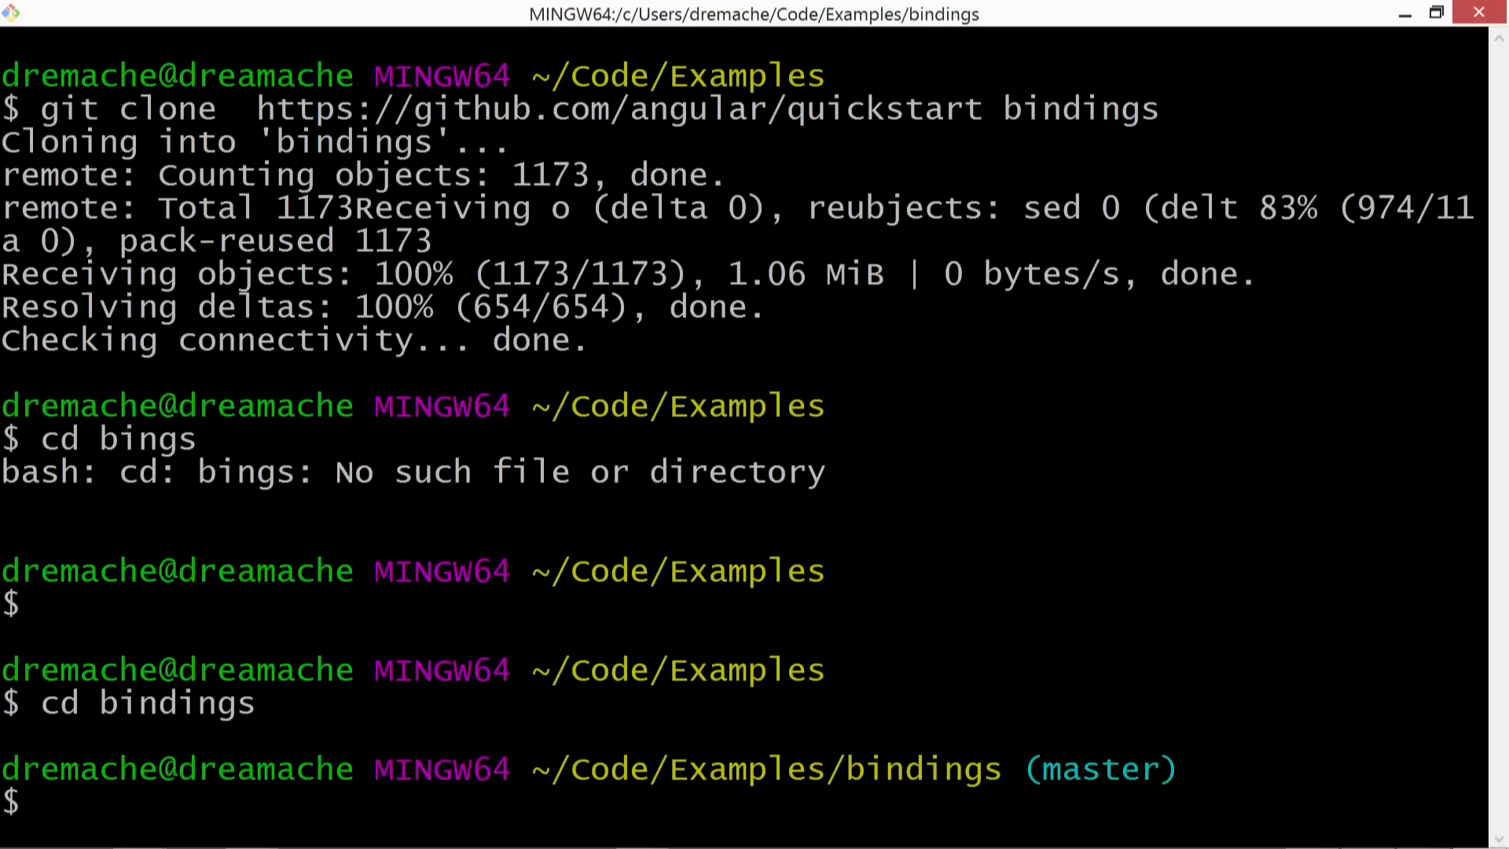
Step: Run npm install and npm start, then view My First Angular App in the browser
{"action": "type", "text": "npm install"}
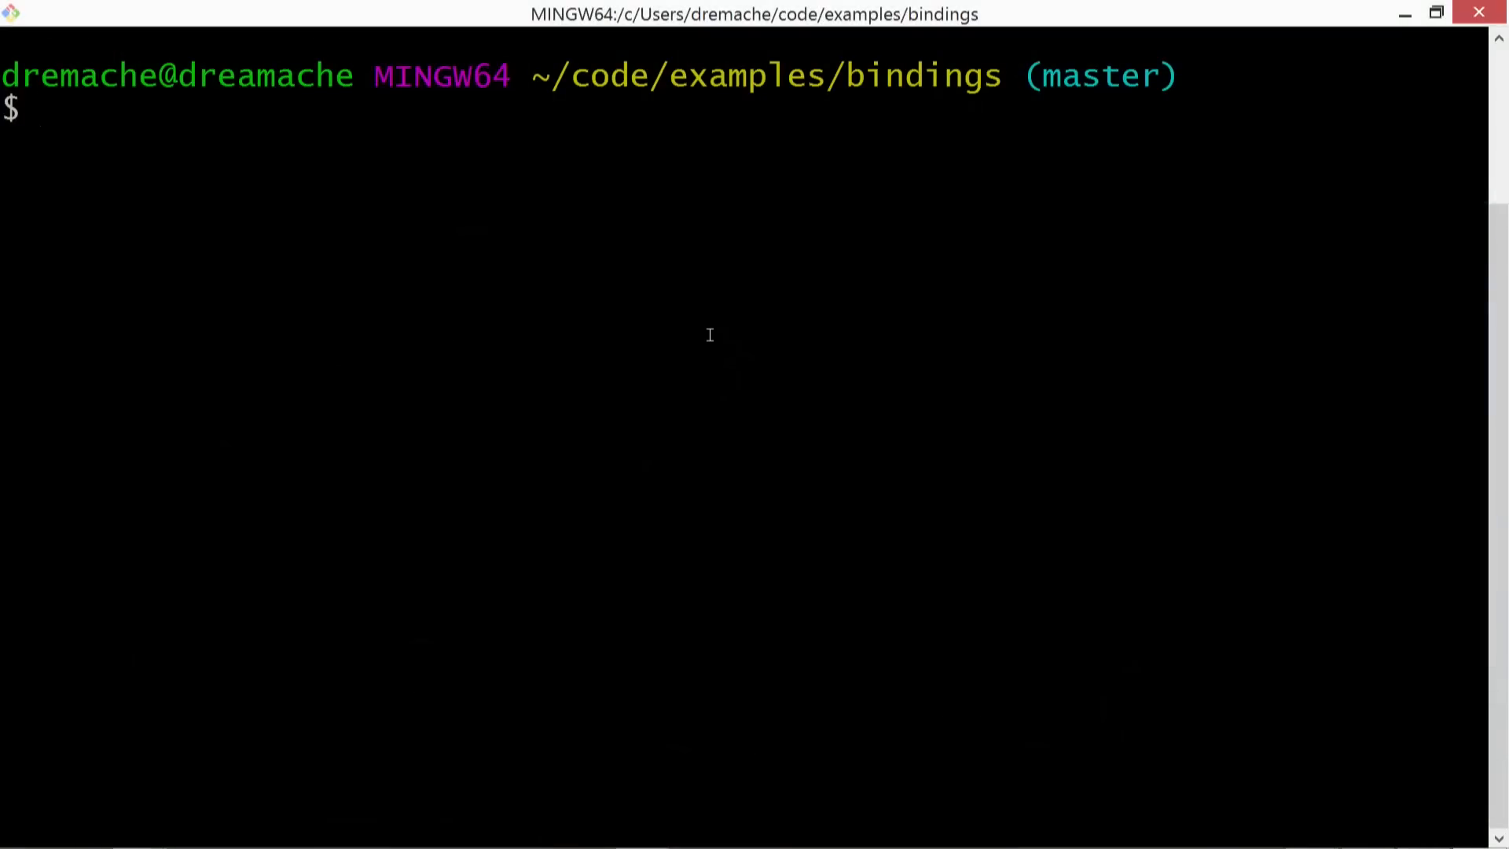
{"action": "type", "text": "npm start"}
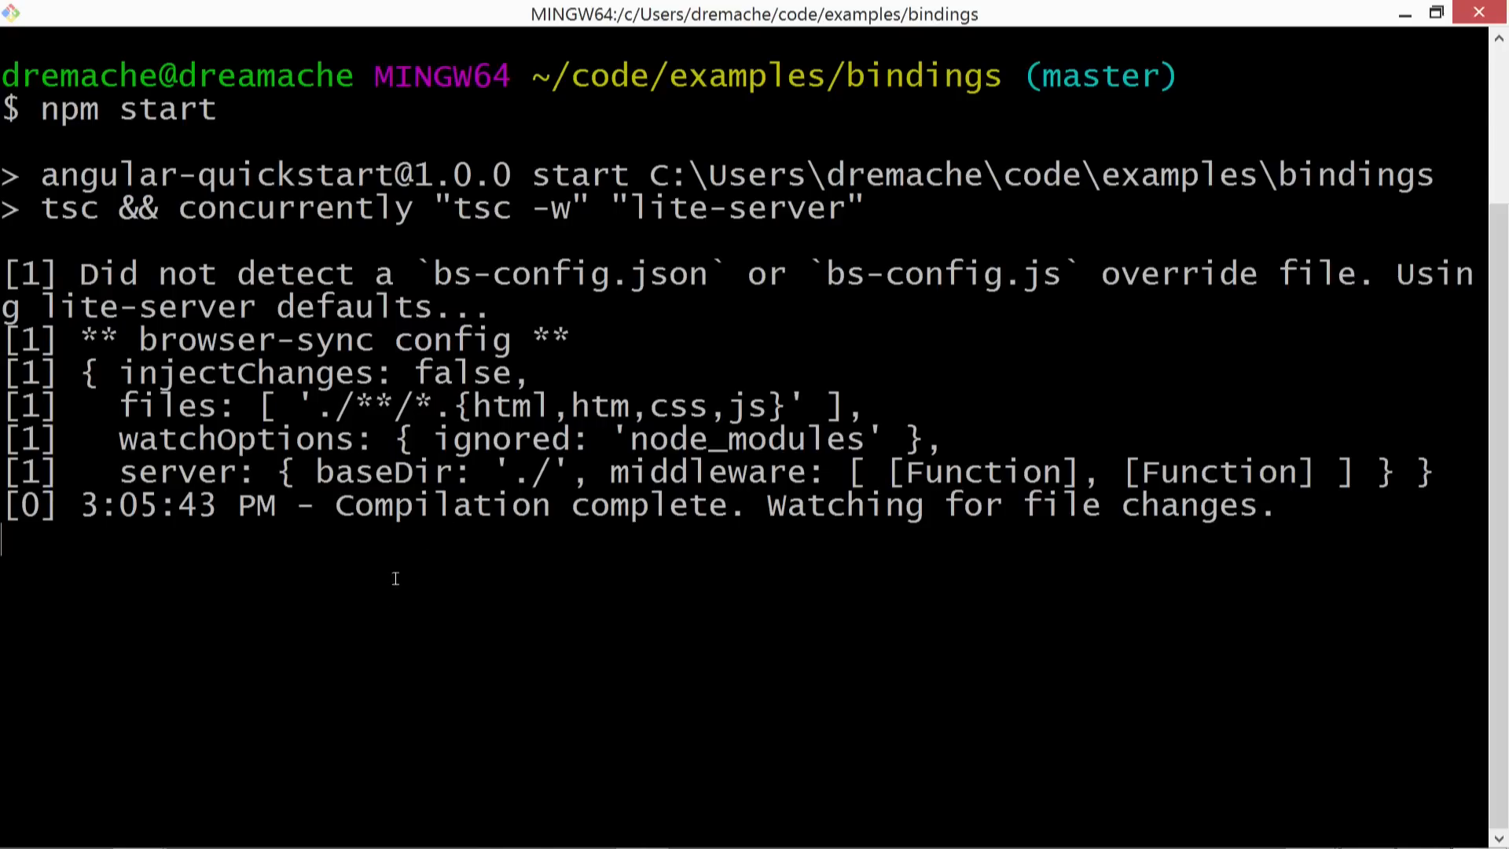
{"action": "left_click", "coordinate": [249, 826]}
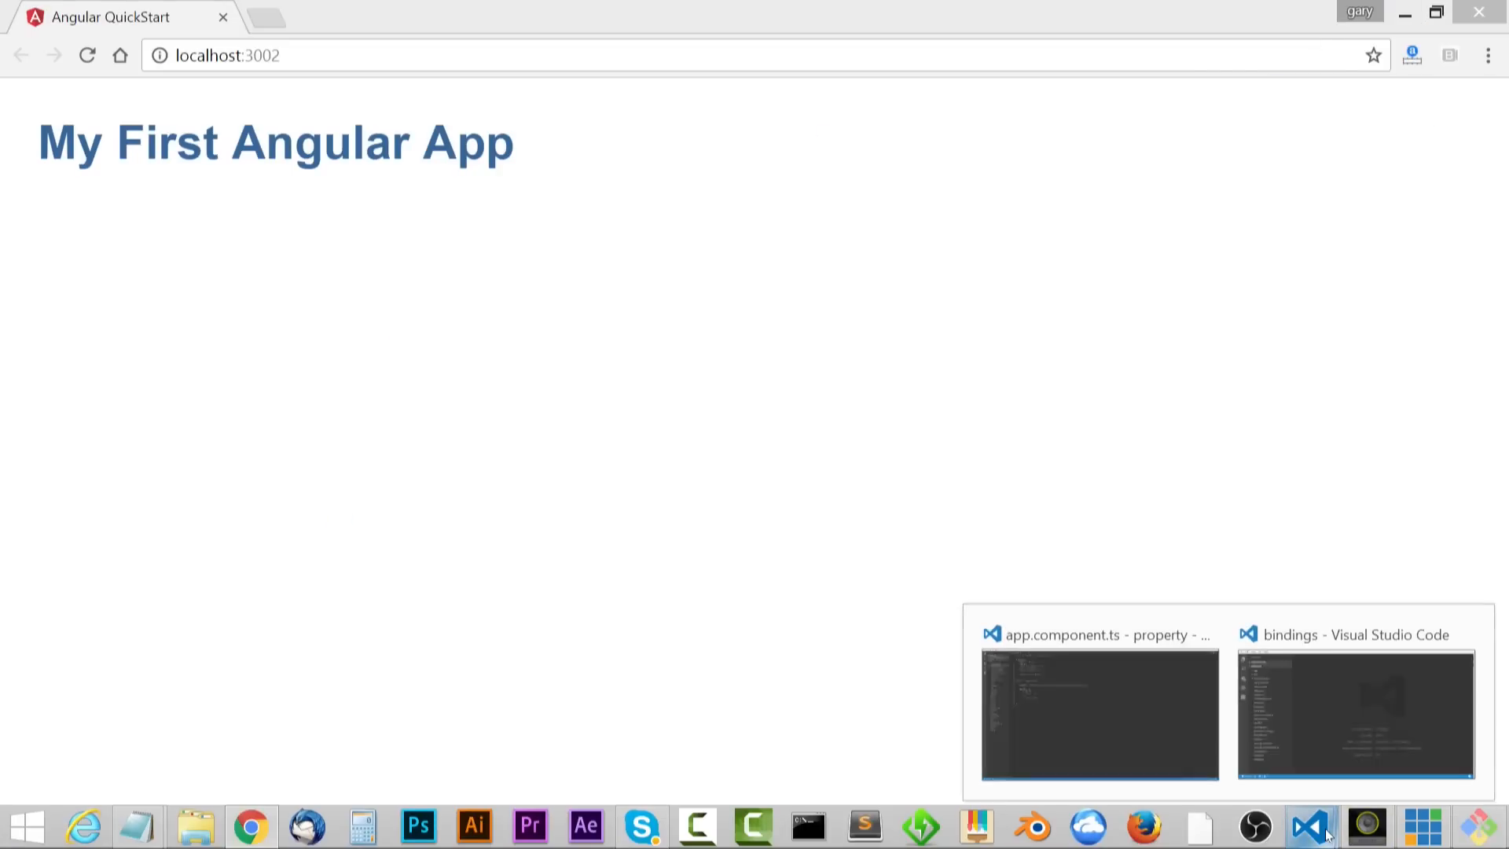
Step: Add imageUrl = ''; inside AppComponent in the bindings project's app.component.ts
{"action": "left_click", "coordinate": [1353, 716]}
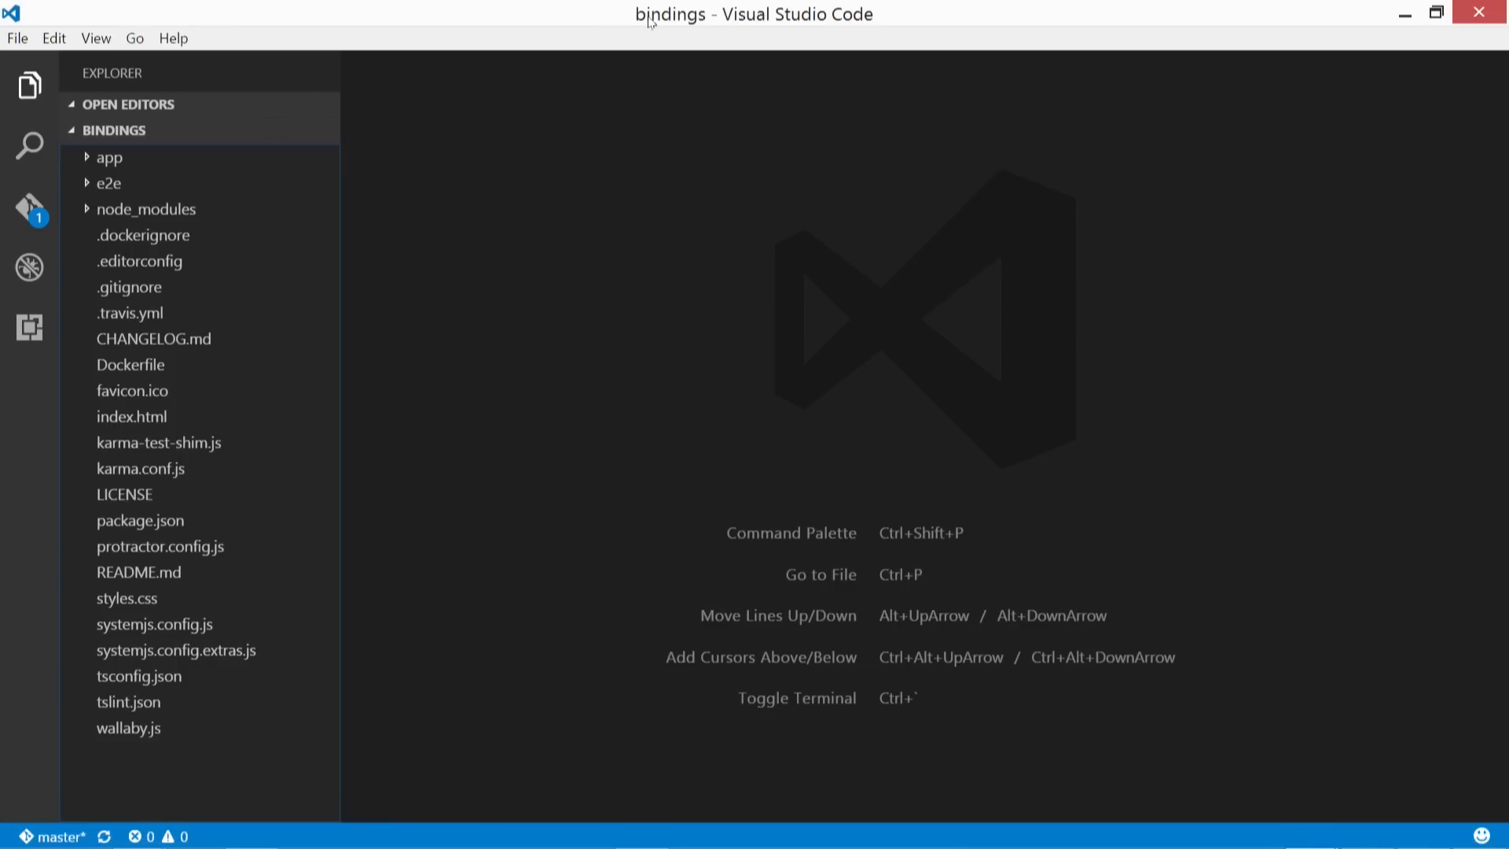
{"action": "mouse_move", "coordinate": [823, 30]}
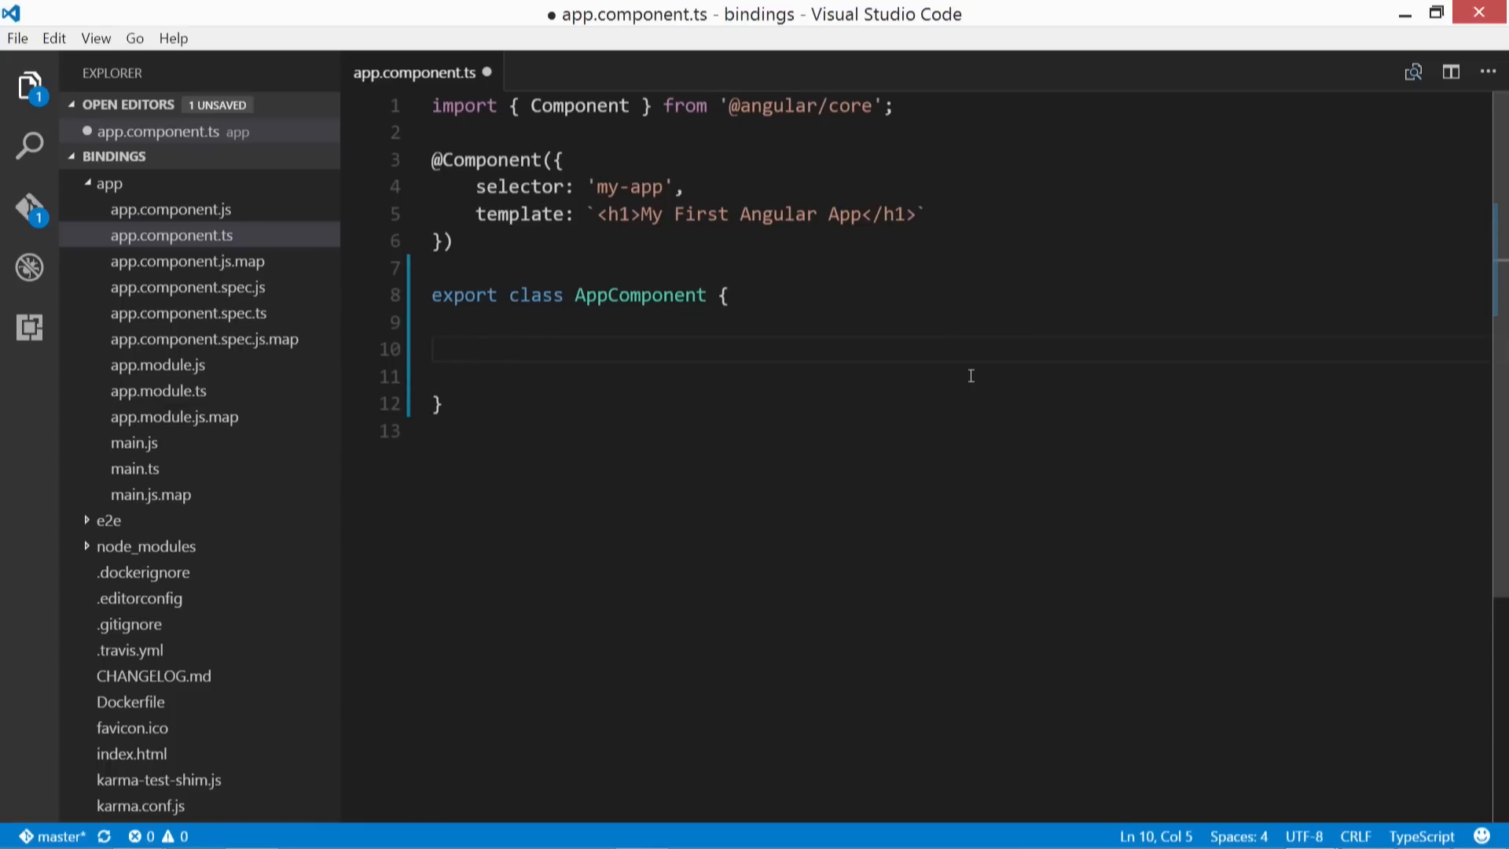
{"action": "type", "text": "imageUrl ="}
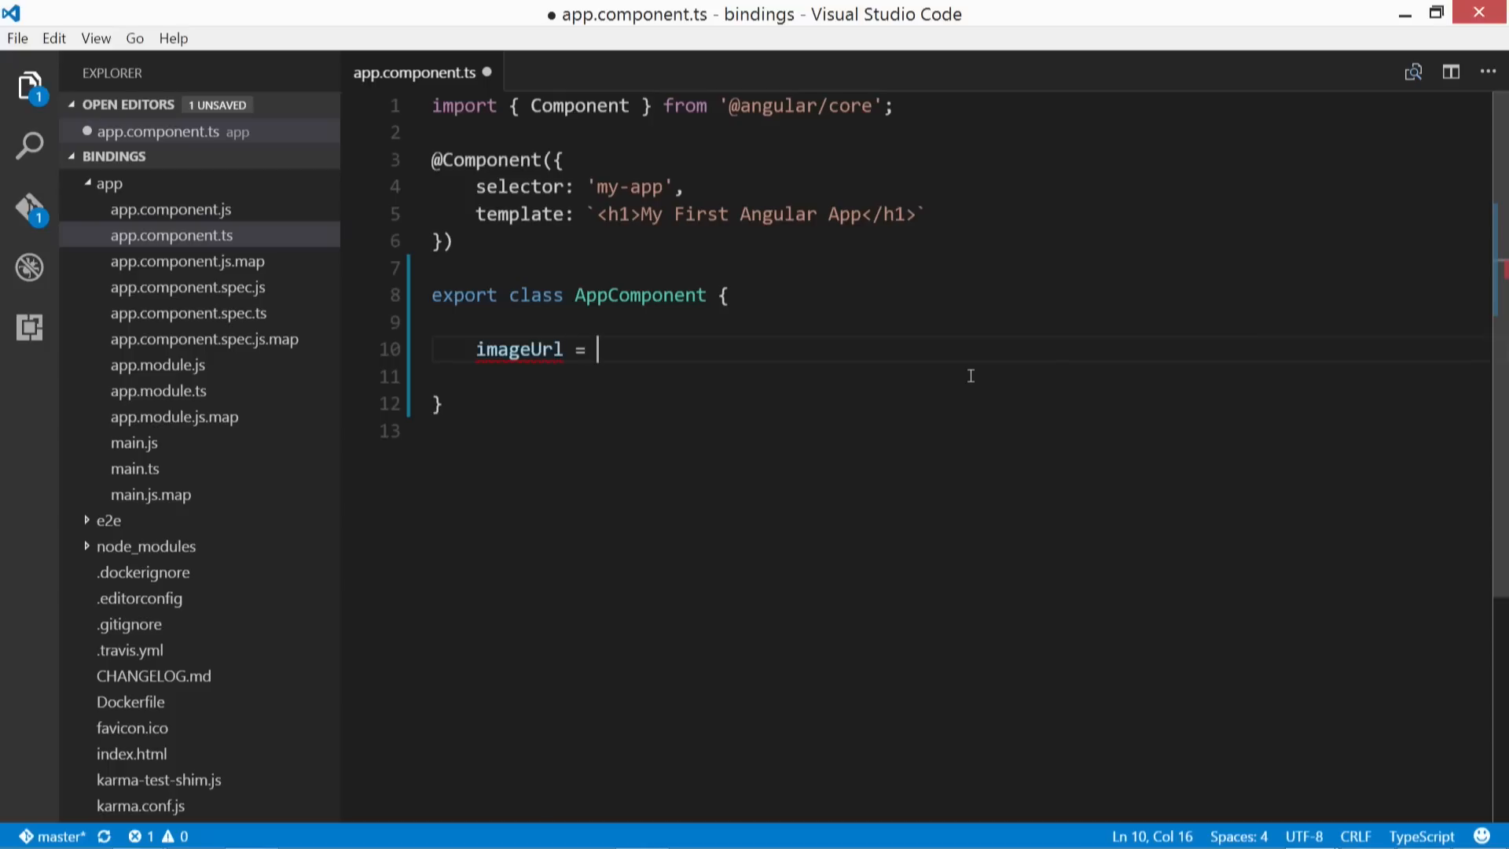
{"action": "type", "text": "'"}
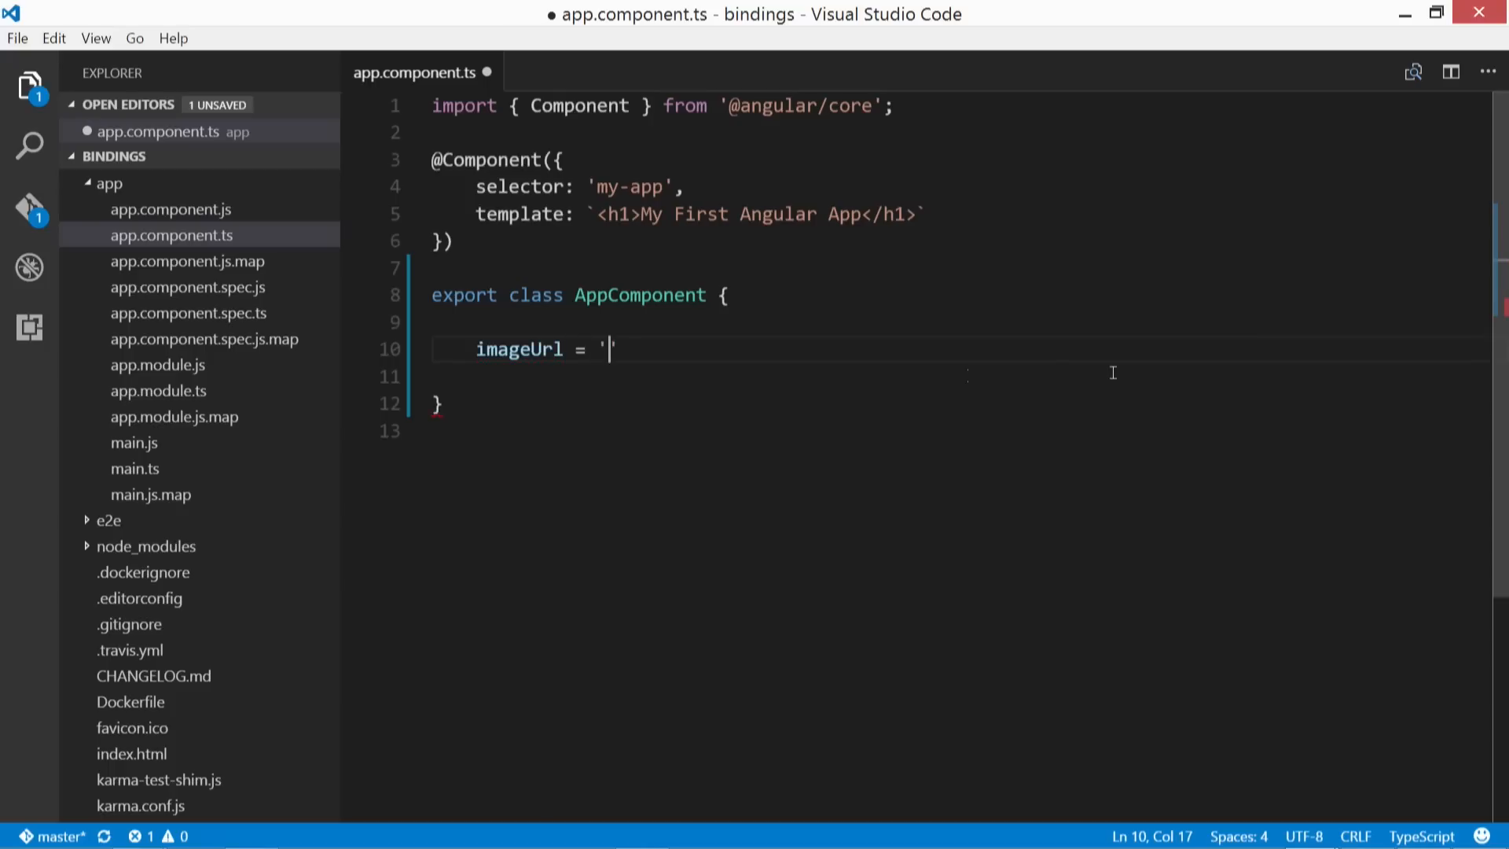
{"action": "type", "text": "';"}
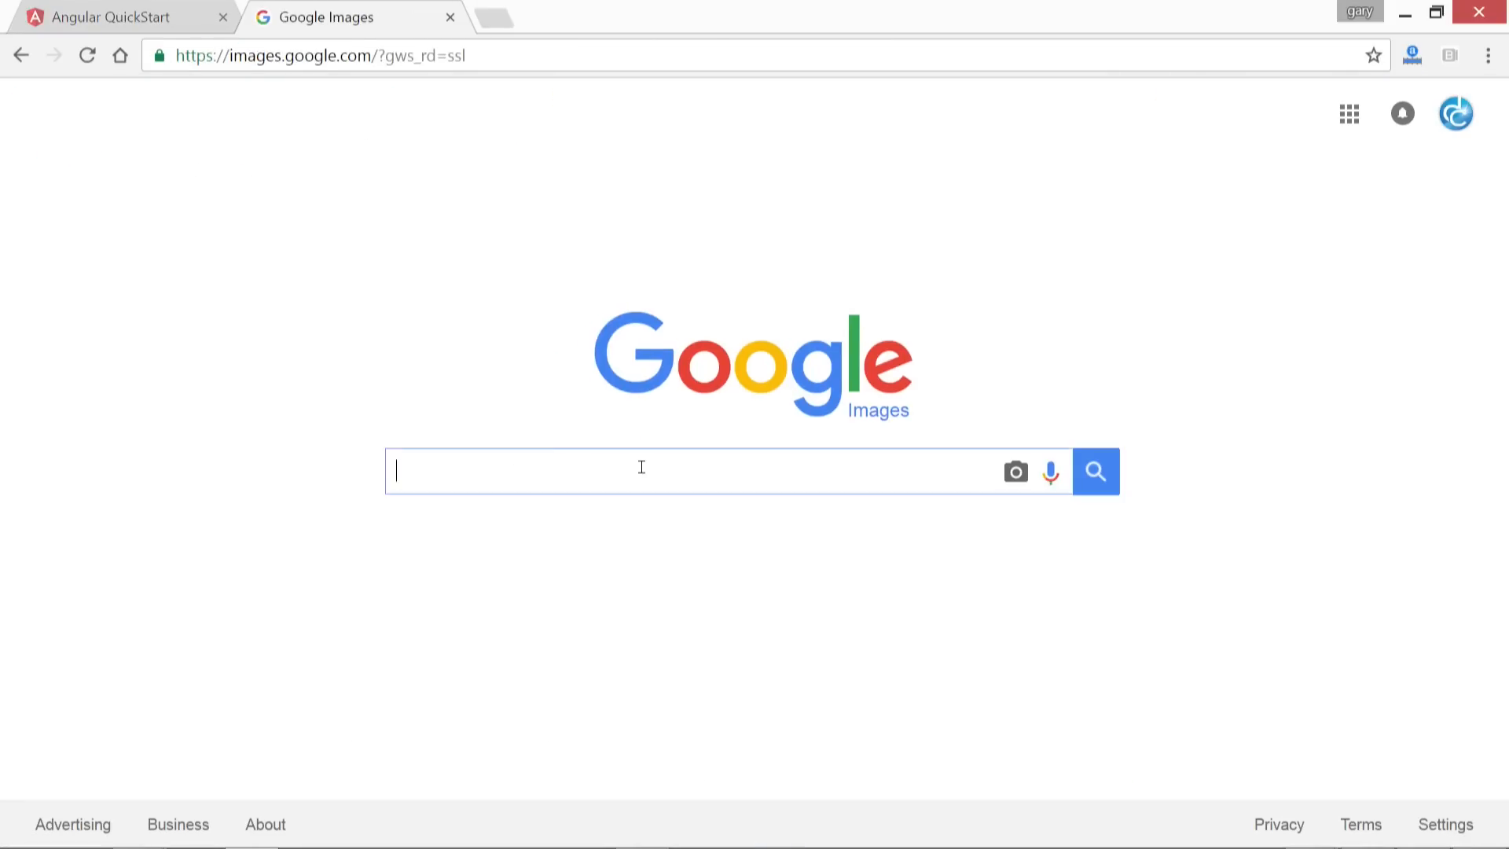
Step: Search Google Images for 'angular logo' and open angular.io's angular.png by itself
{"action": "type", "text": "angular logo"}
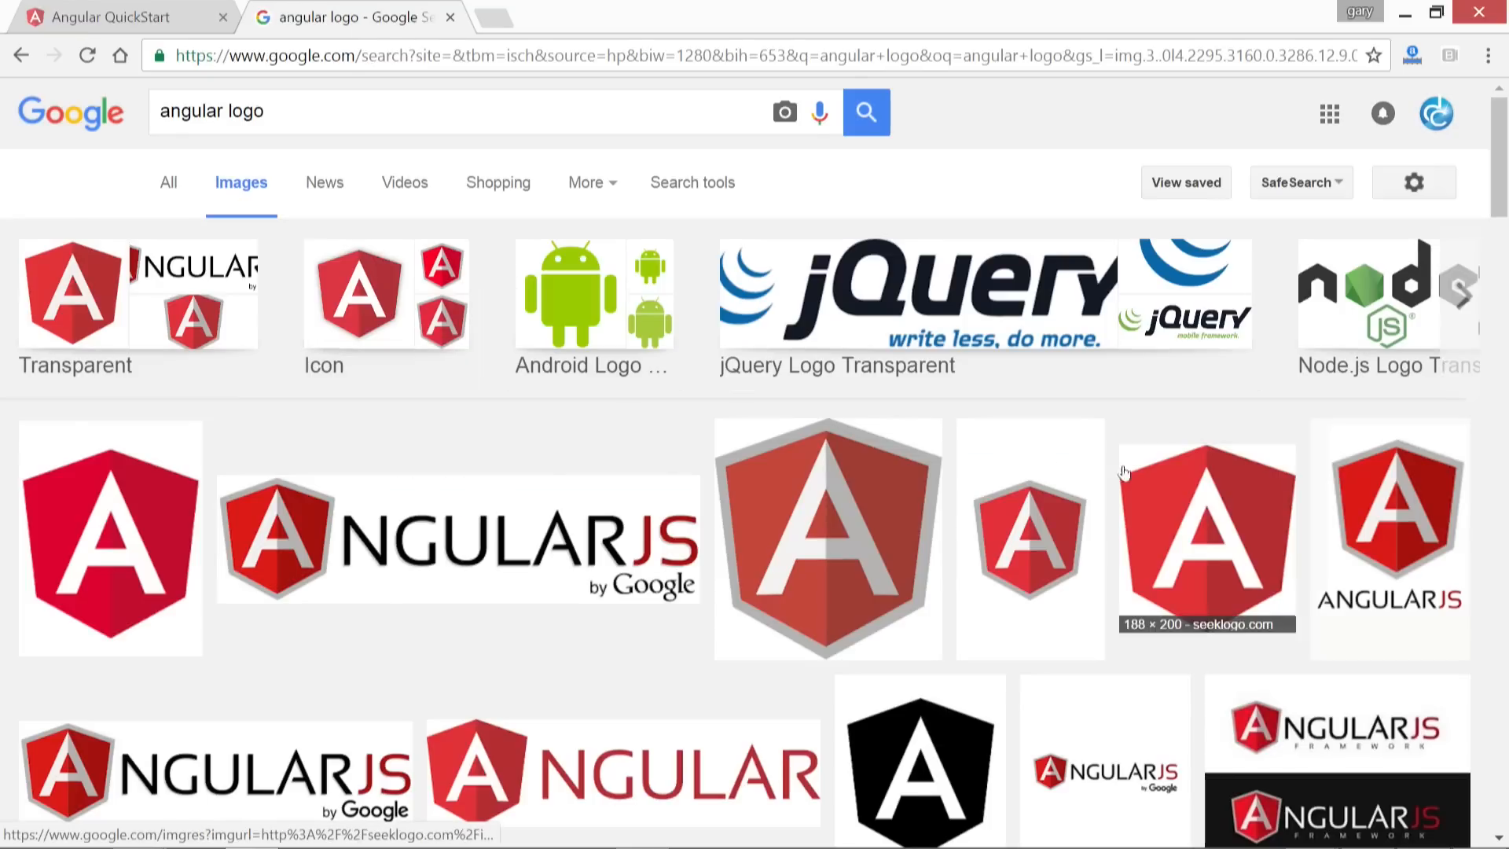
{"action": "scroll", "scroll_direction": "down", "scroll_amount": 3}
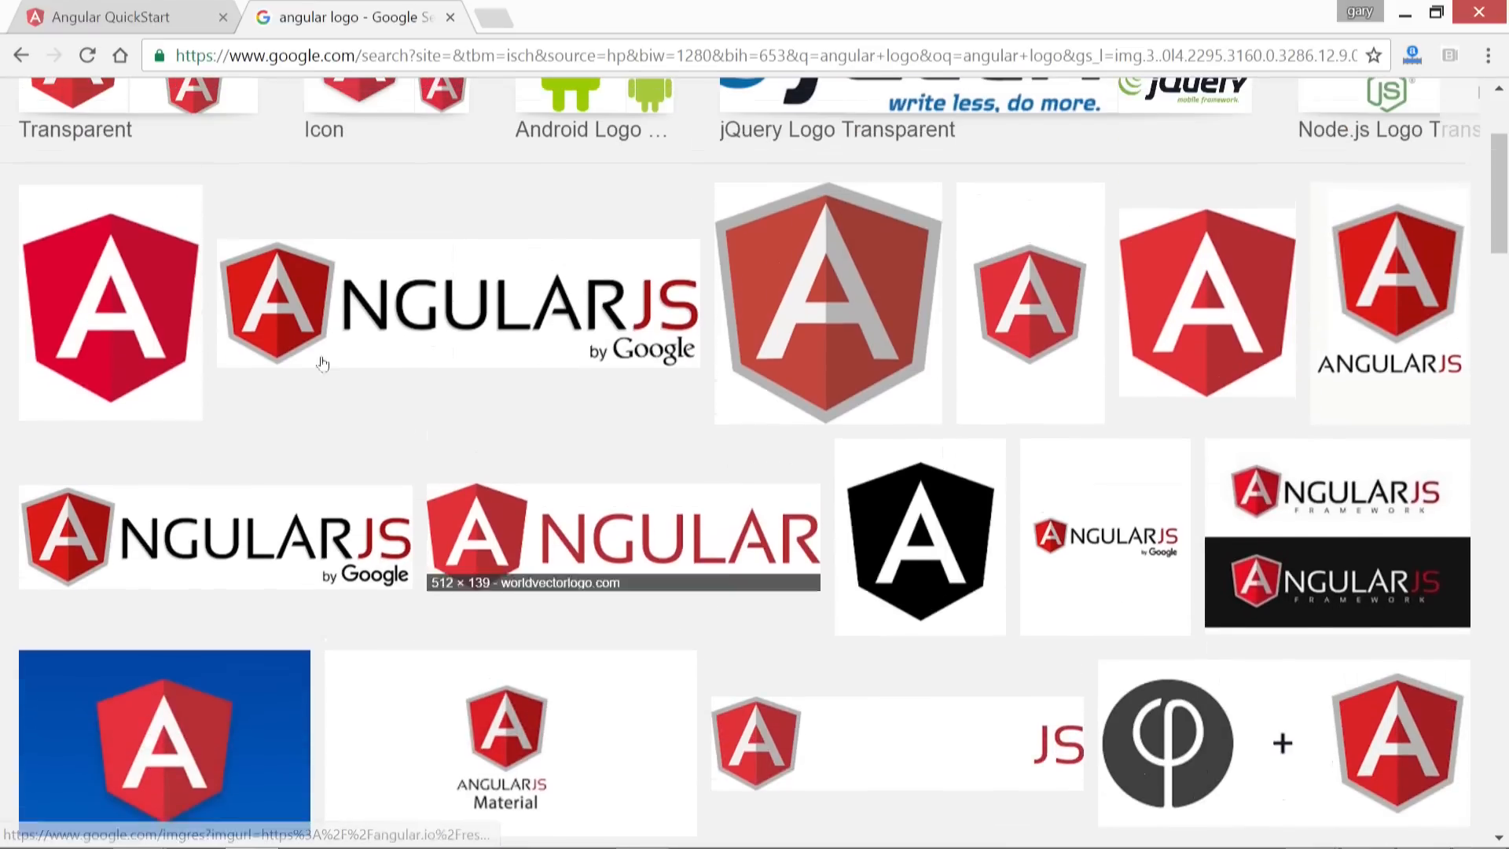
{"action": "mouse_move", "coordinate": [132, 316]}
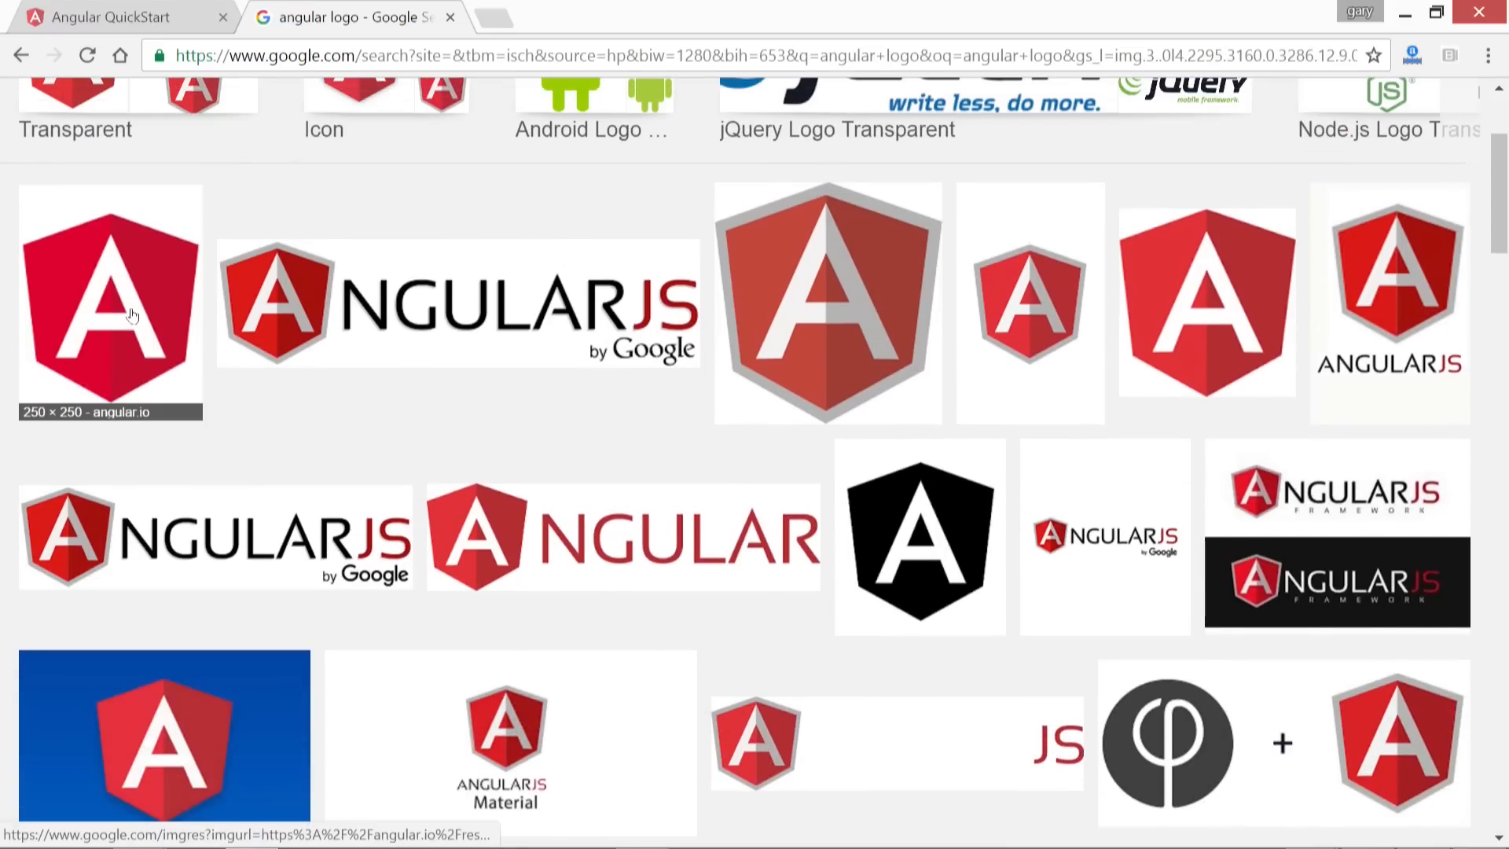
{"action": "left_click", "coordinate": [108, 301]}
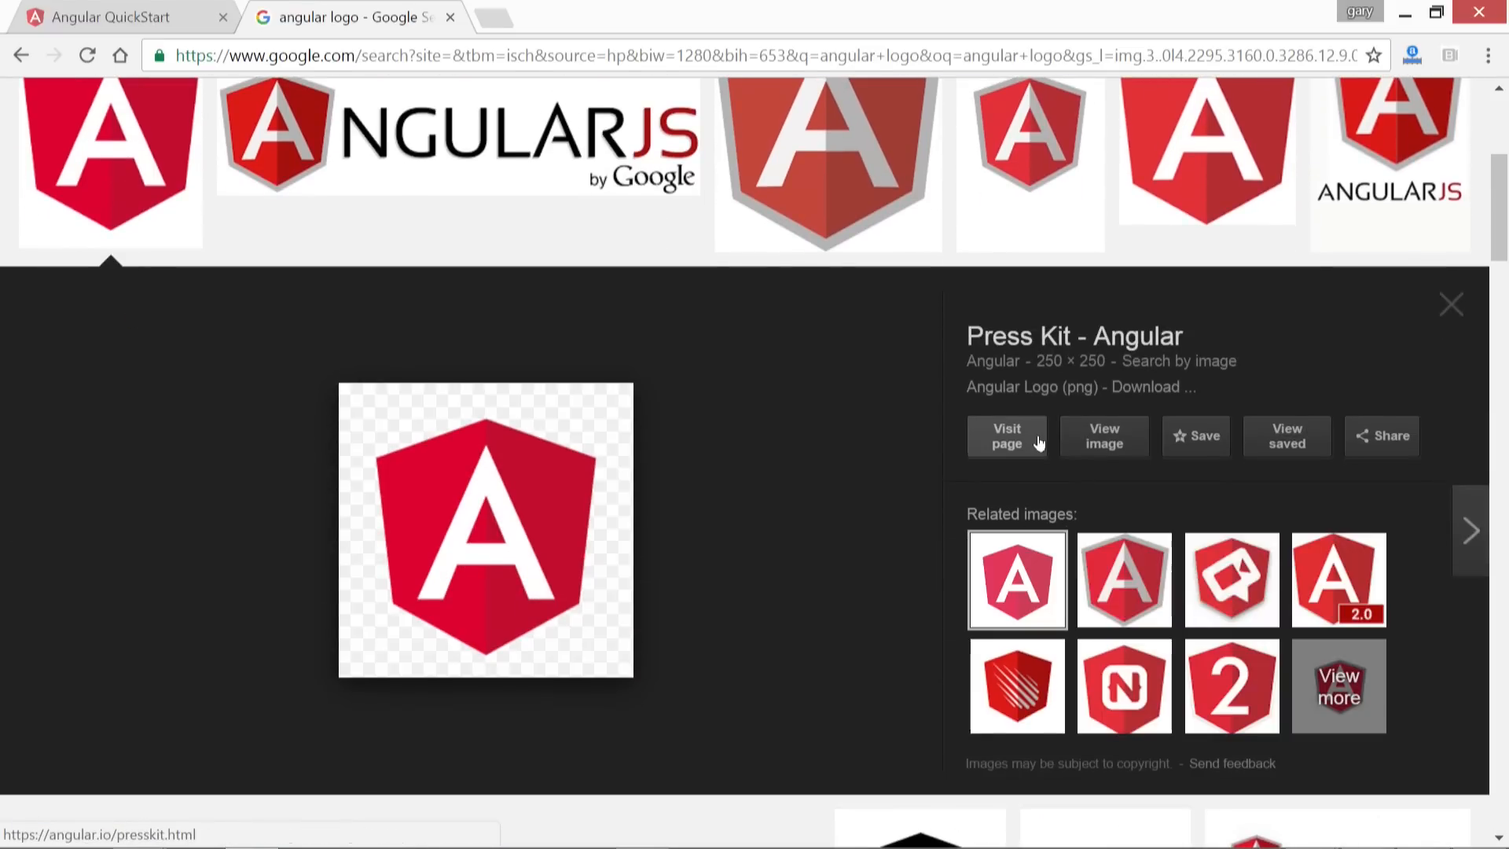
{"action": "left_click", "coordinate": [1104, 435]}
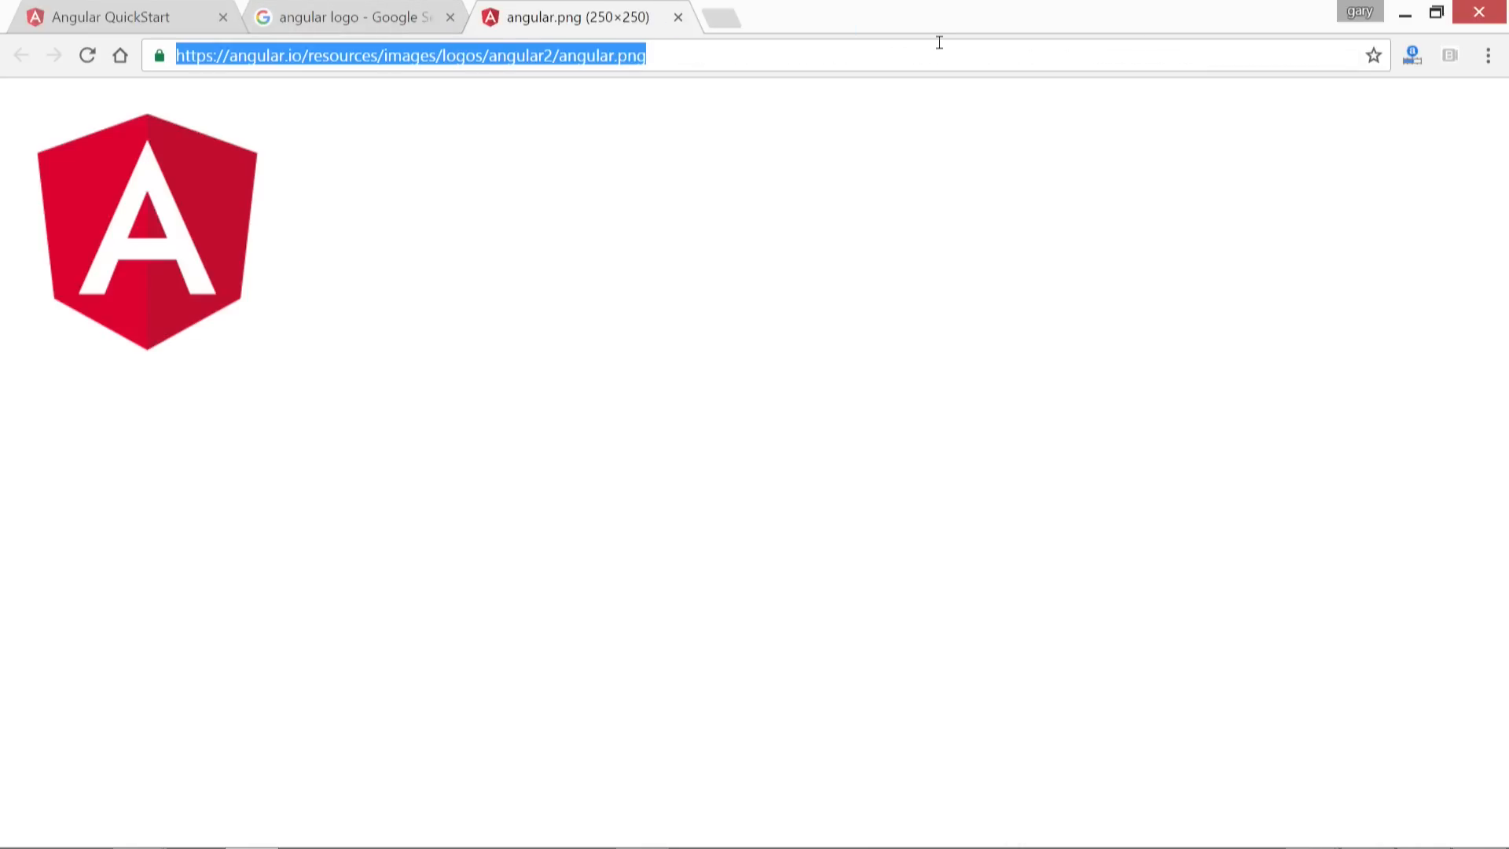
{"action": "mouse_move", "coordinate": [1377, 27]}
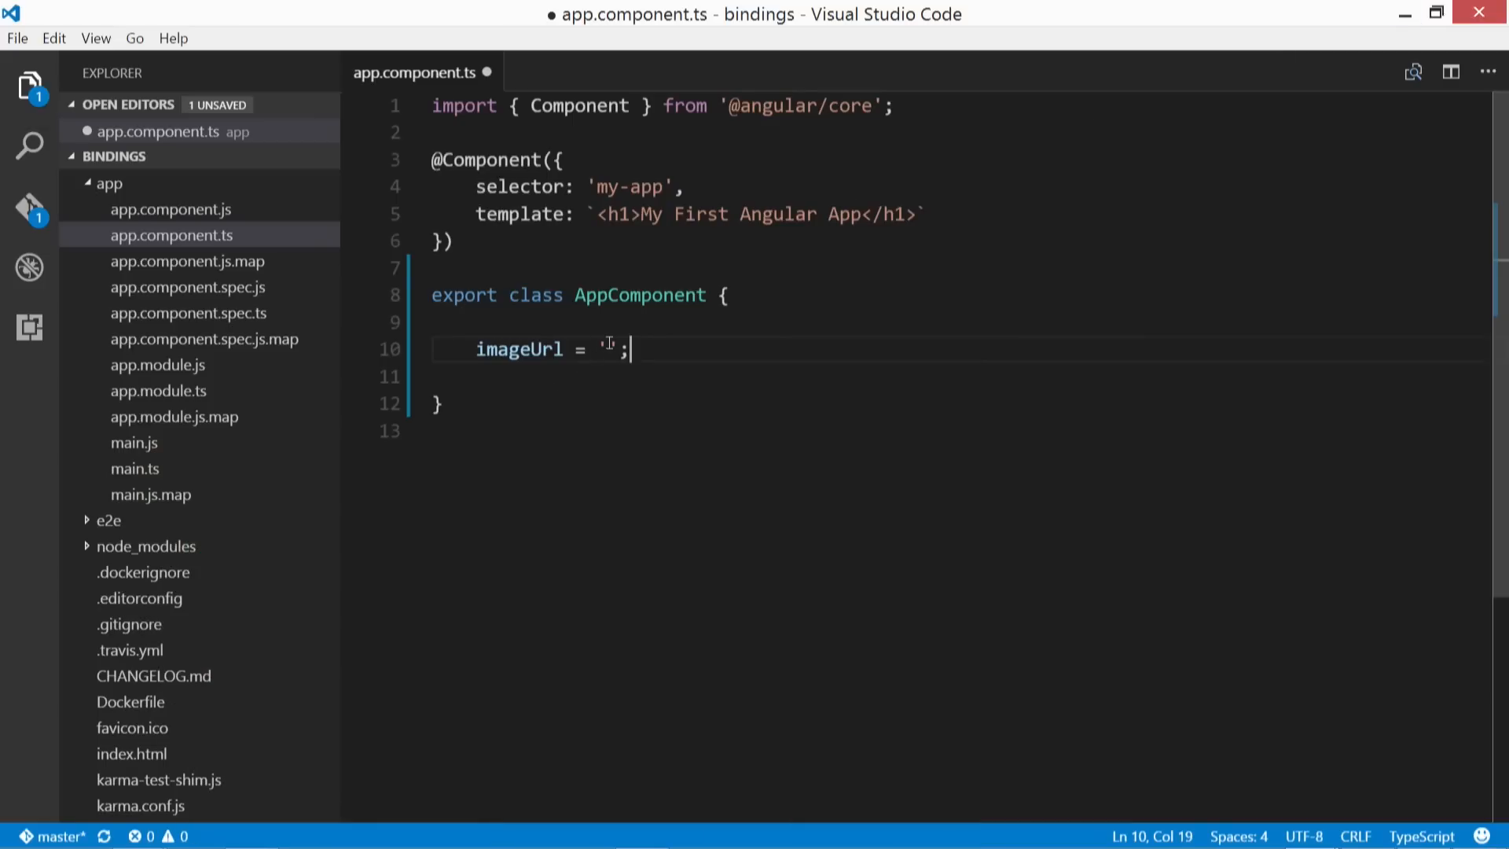
{"action": "type", "text": "https://angular.io/resources/images/logos/angular2/angular.png"}
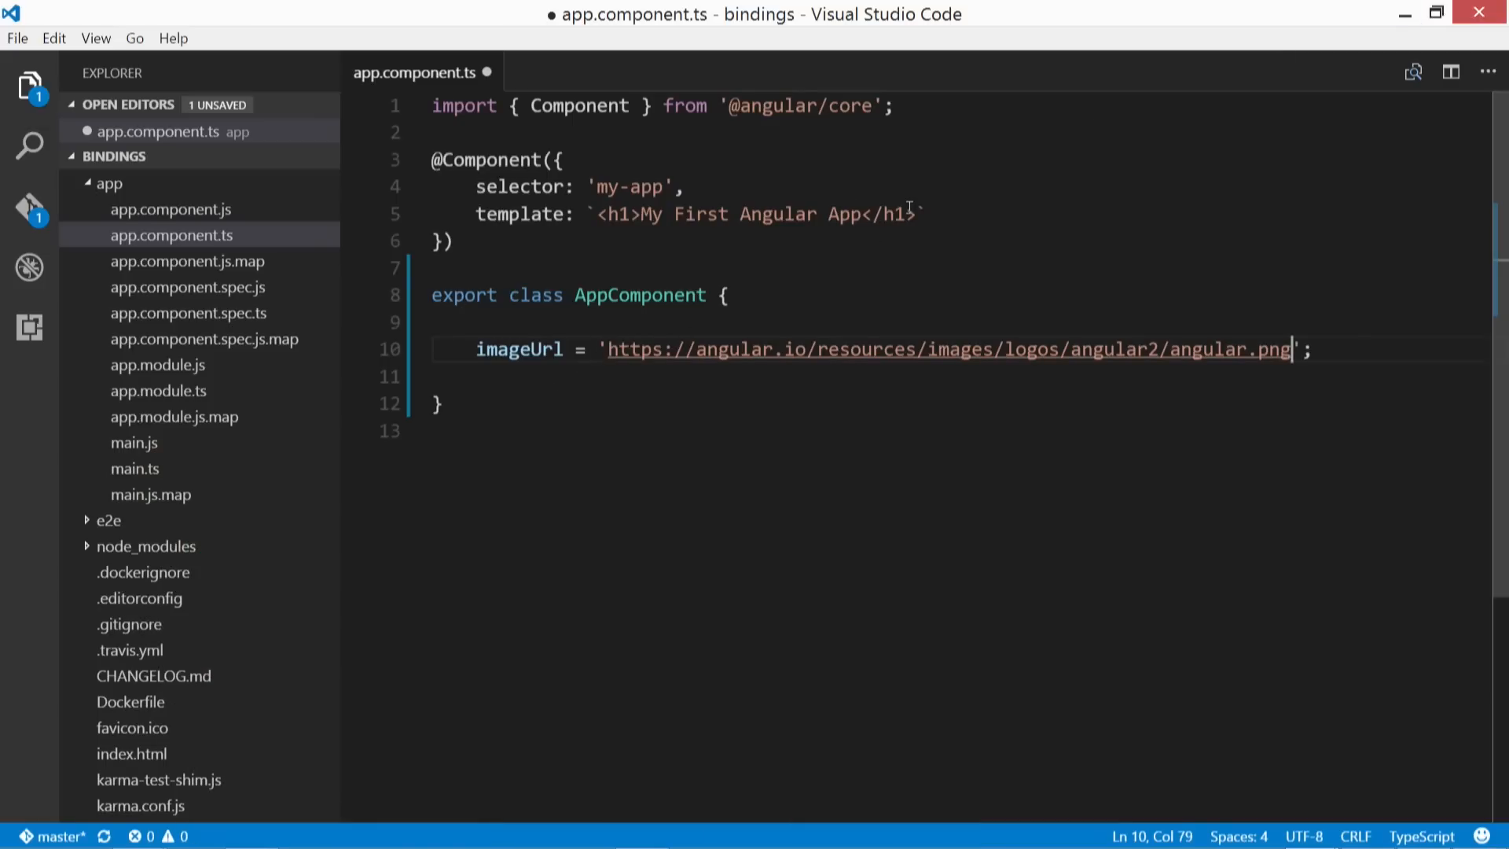
{"action": "key", "text": "Enter"}
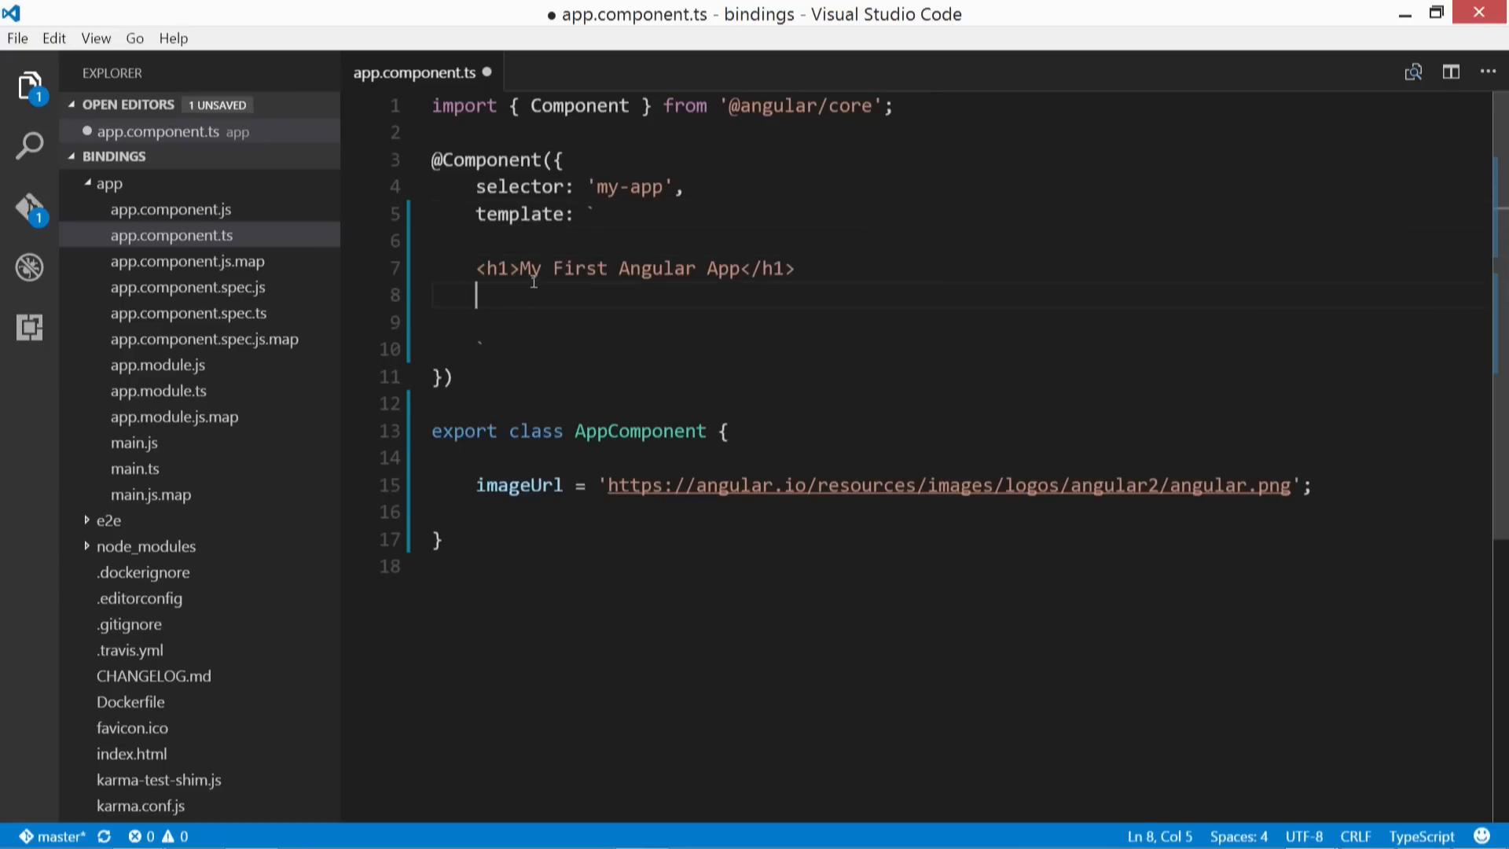
{"action": "type", "text": "<img"}
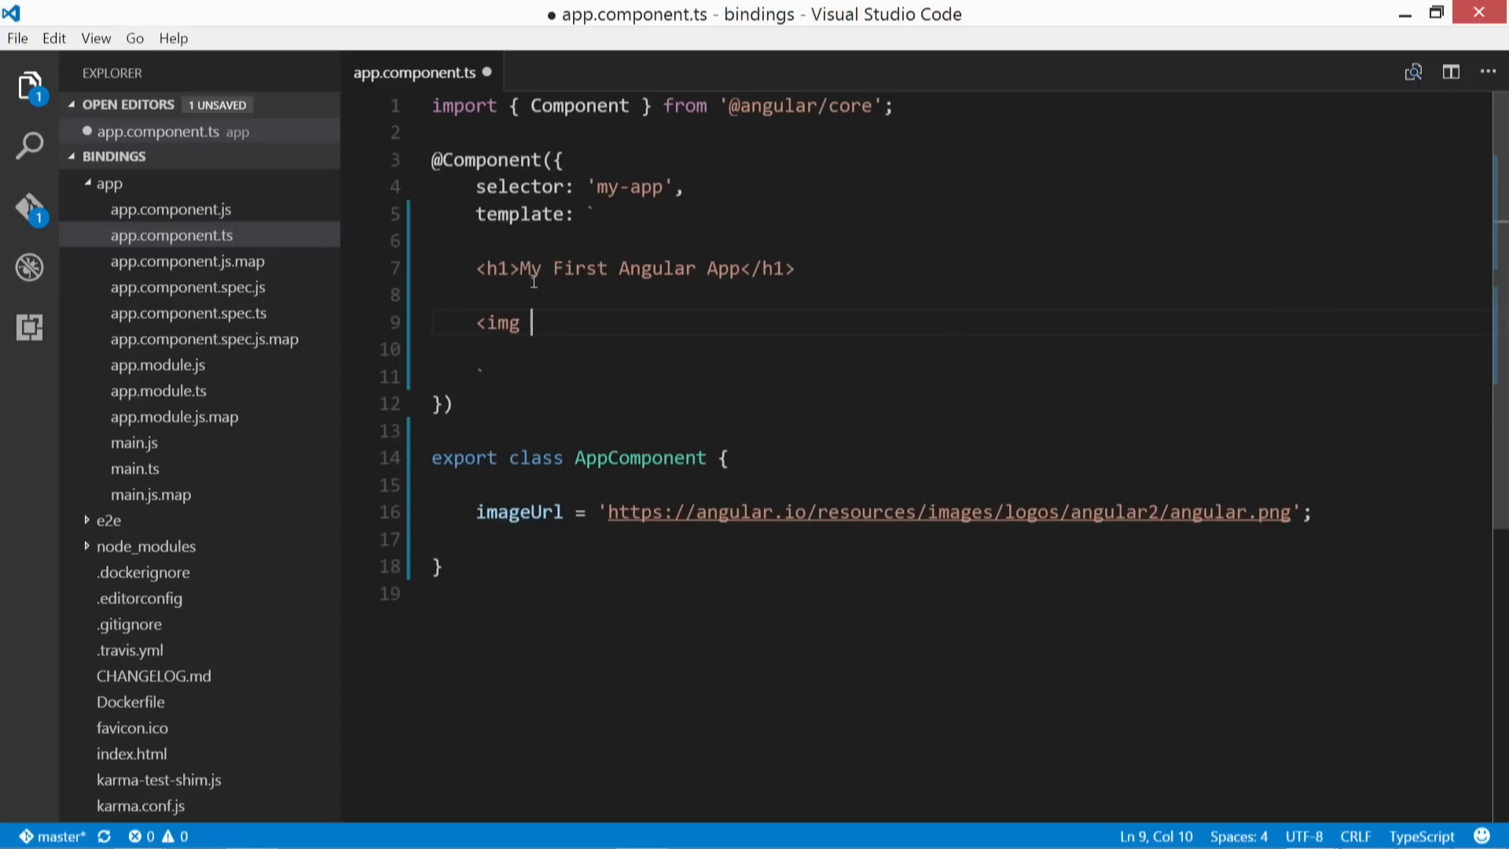
{"action": "type", "text": "src=\"https://angular.io/resources/images/logos/angular2/angular.png"}
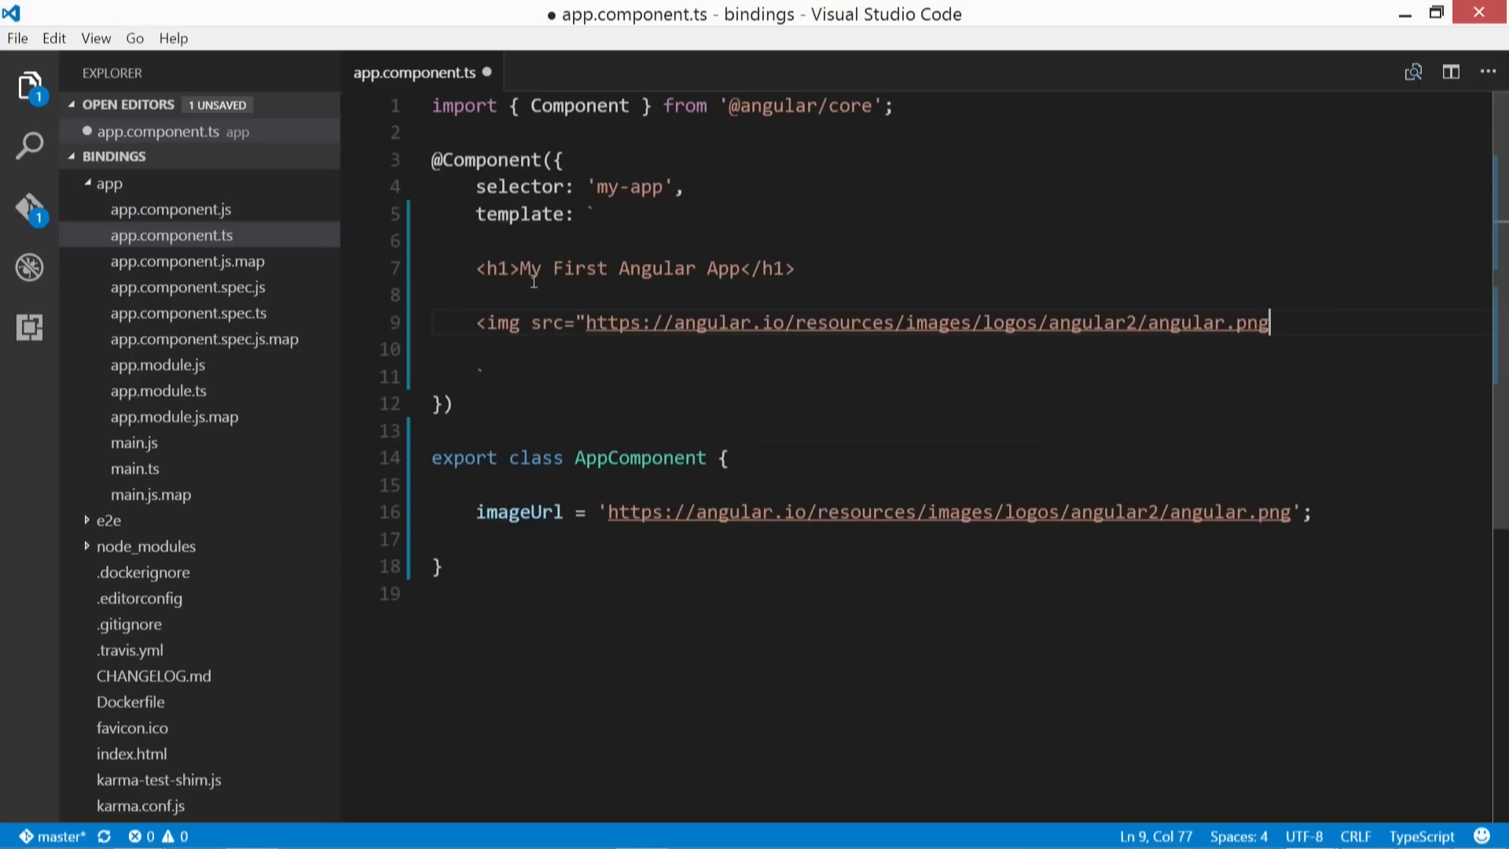
{"action": "type", "text": "\">"}
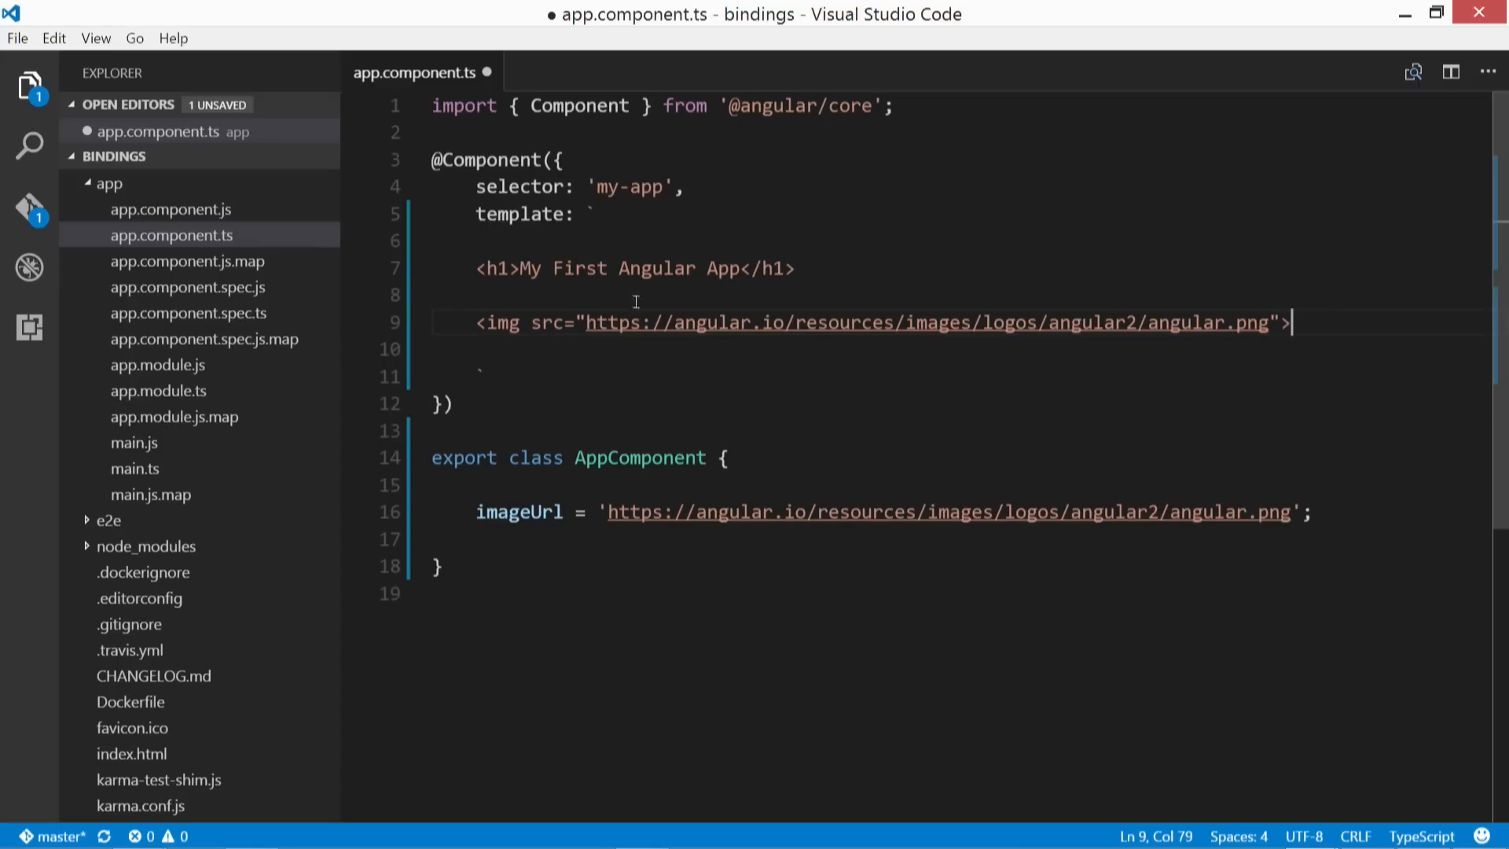
{"action": "mouse_move", "coordinate": [1095, 323]}
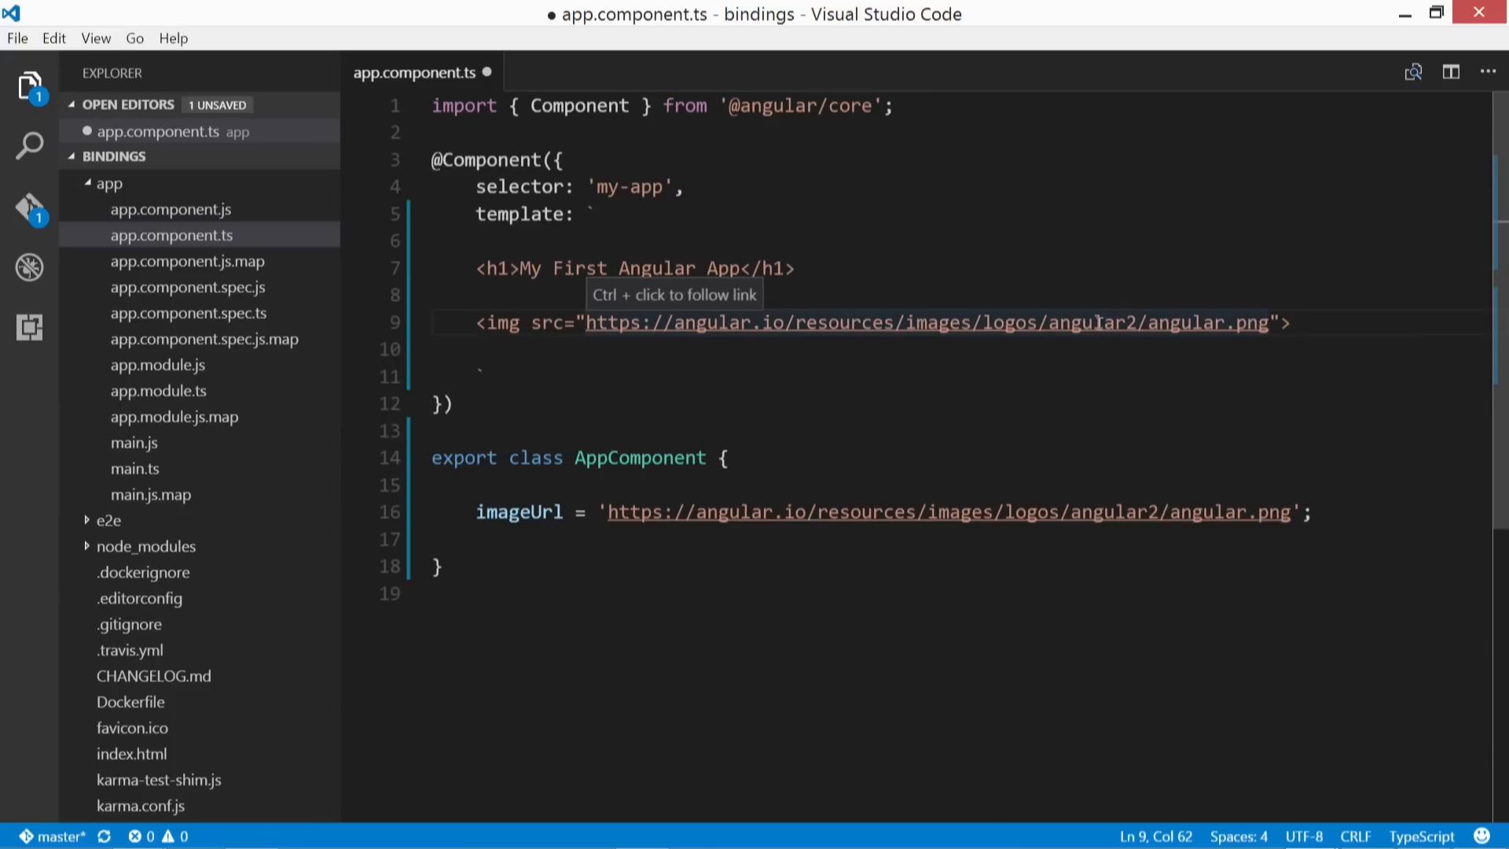
Step: Duplicate the img line, bind the copy's src to imageUrl, and save
{"action": "left_click", "coordinate": [1222, 322]}
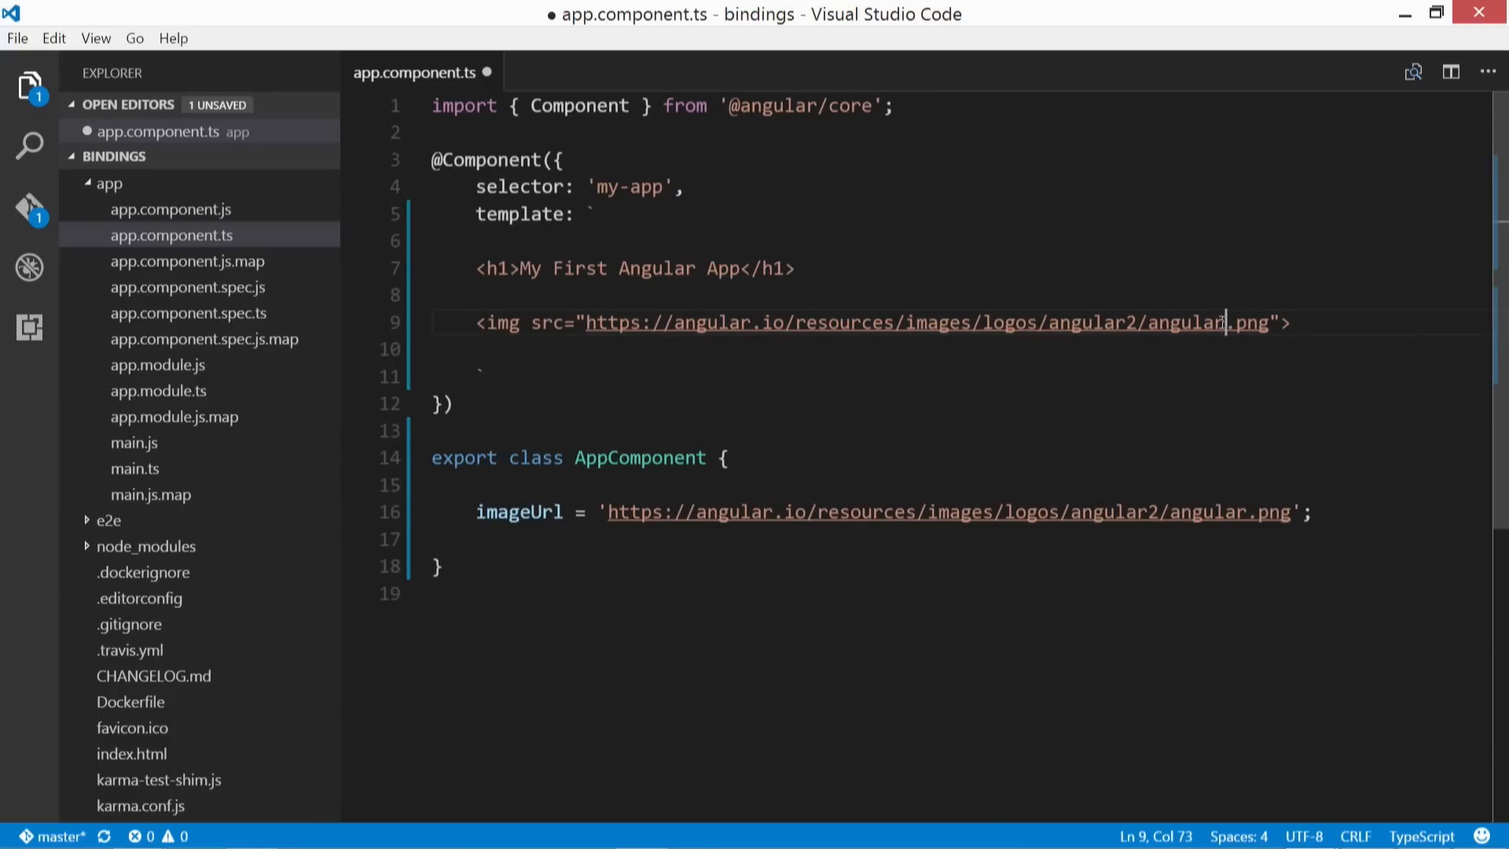
{"action": "mouse_move", "coordinate": [722, 511]}
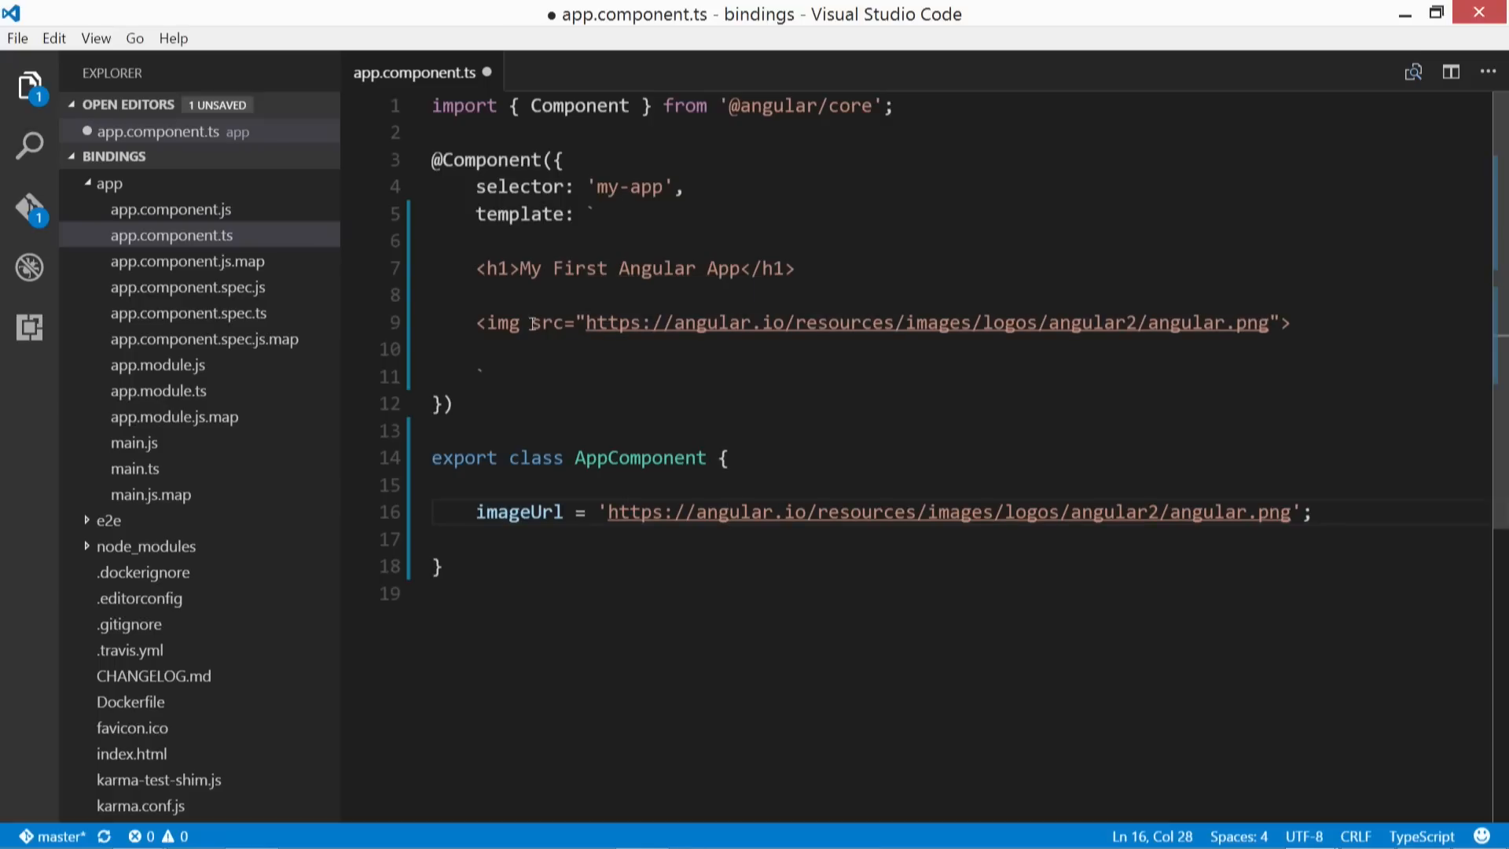
{"action": "left_click", "coordinate": [1292, 322]}
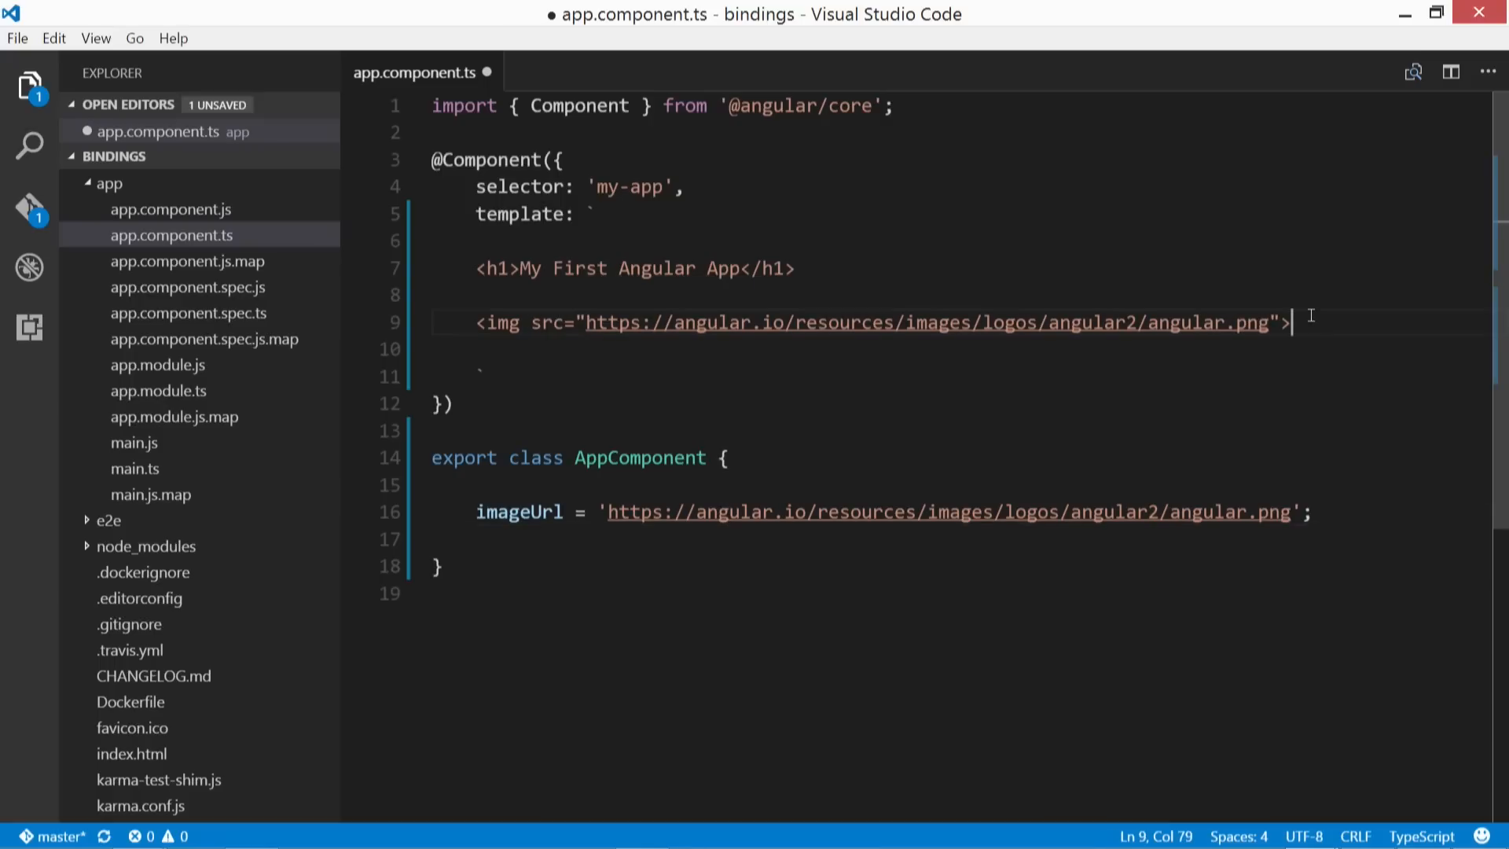
{"action": "left_click_drag", "start_coordinate": [1293, 322], "coordinate": [475, 322]}
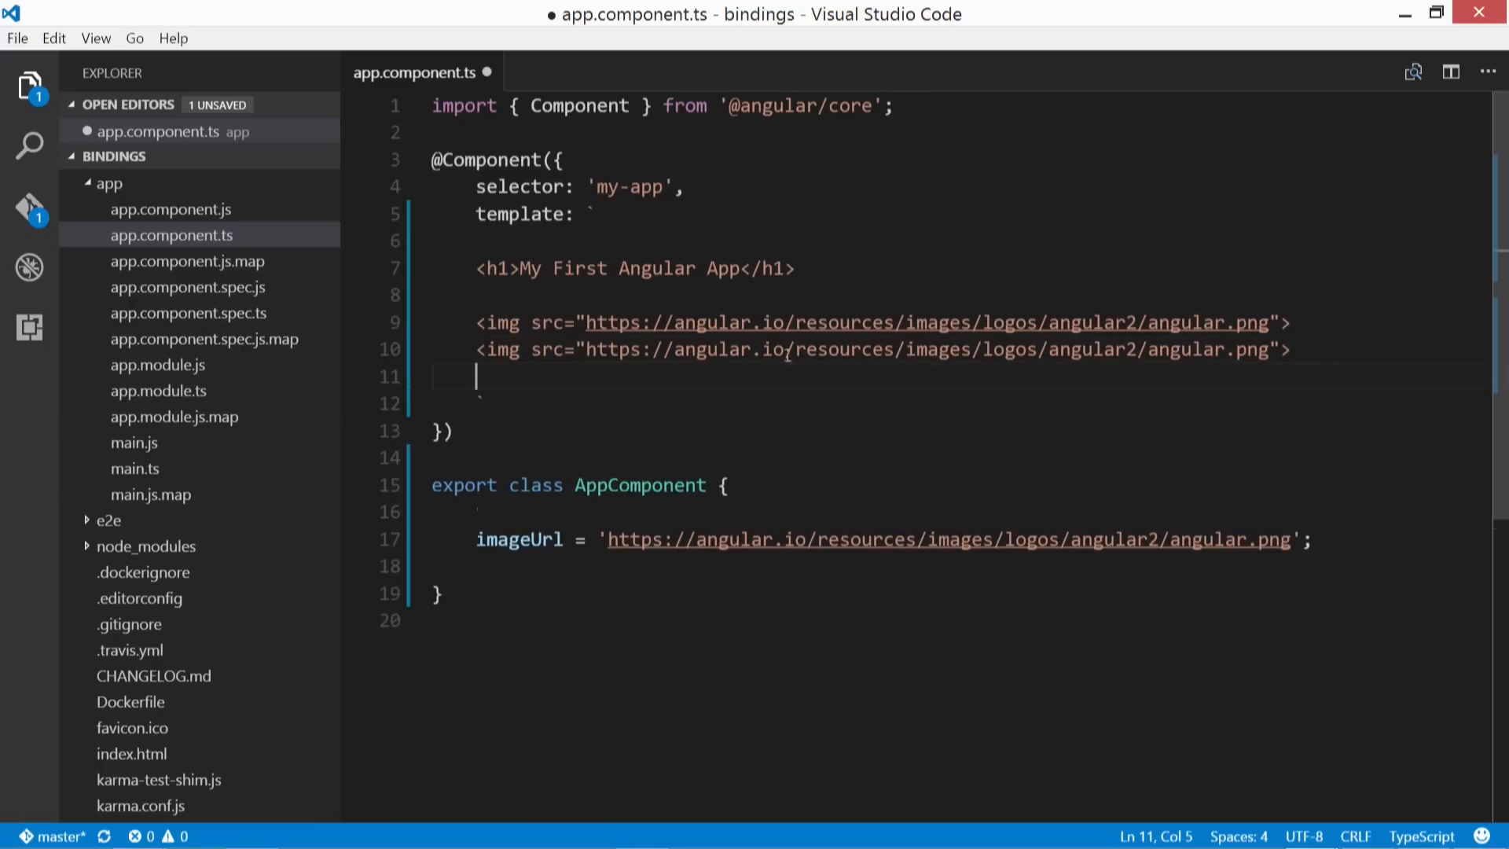
{"action": "double_click", "coordinate": [548, 349]}
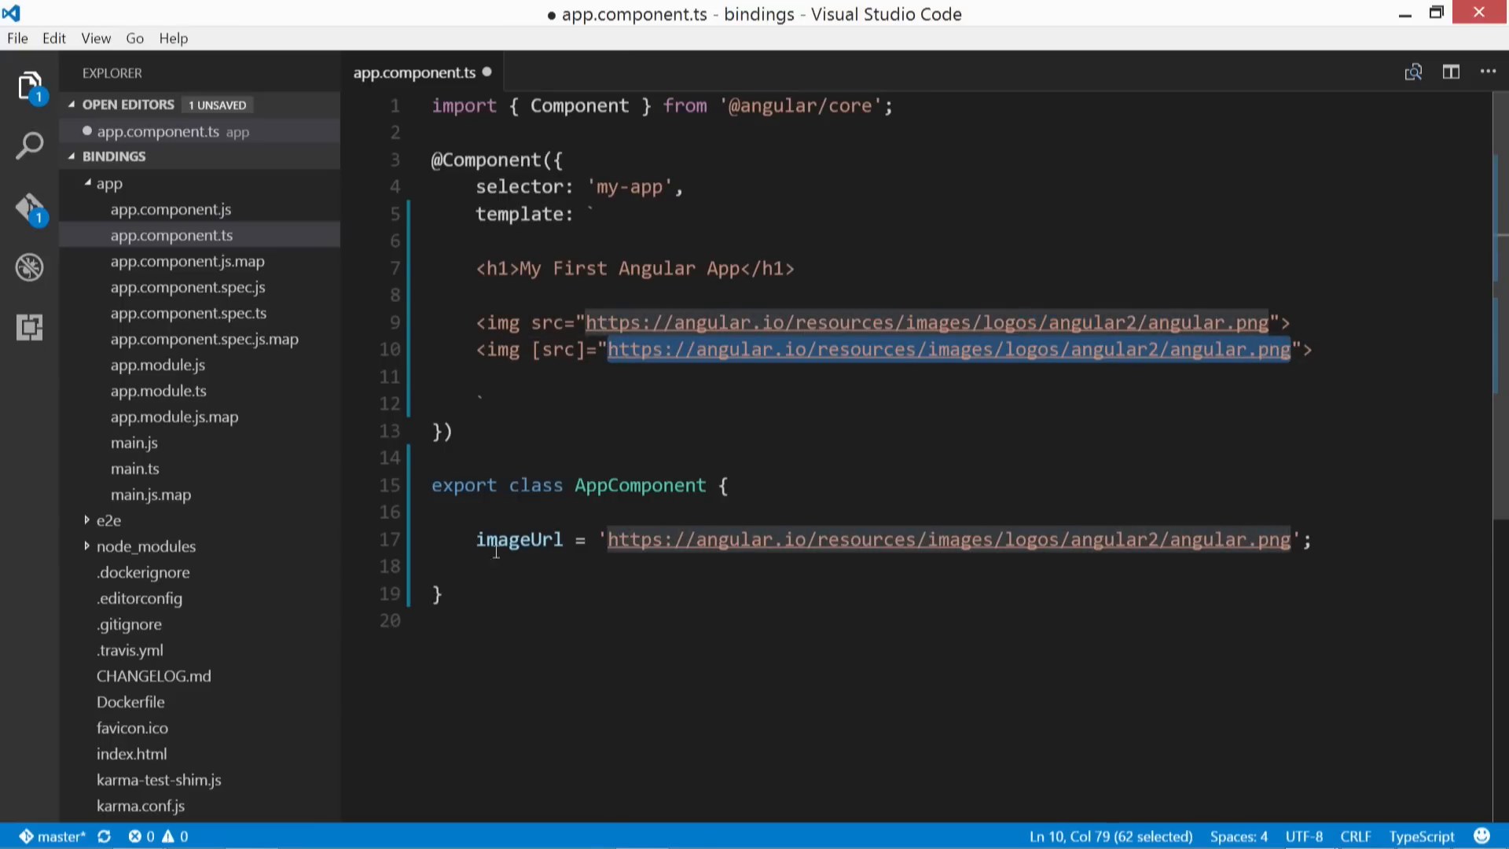
{"action": "type", "text": "imageUrl\">"}
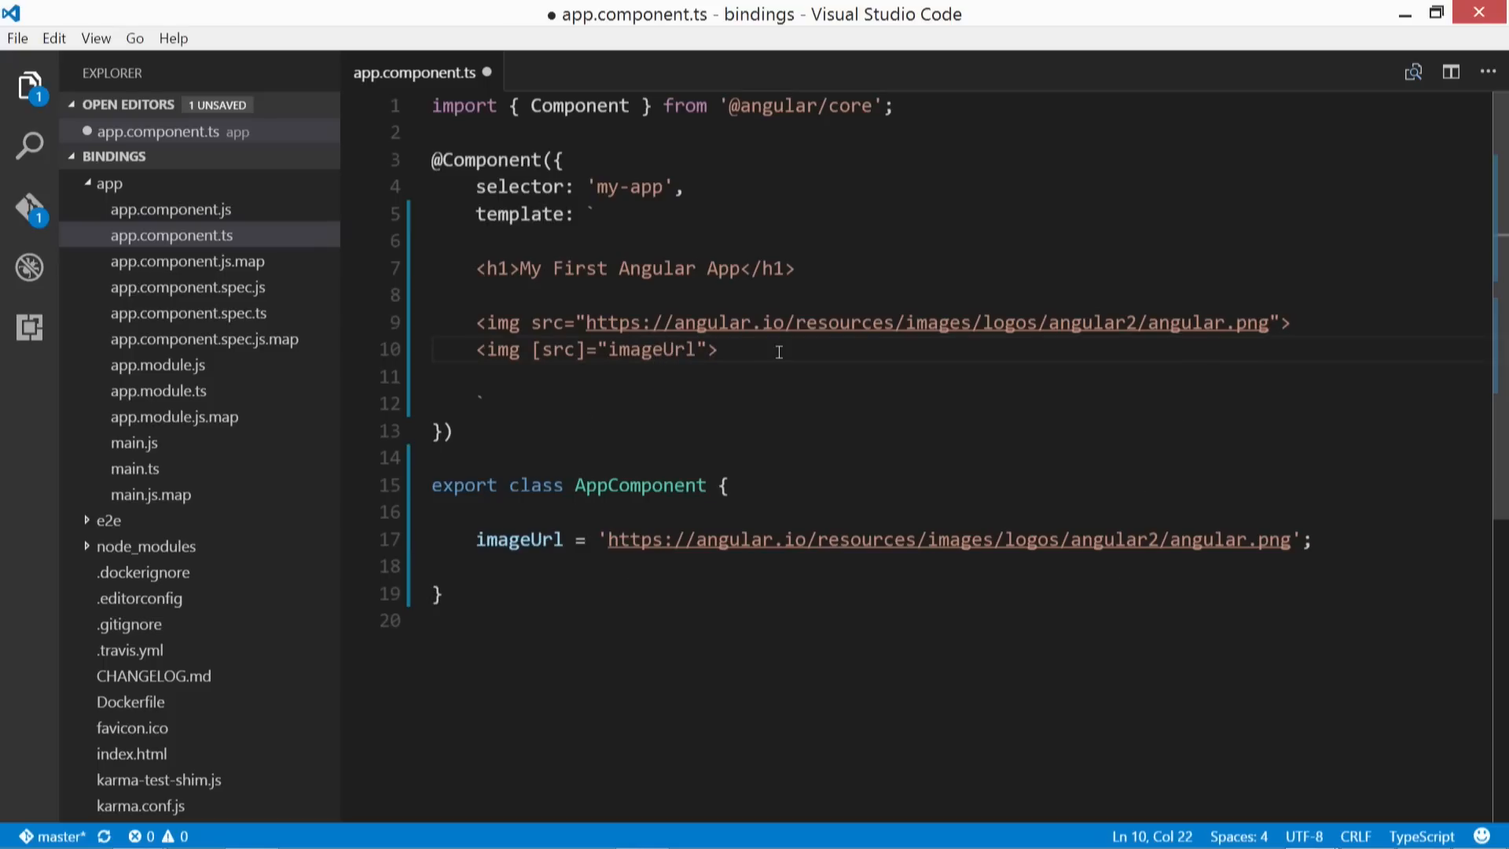
{"action": "key", "text": "ctrl+s"}
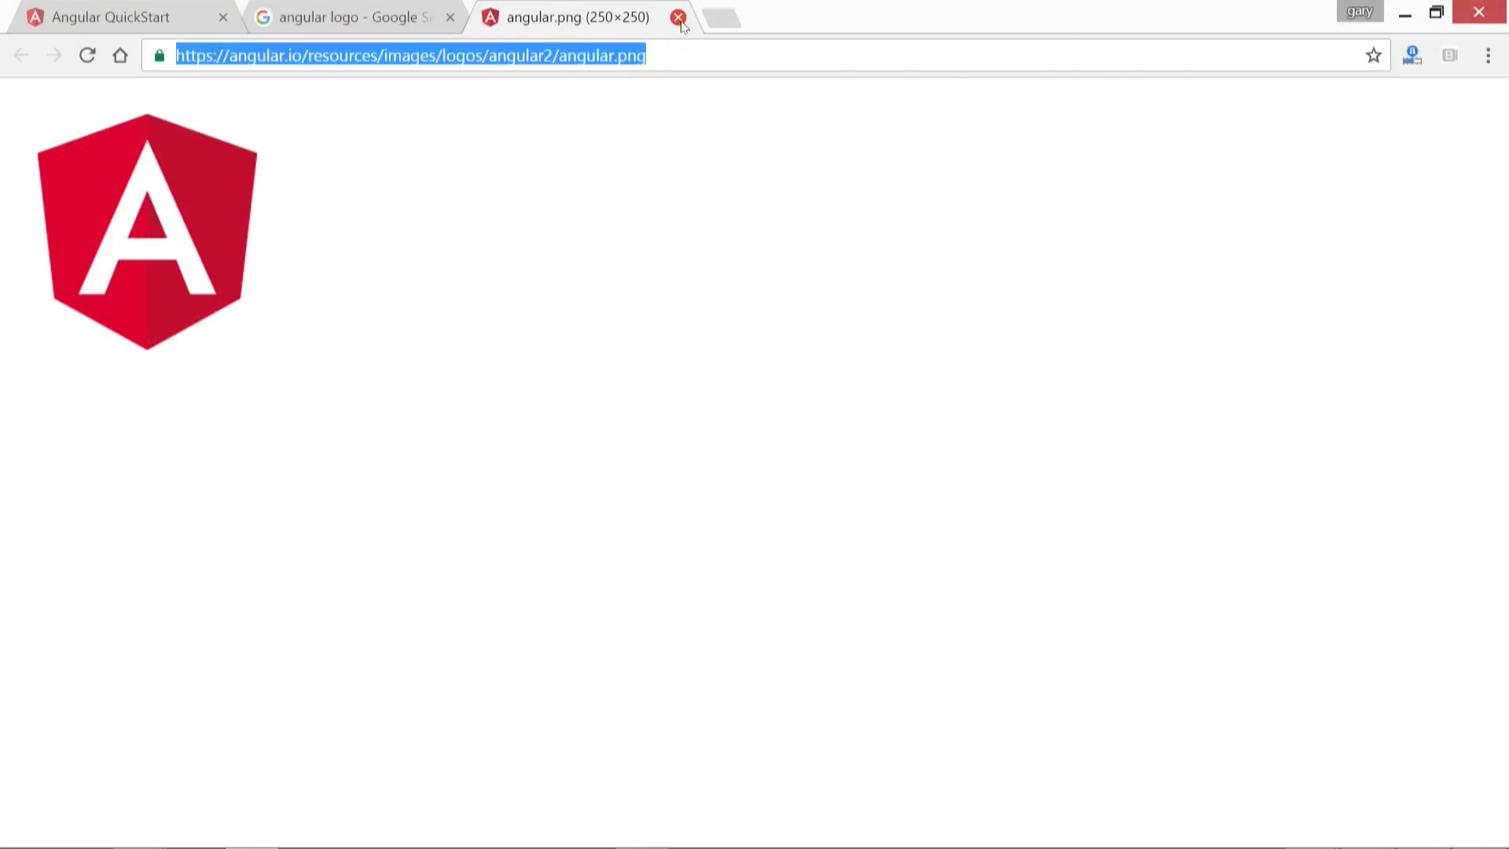
Step: Close the angular.png tab to see the app with two Angular logos
{"action": "left_click", "coordinate": [679, 17]}
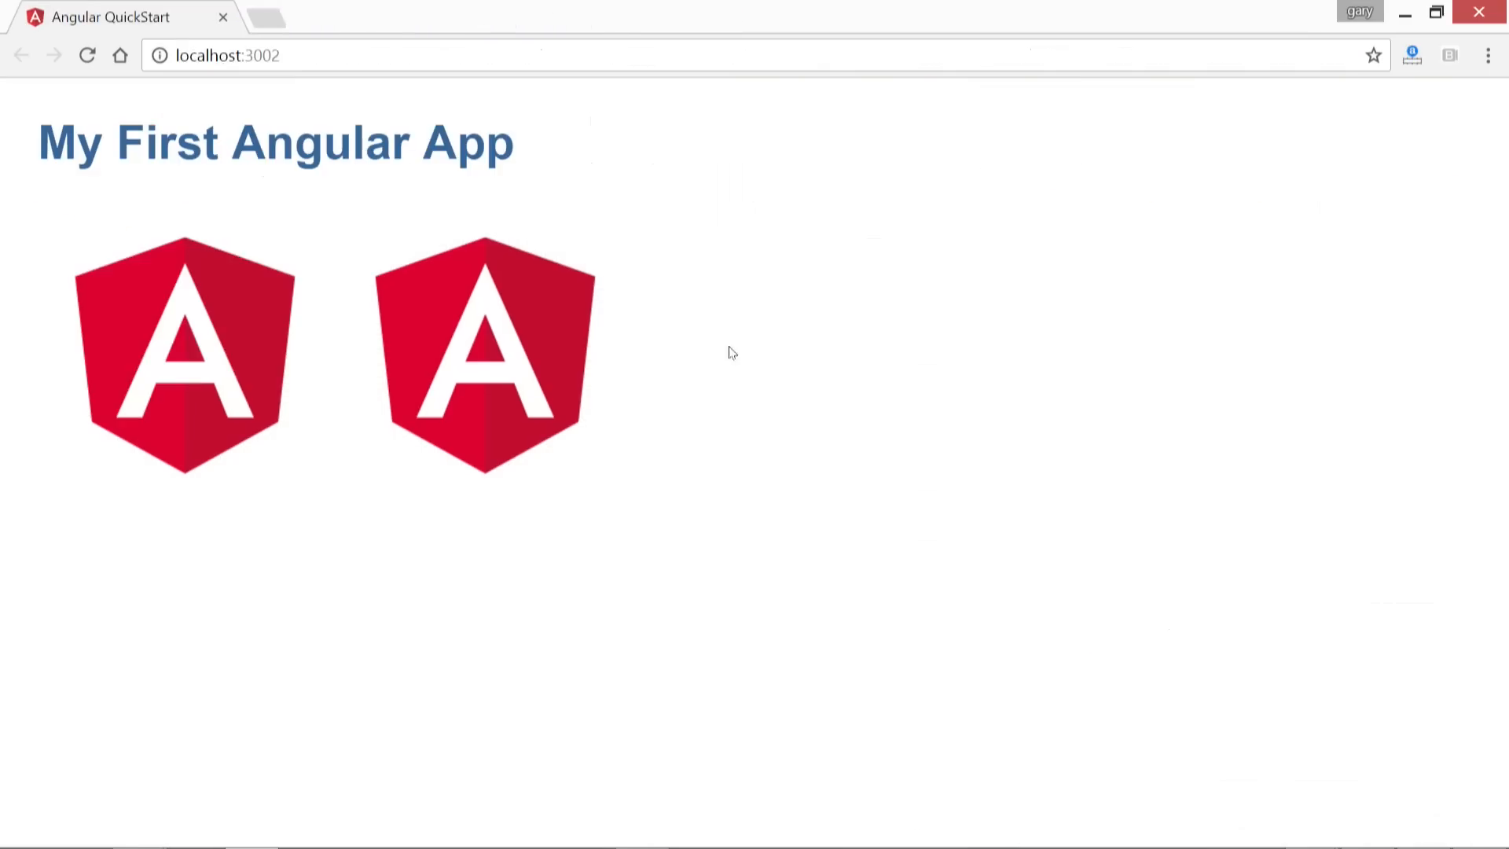
{"action": "mouse_move", "coordinate": [528, 349]}
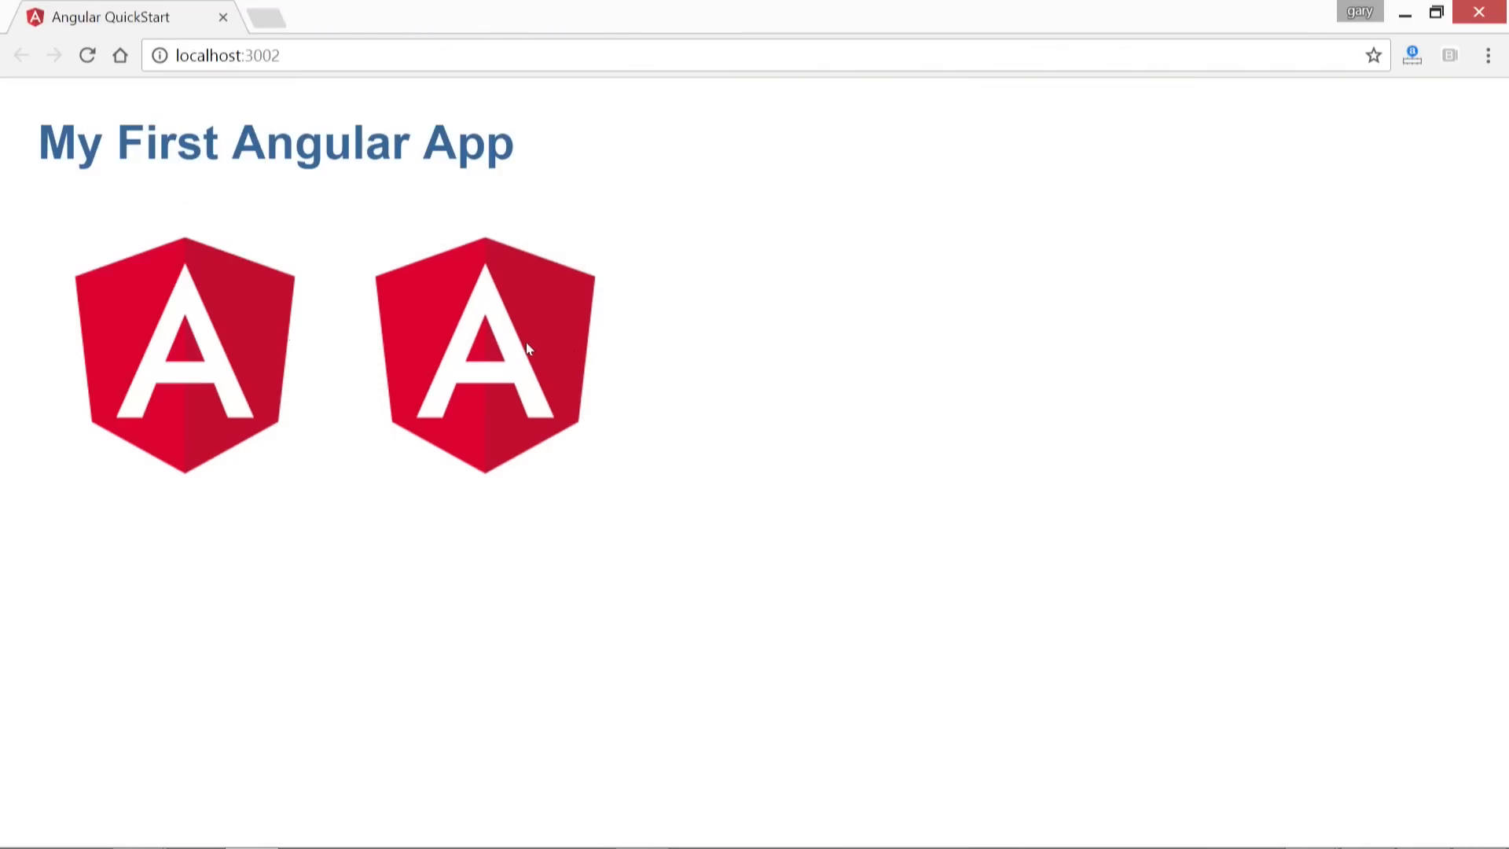
{"action": "mouse_move", "coordinate": [578, 297]}
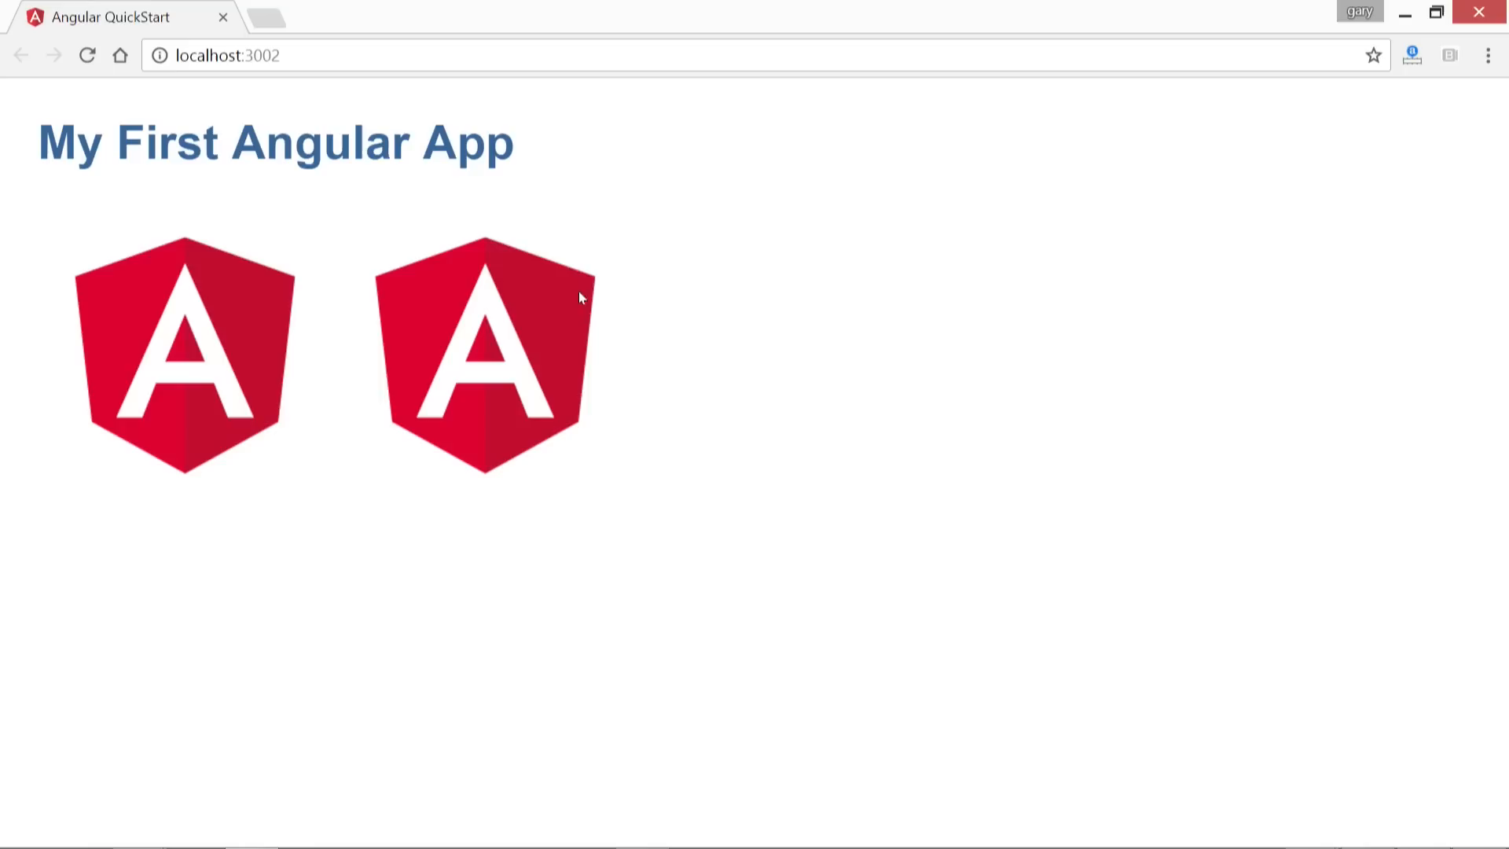
{"action": "mouse_move", "coordinate": [537, 321]}
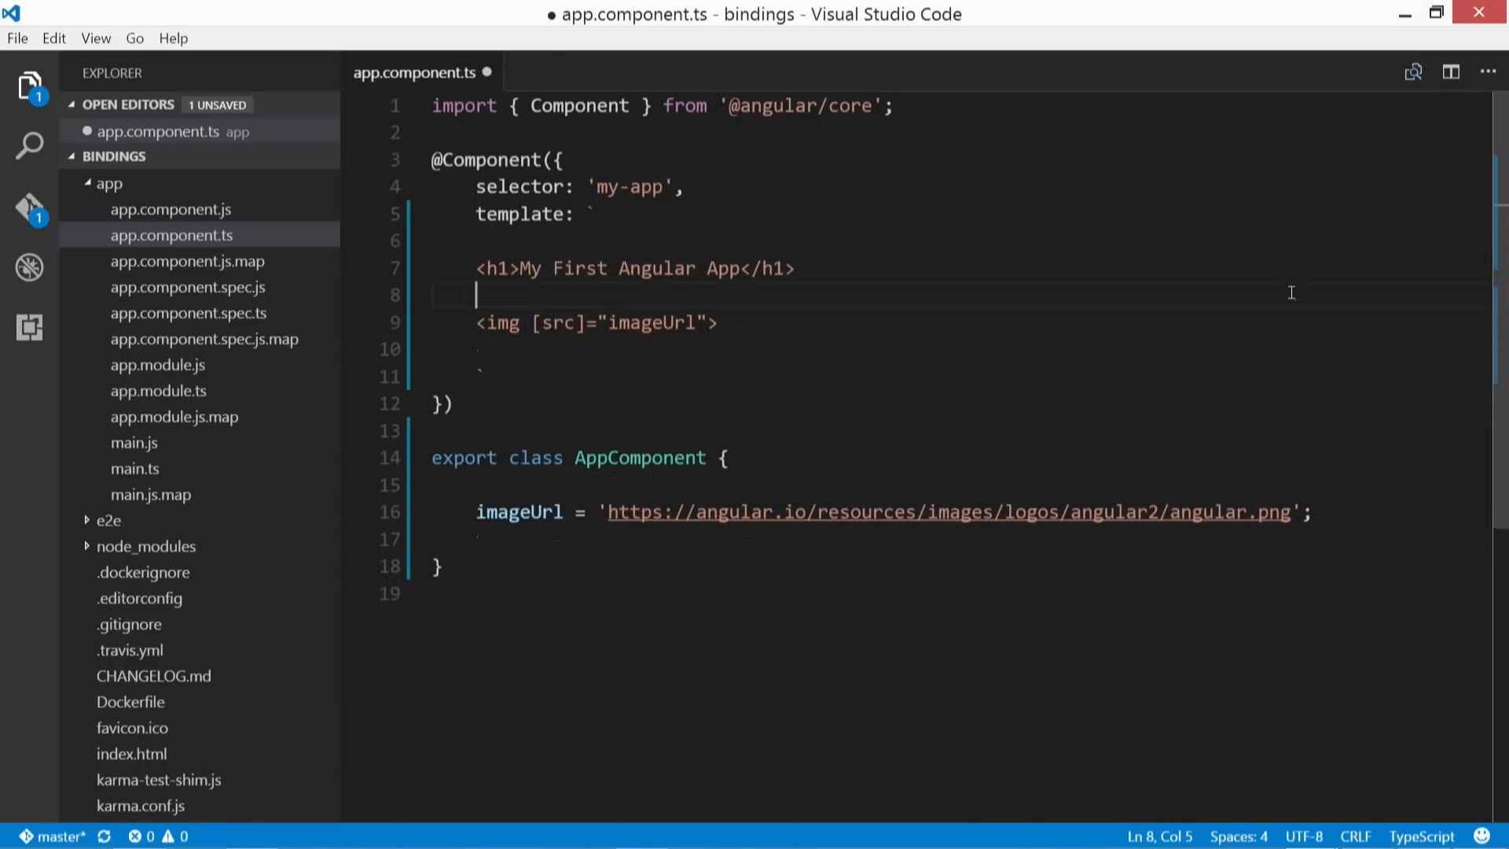
Step: Duplicate the [src] img line and select the copy's bracketed attribute for replacement
{"action": "left_click", "coordinate": [717, 322]}
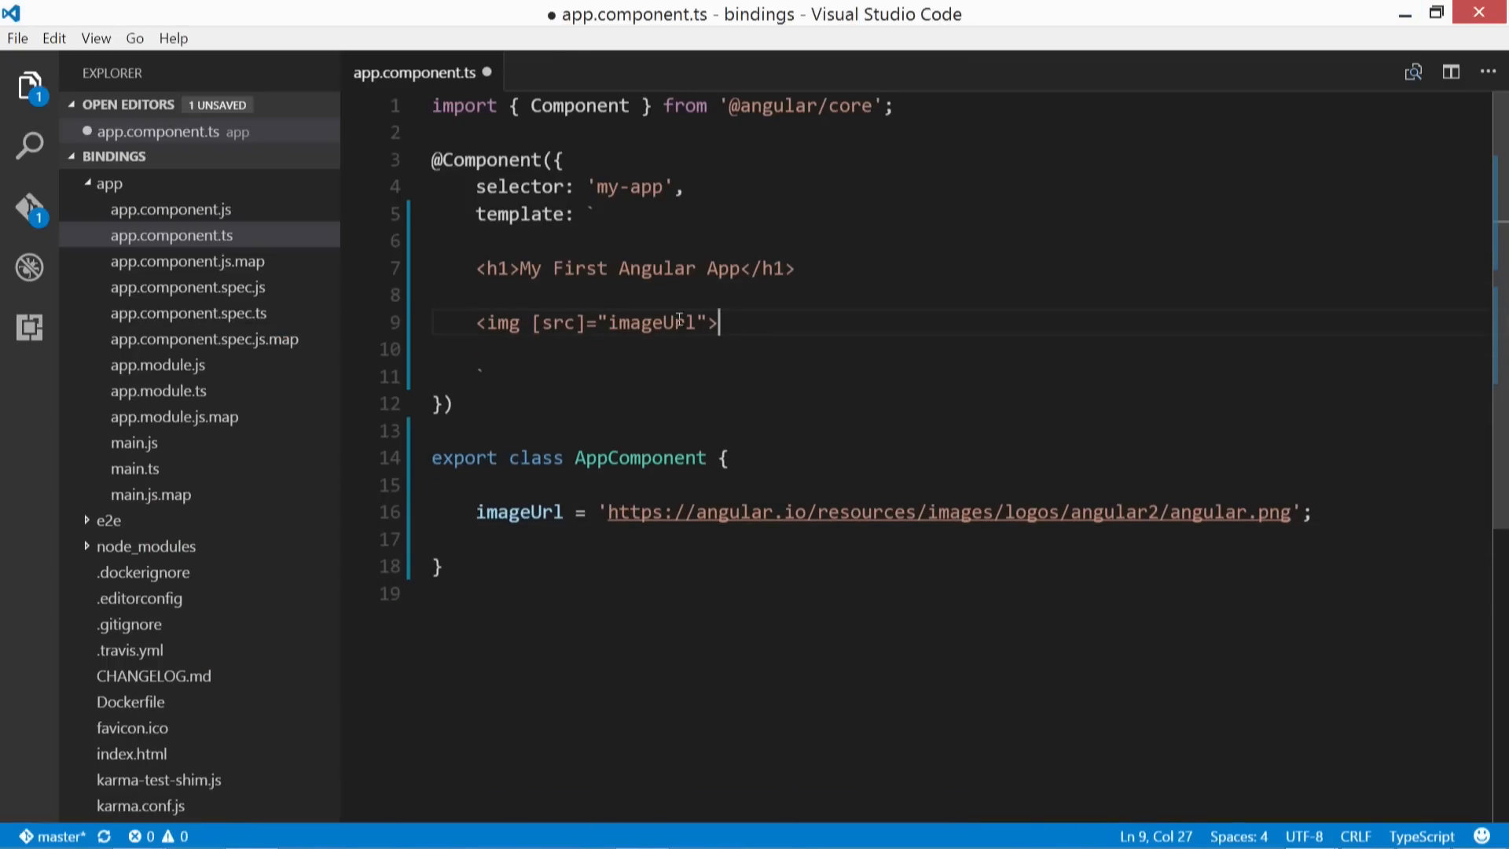
{"action": "left_click_drag", "start_coordinate": [717, 322], "coordinate": [476, 322]}
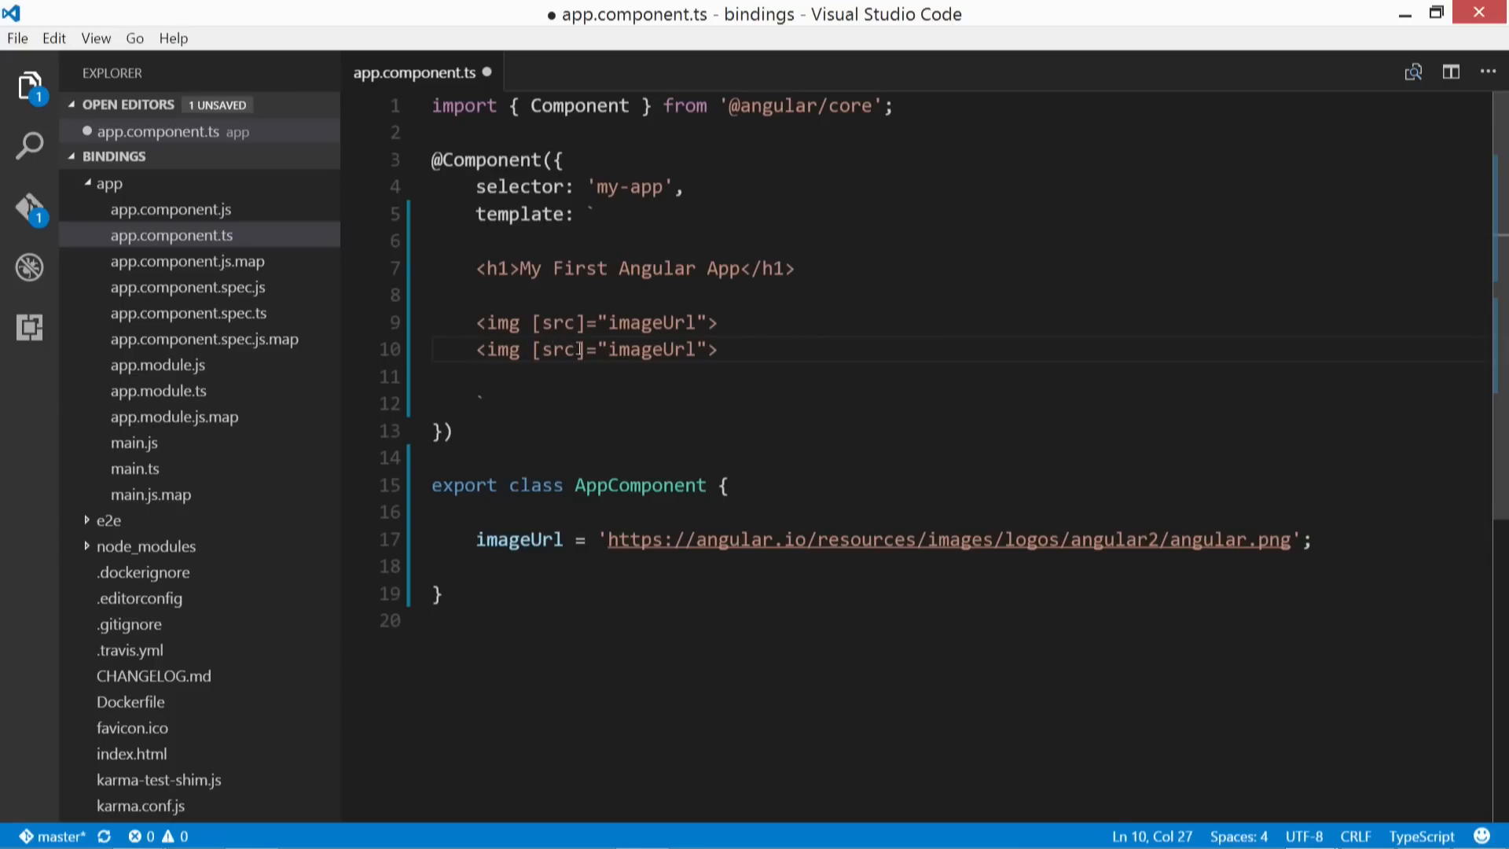
{"action": "double_click", "coordinate": [556, 349]}
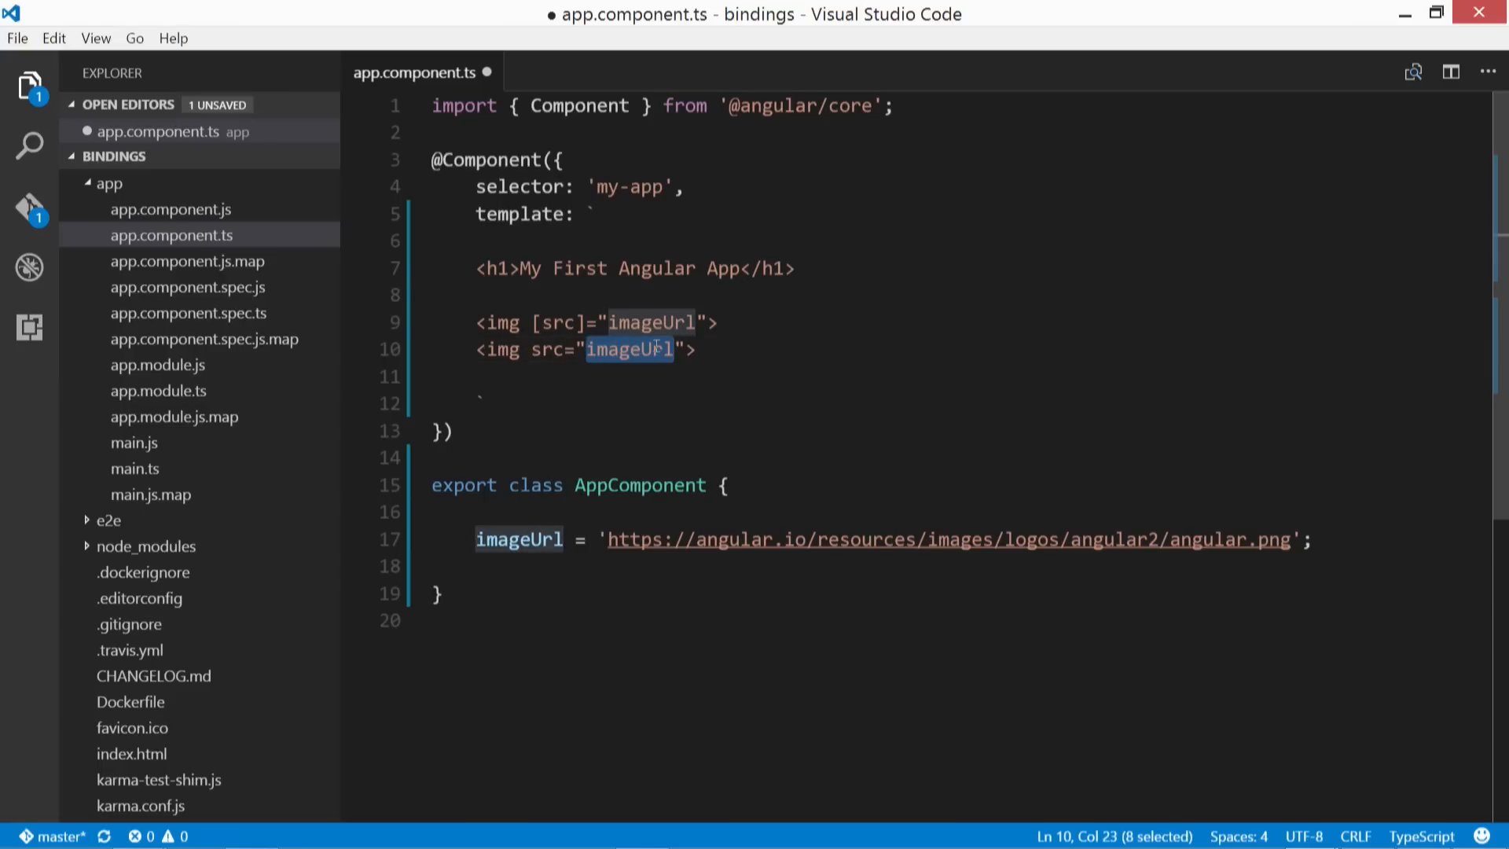
{"action": "mouse_move", "coordinate": [751, 338]}
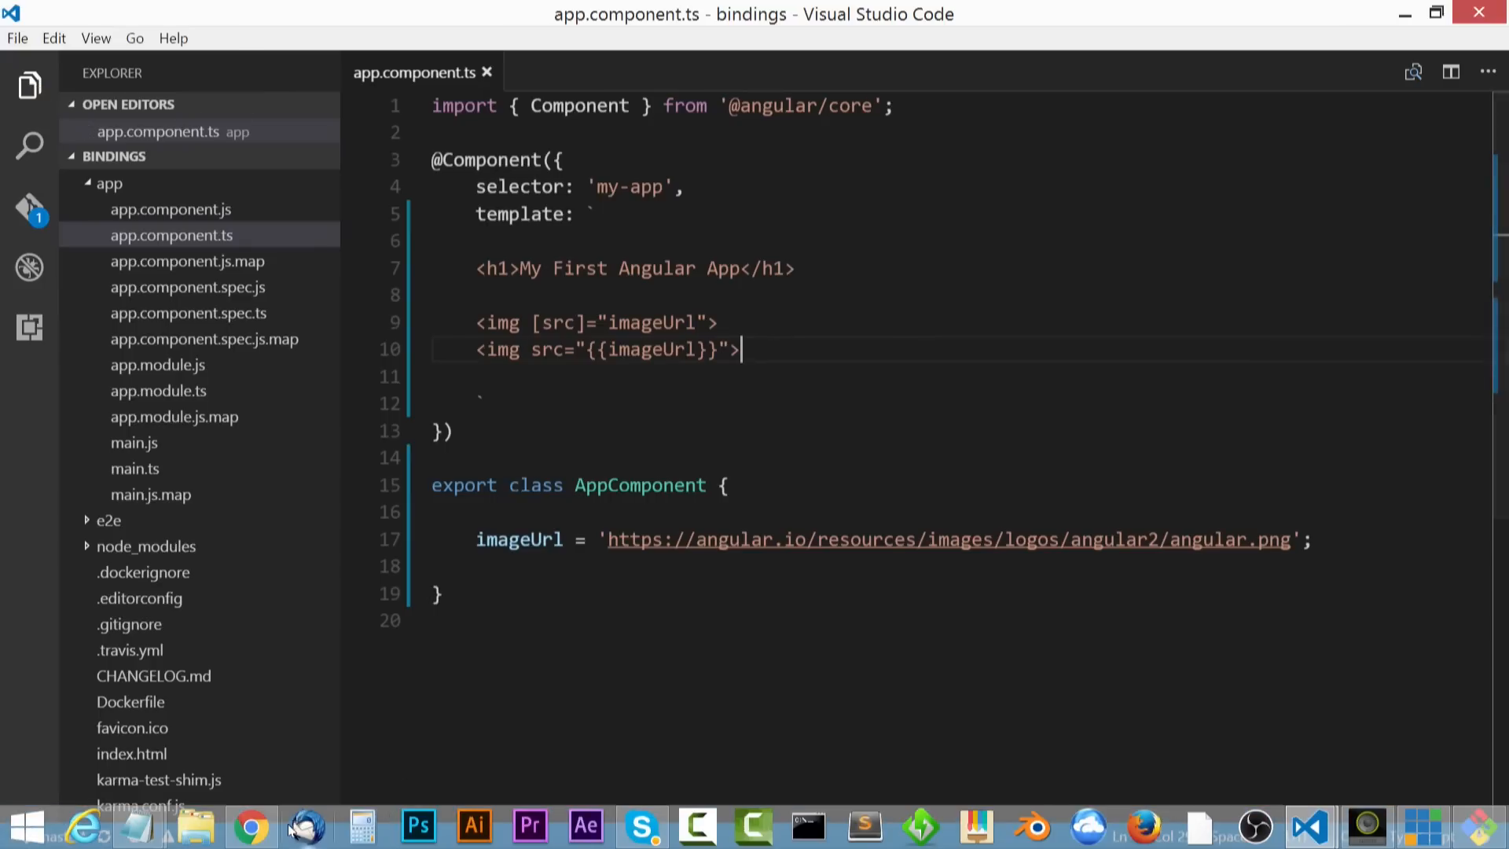
Step: Switch to the localhost:3002 app in Chrome to check both logos
{"action": "left_click", "coordinate": [249, 826]}
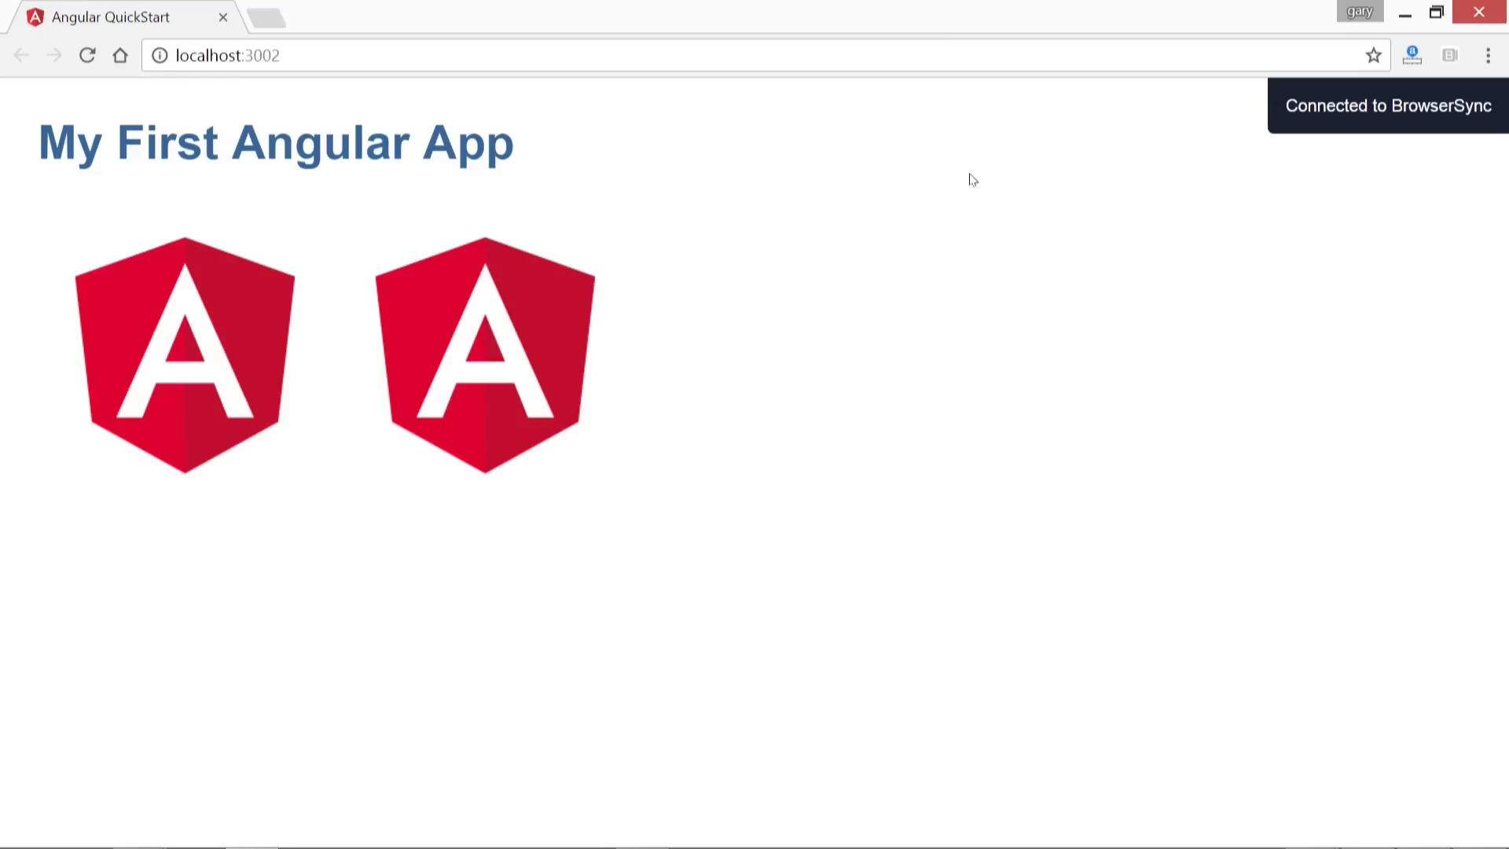
{"action": "mouse_move", "coordinate": [532, 322]}
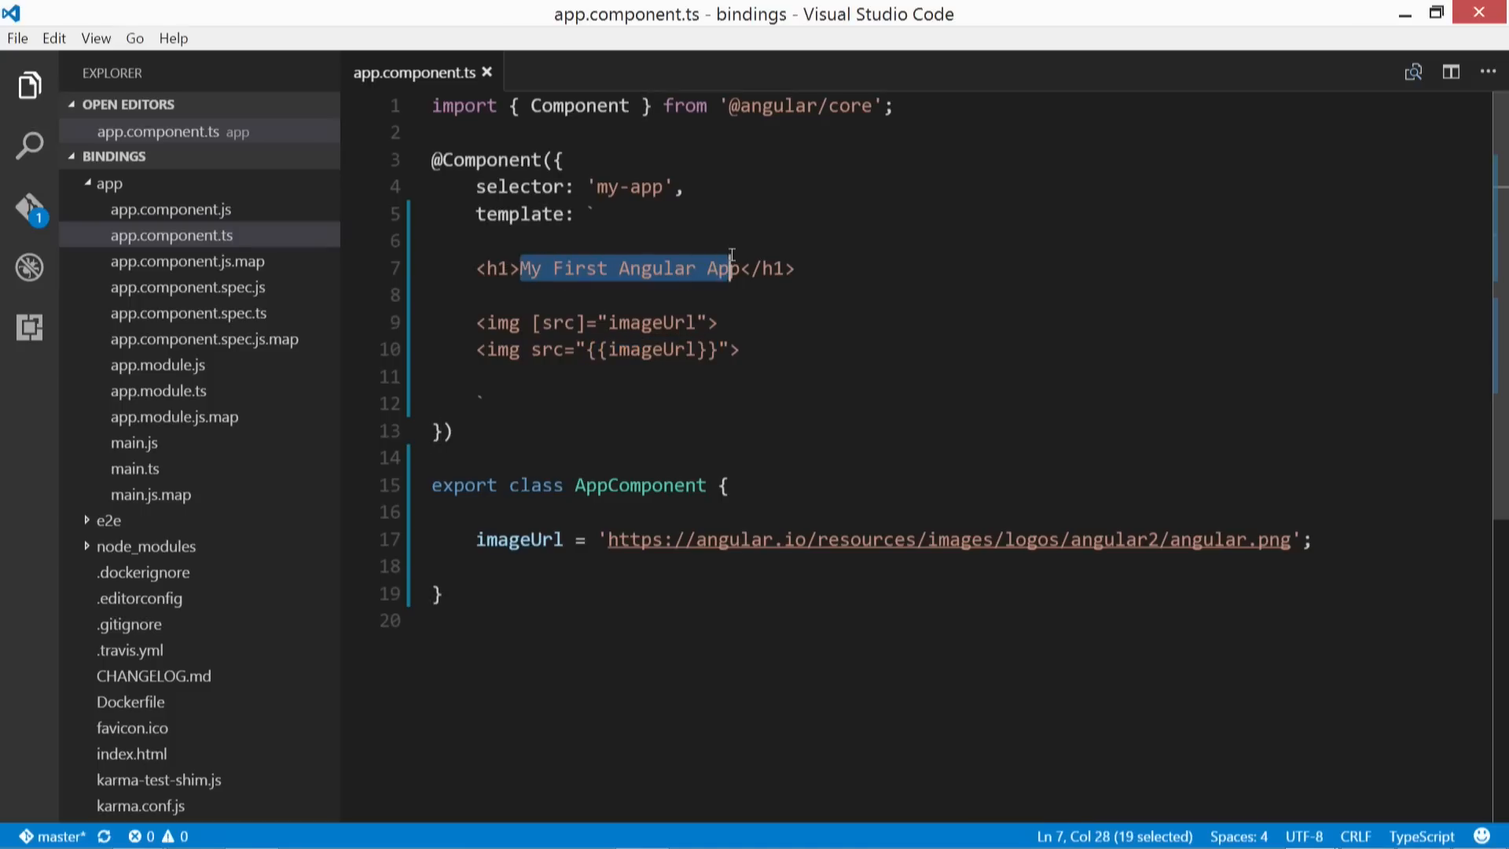
Step: Rename the second img's src attribute to bind-src, keeping {{imageUrl}}, and save
{"action": "left_click", "coordinate": [741, 349]}
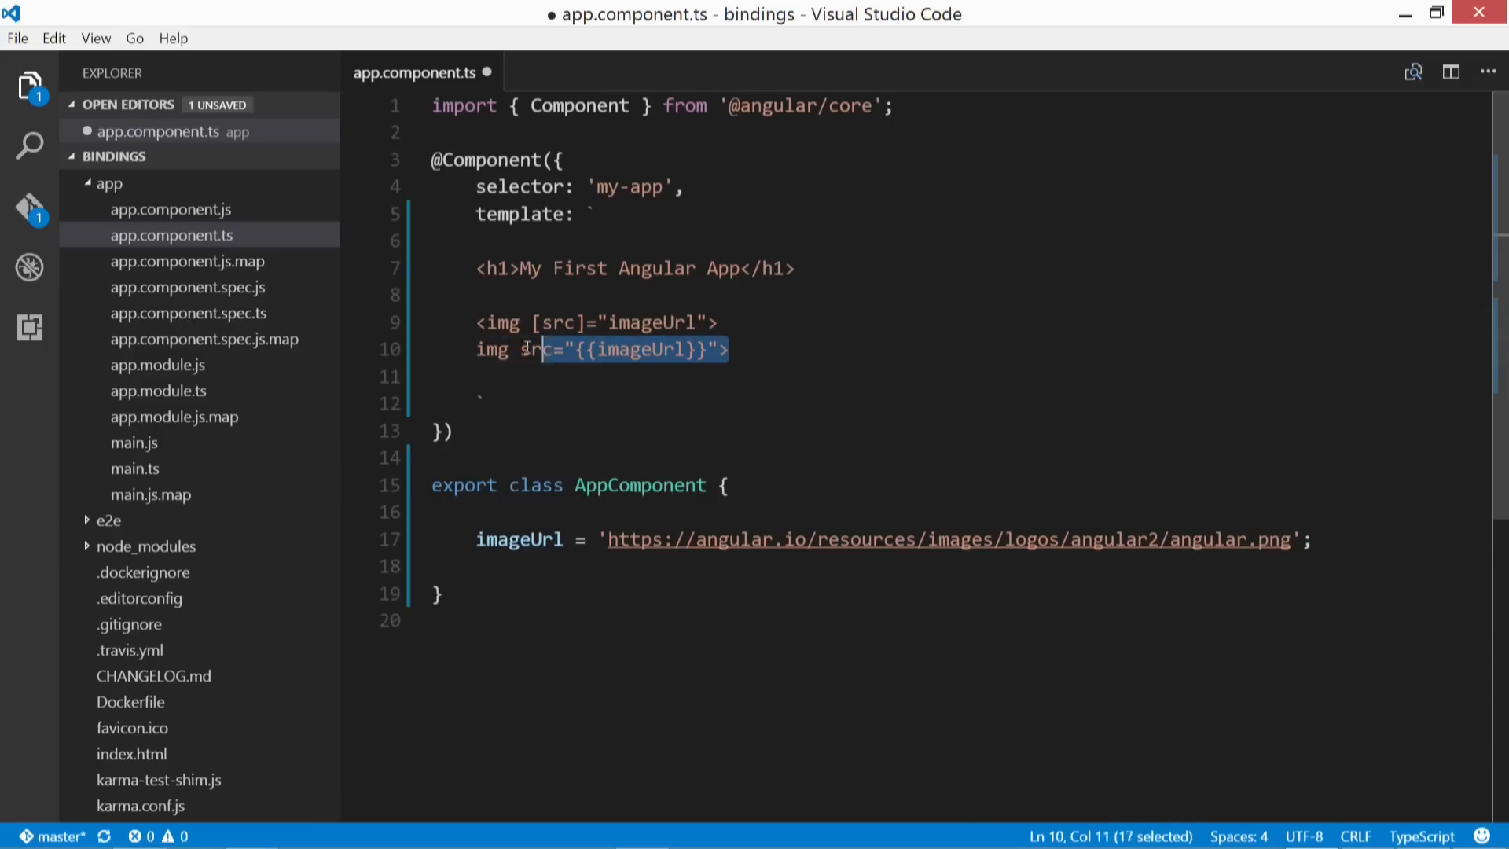
{"action": "key", "text": "ctrl+s"}
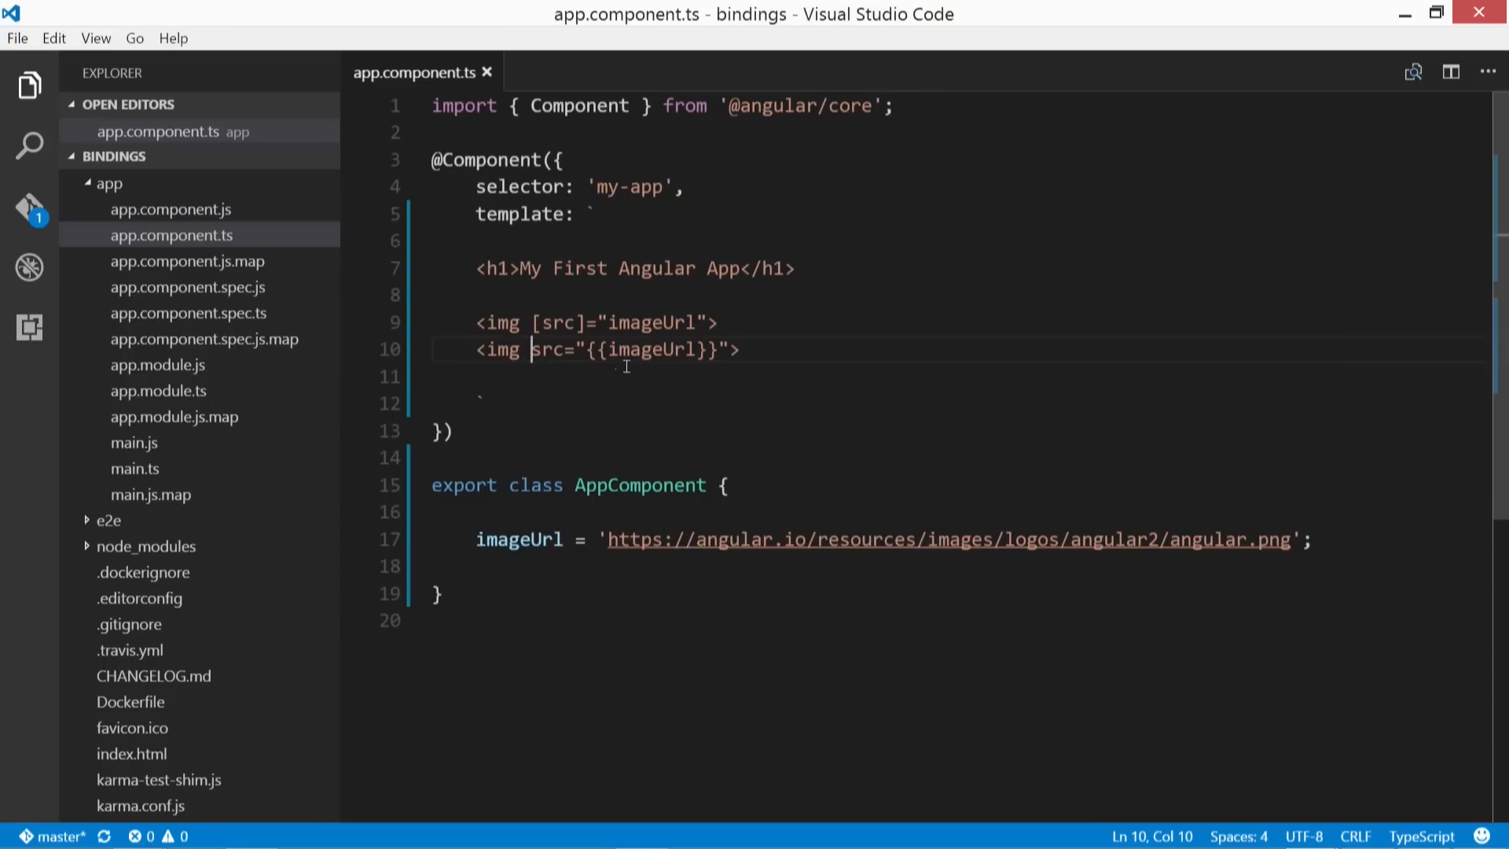
{"action": "double_click", "coordinate": [556, 322]}
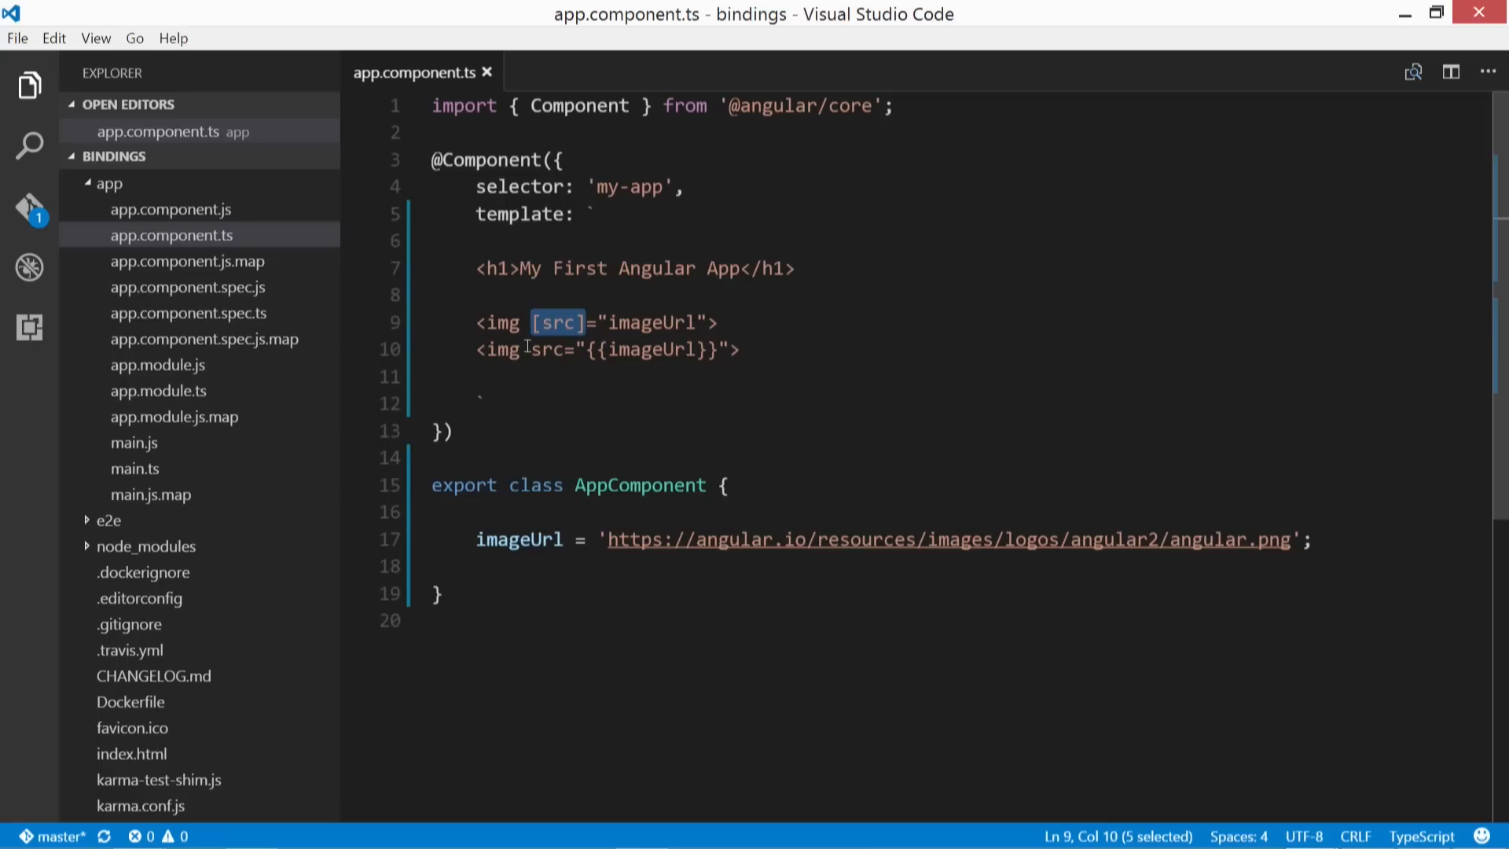
{"action": "left_click", "coordinate": [769, 349]}
{"action": "type", "text": "bind-"}
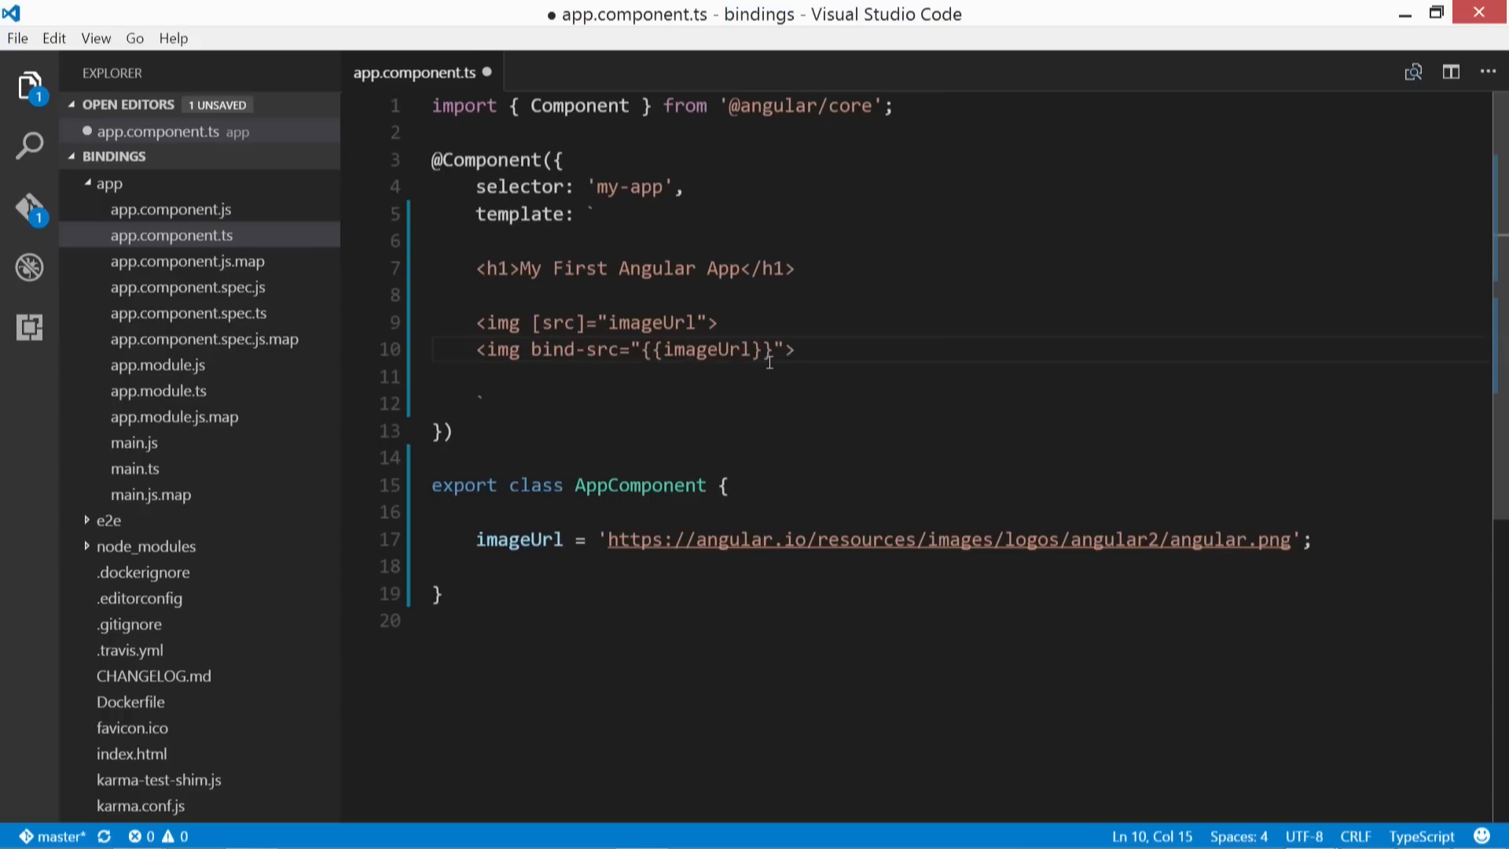
{"action": "left_click", "coordinate": [647, 349]}
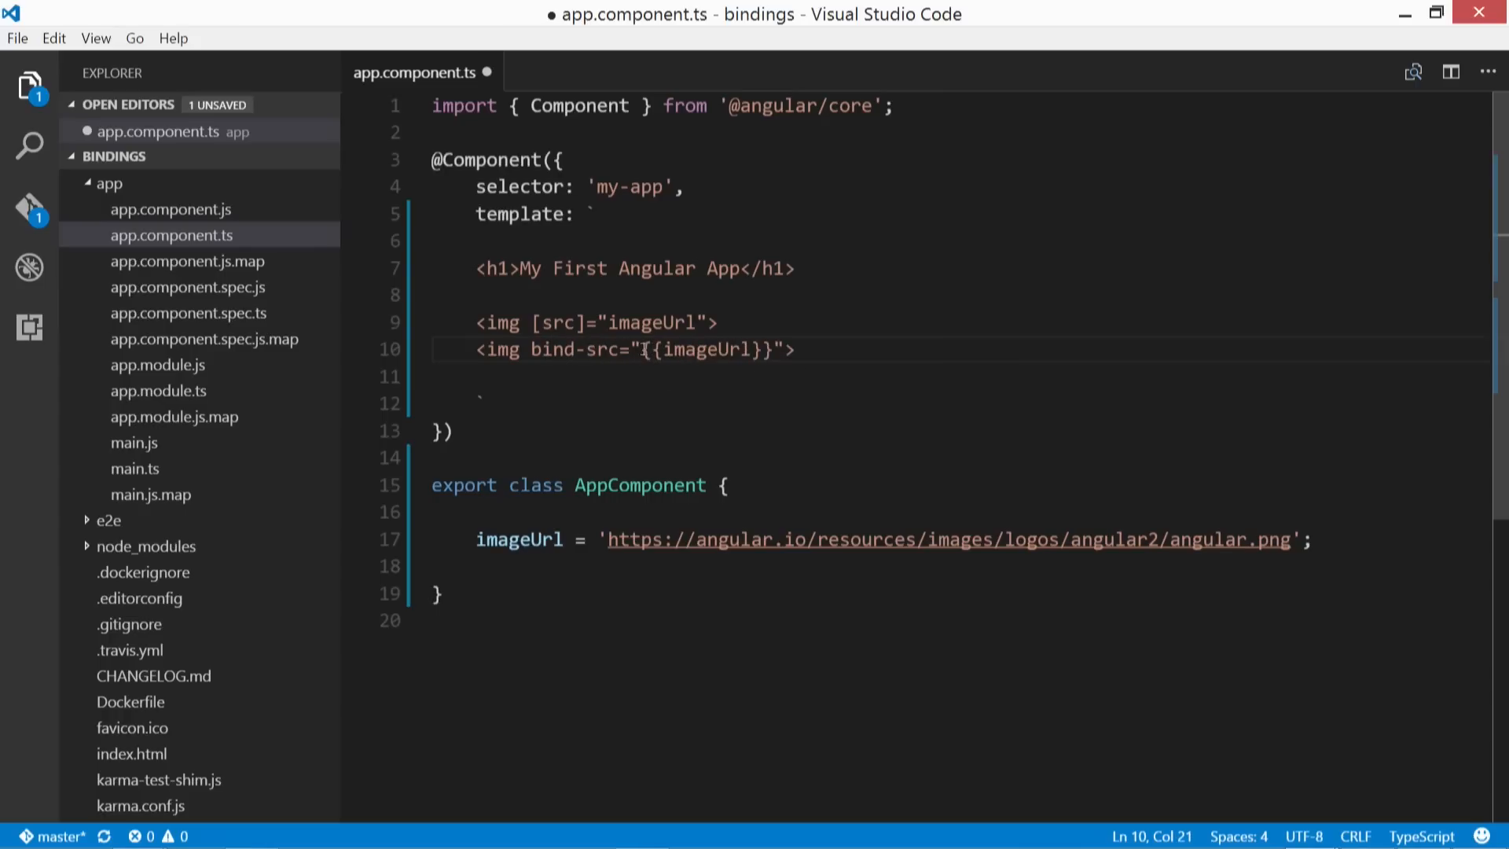
{"action": "key", "text": "ctrl+s"}
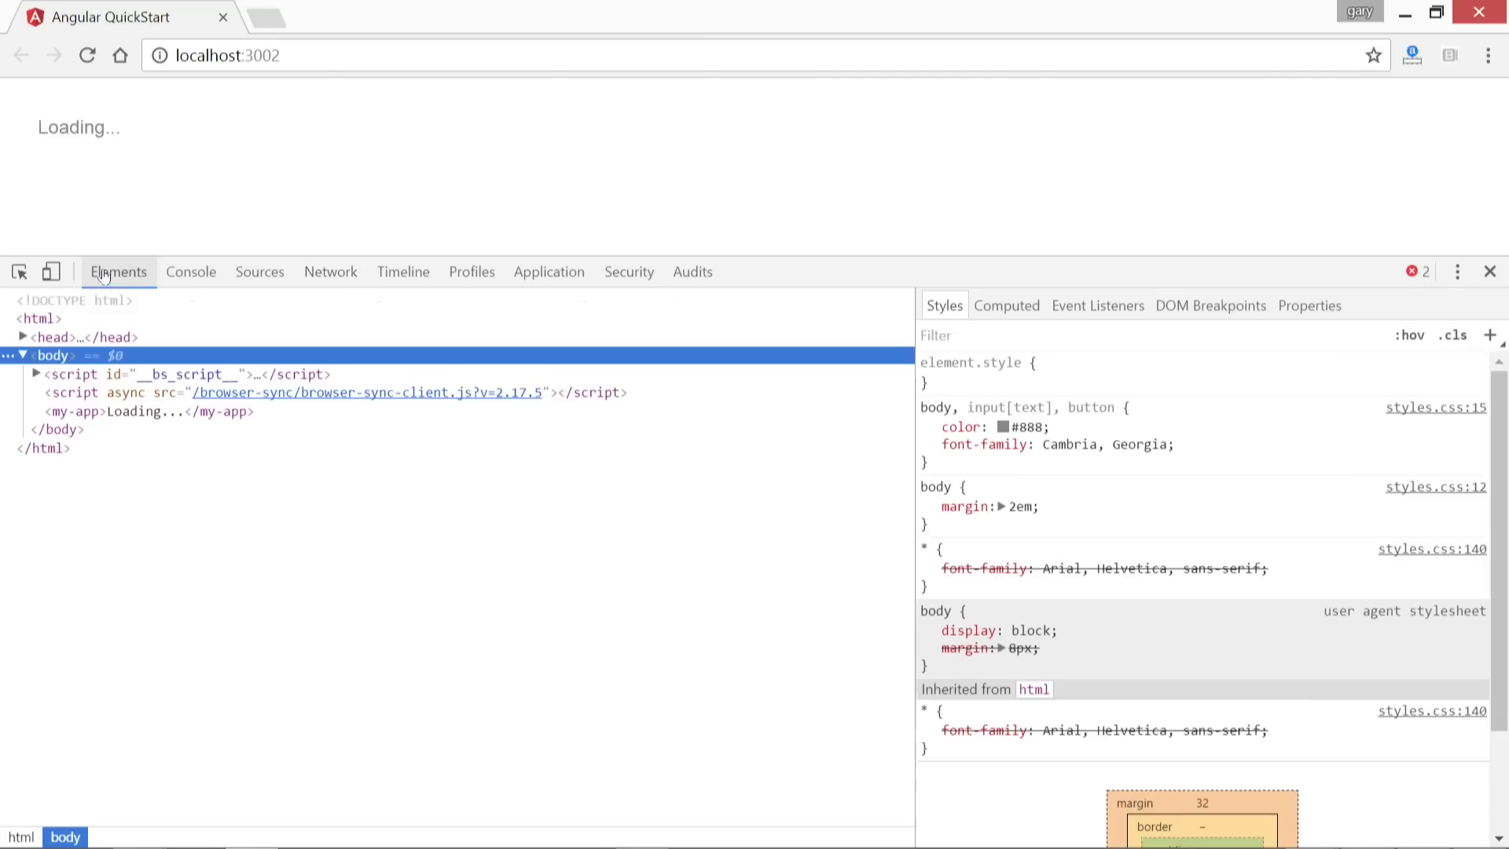
Step: Inspect the Loading... app page's element tree in Chrome developer tools
{"action": "left_click", "coordinate": [191, 272]}
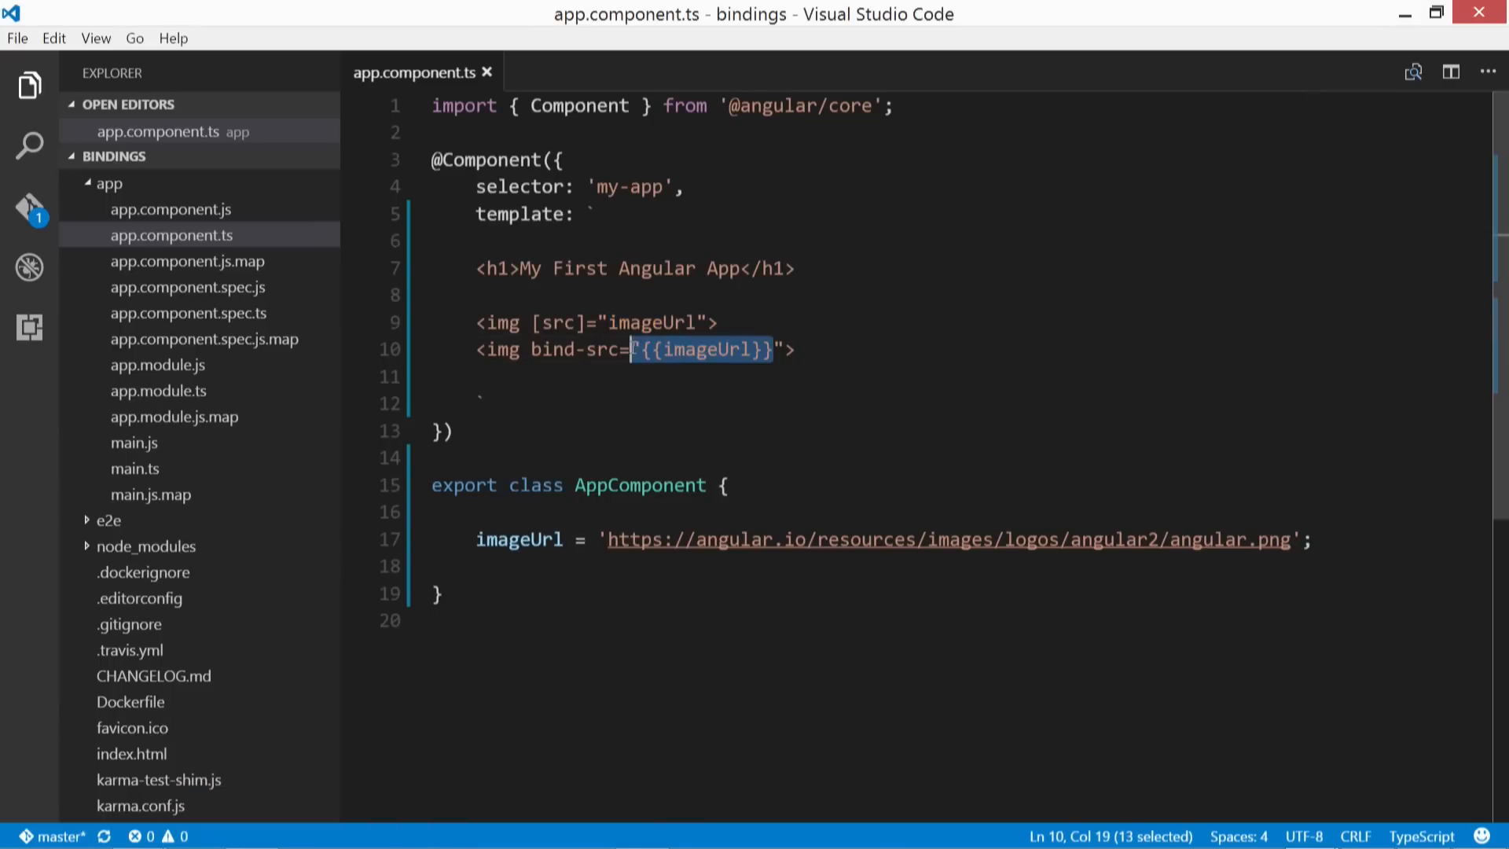
Step: Change line 10's binding to bind-src="imageUrl" without curly braces
{"action": "type", "text": "imageUrl"}
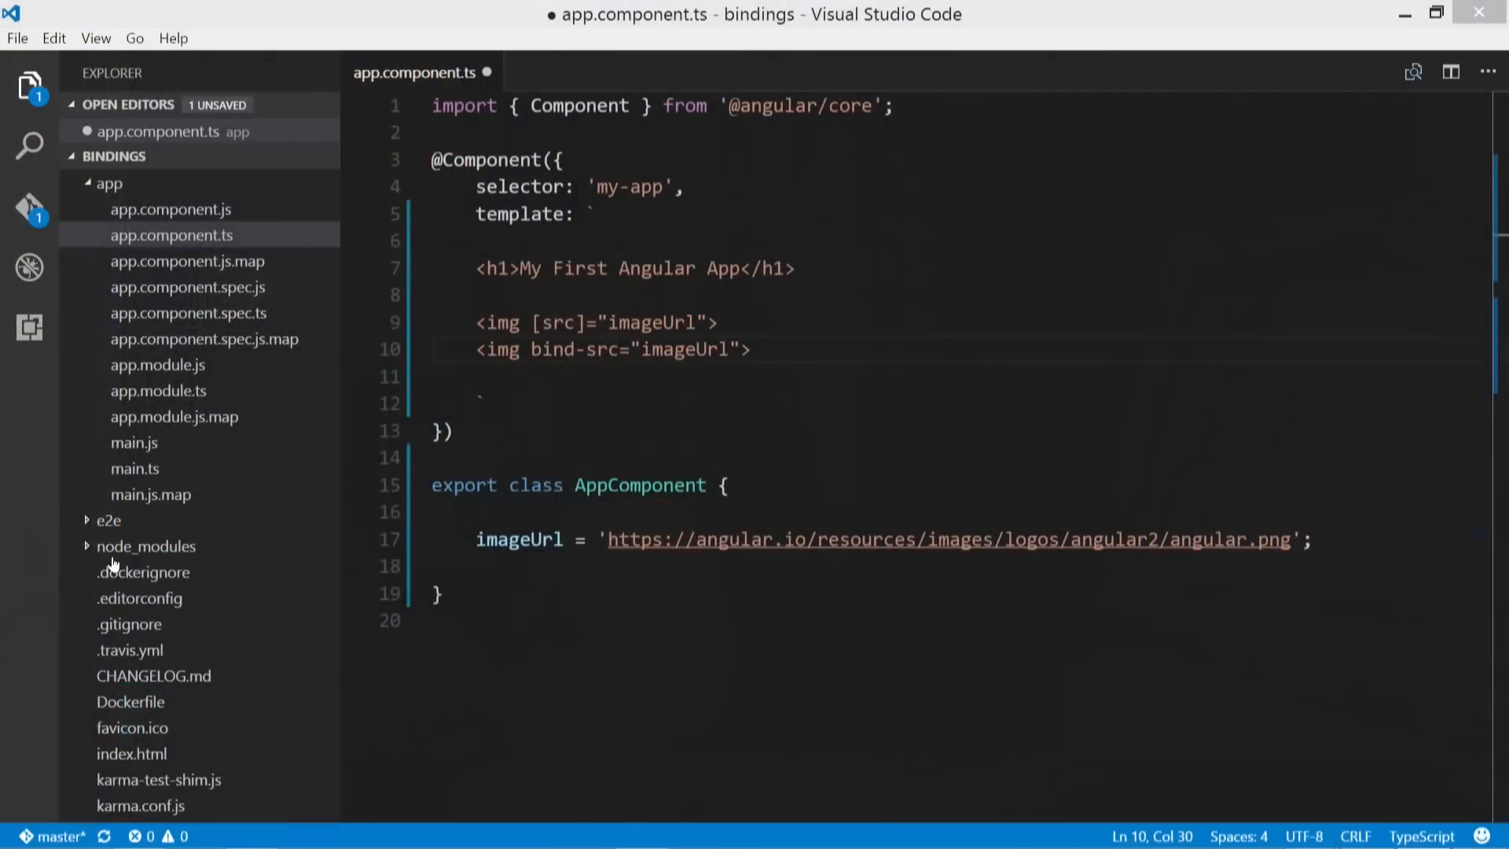
{"action": "mouse_move", "coordinate": [823, 347]}
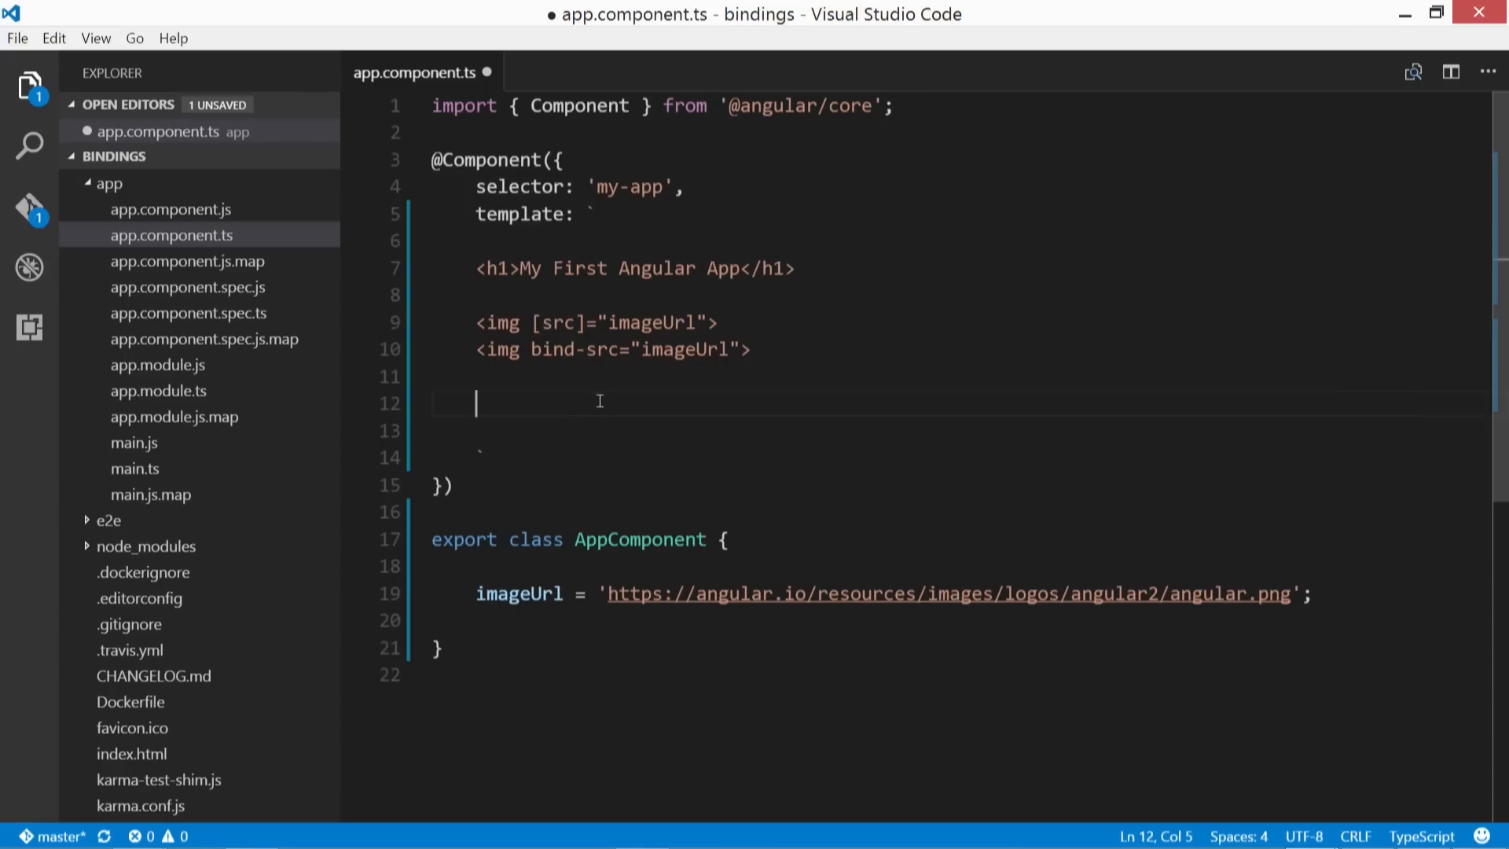
Step: Add <input [value]='myMethod()'> to the template
{"action": "type", "text": "<"}
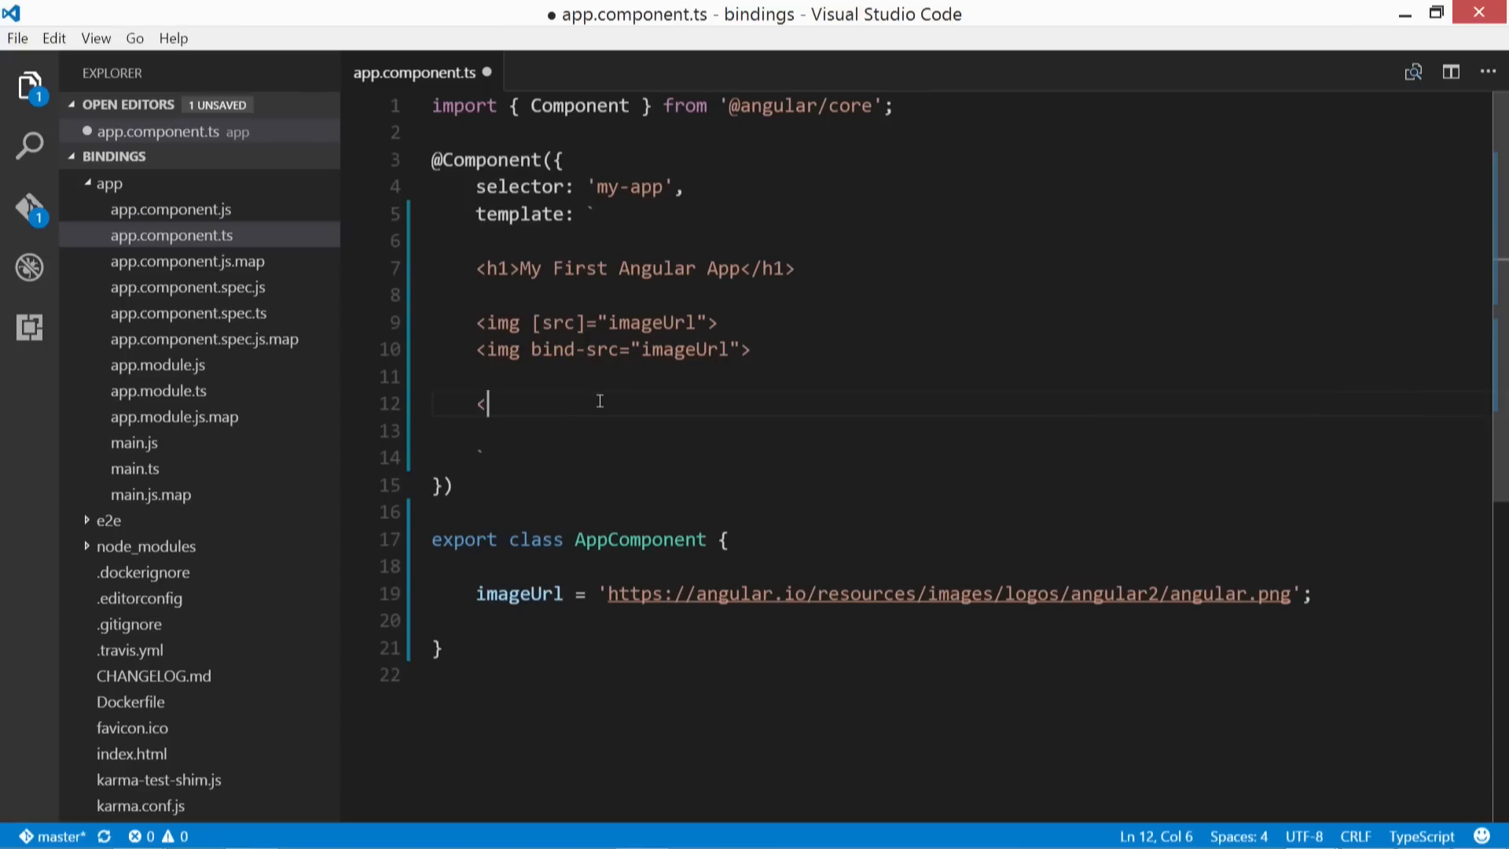
{"action": "type", "text": "inpu"}
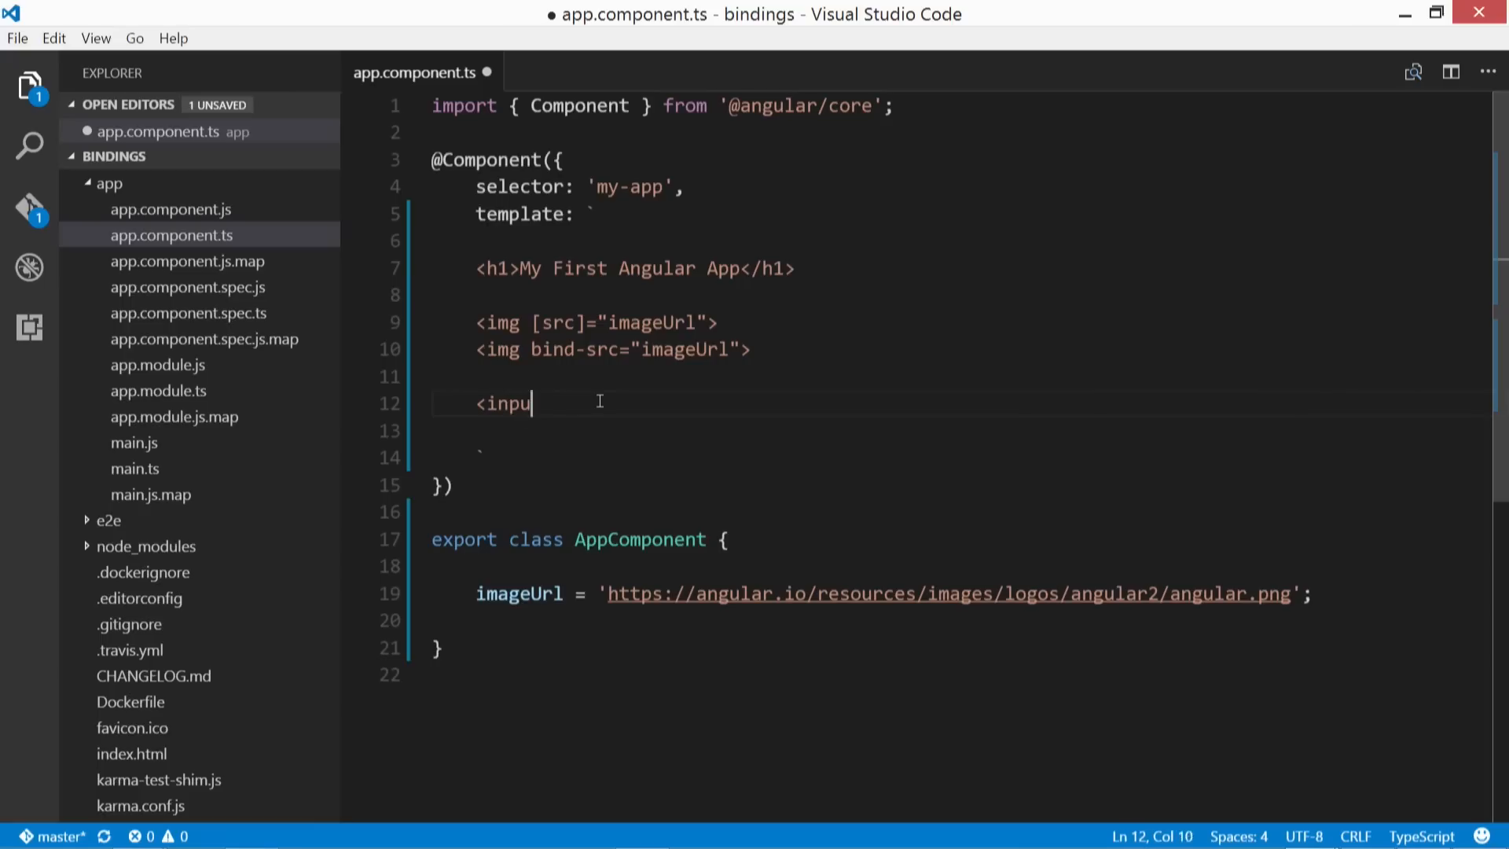
{"action": "type", "text": "t"}
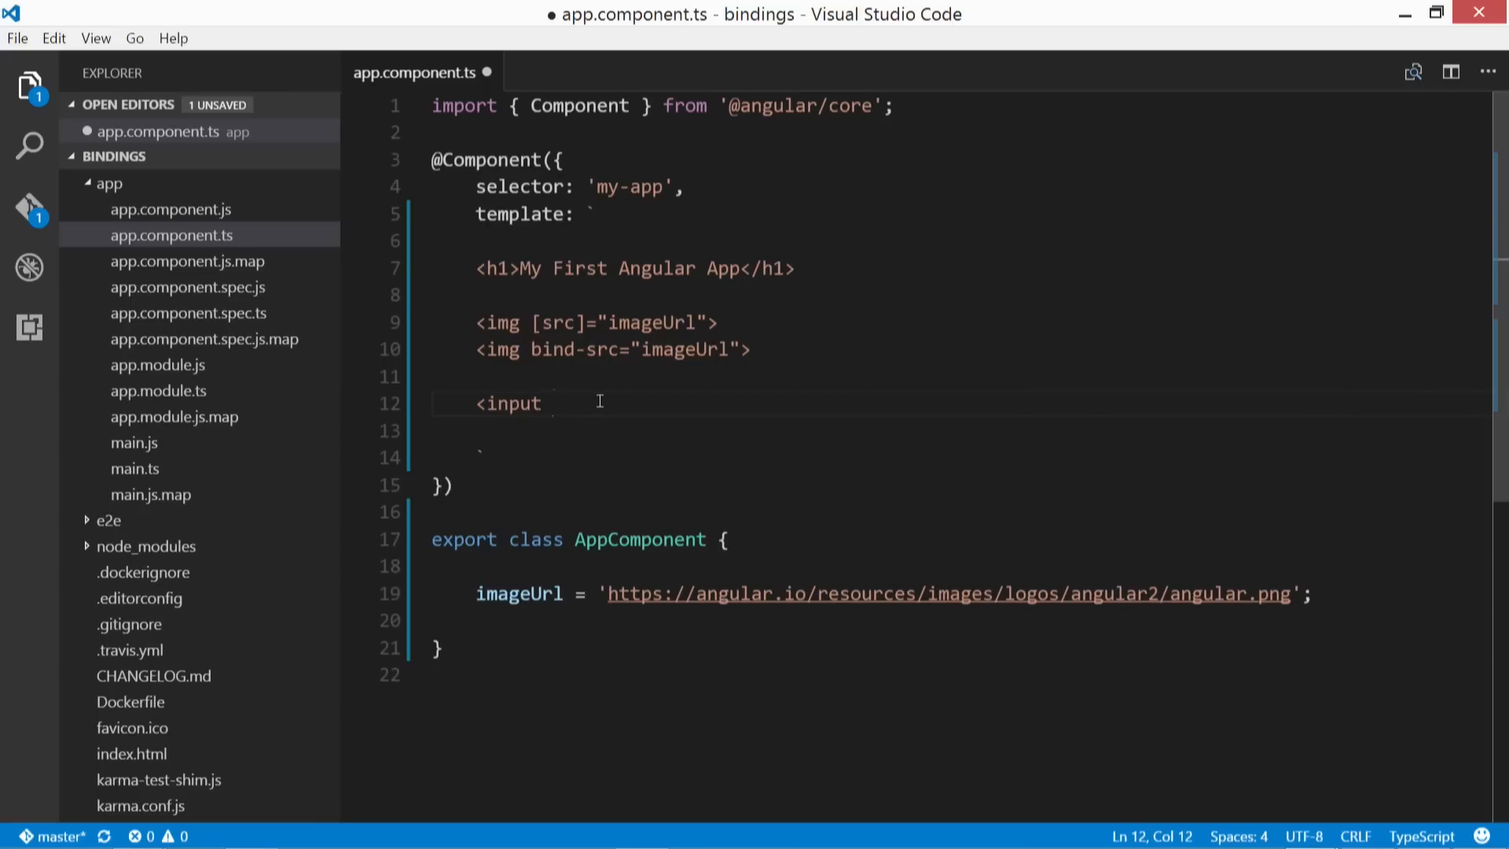
{"action": "type", "text": "[value]"}
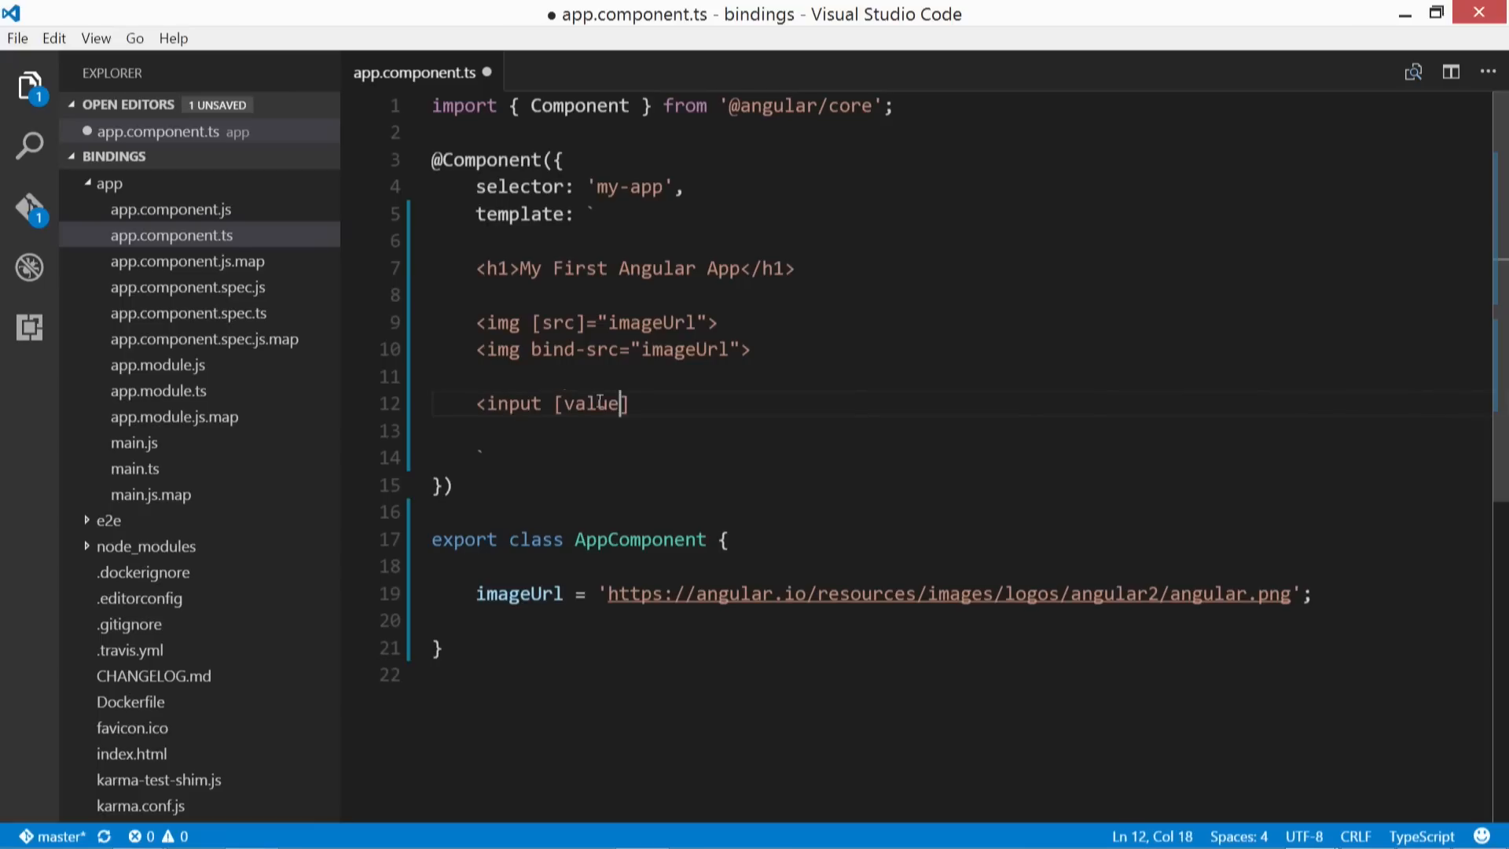
{"action": "type", "text": "="}
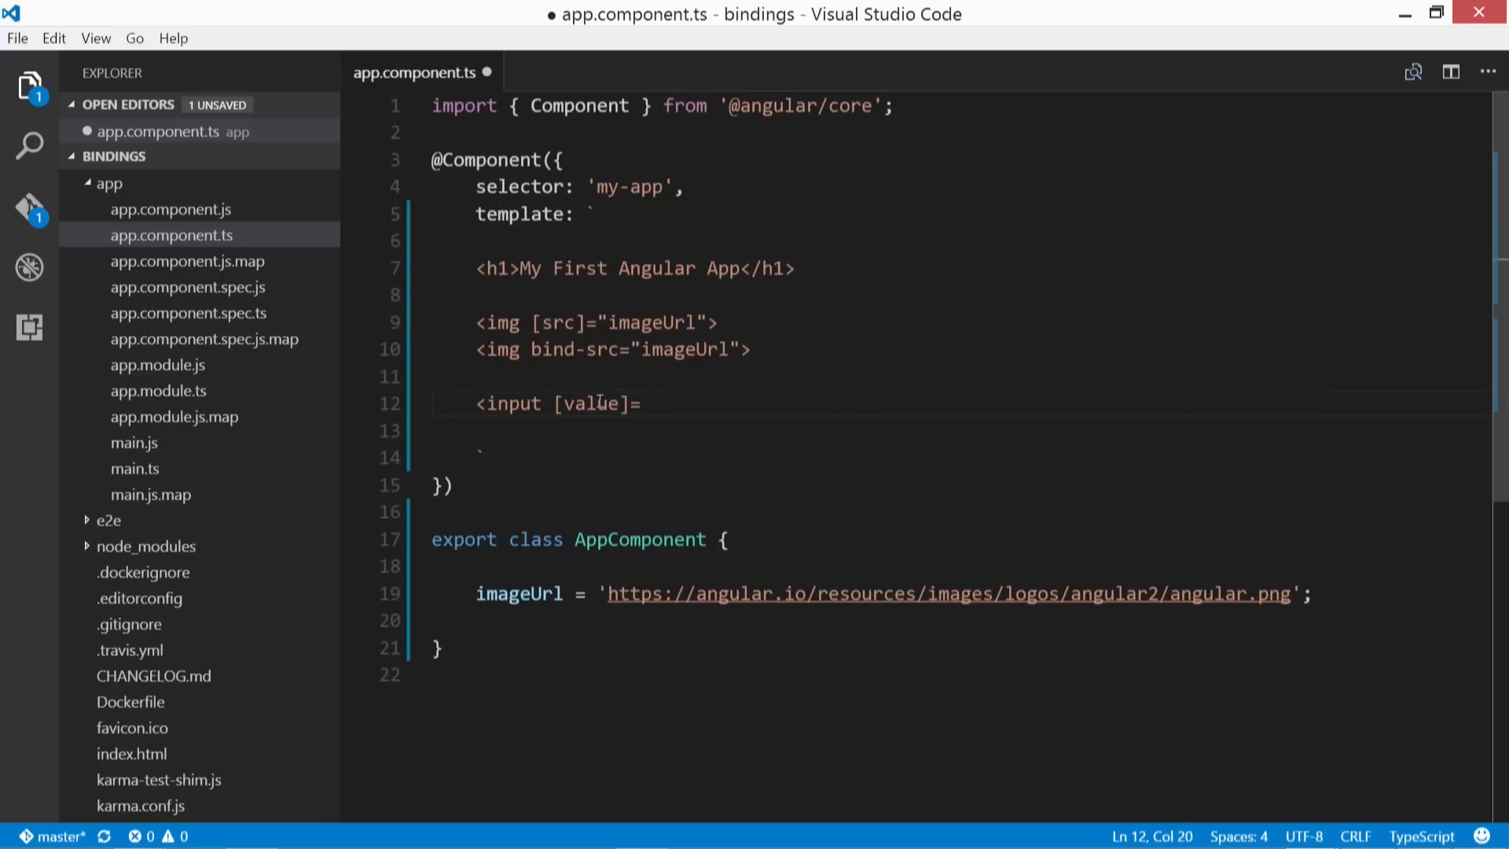
{"action": "type", "text": "'myMethod"}
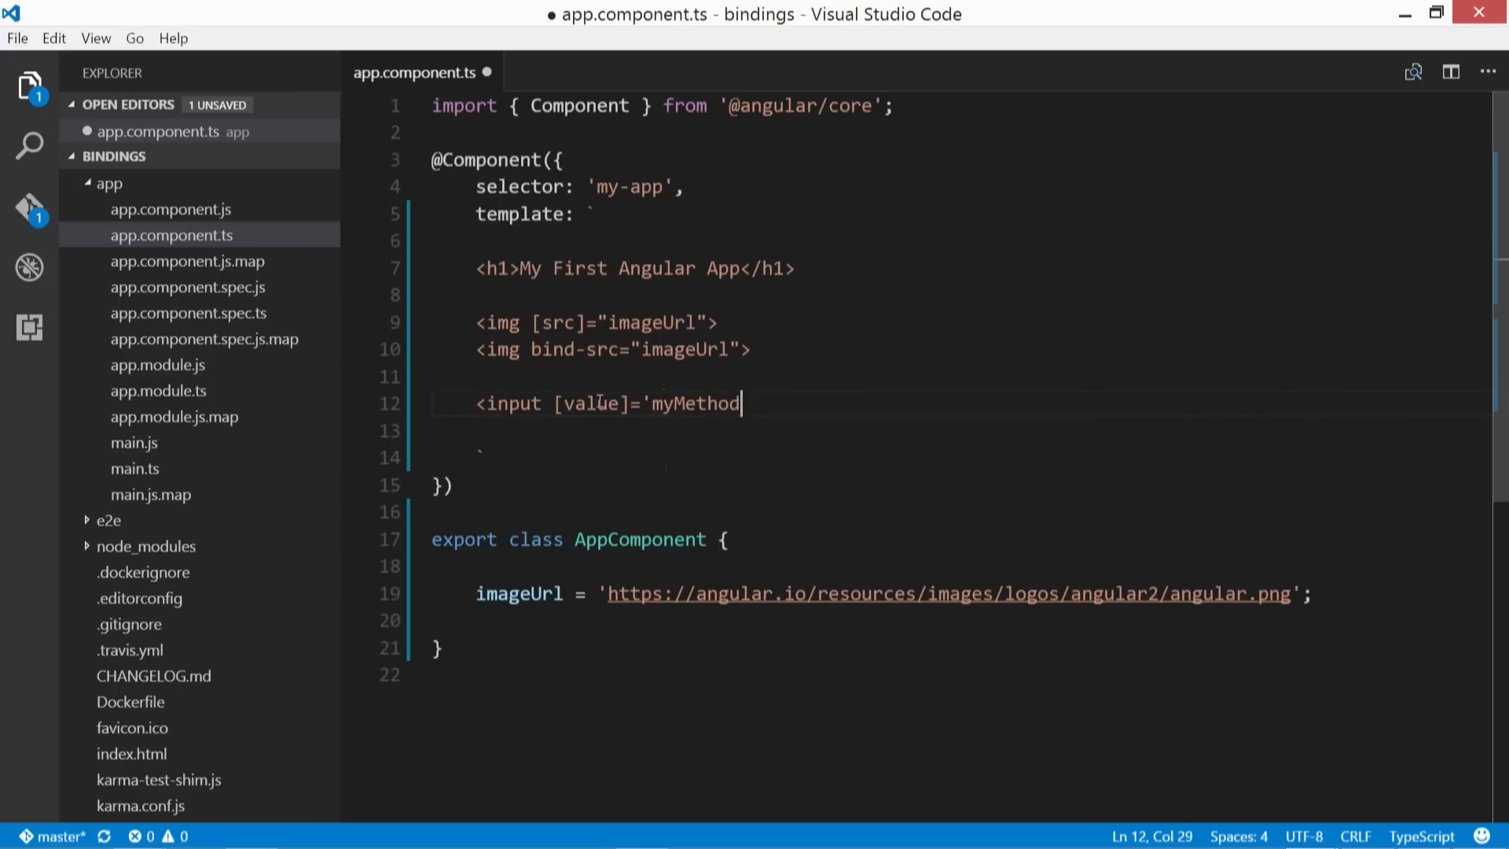
{"action": "type", "text": "()'>"}
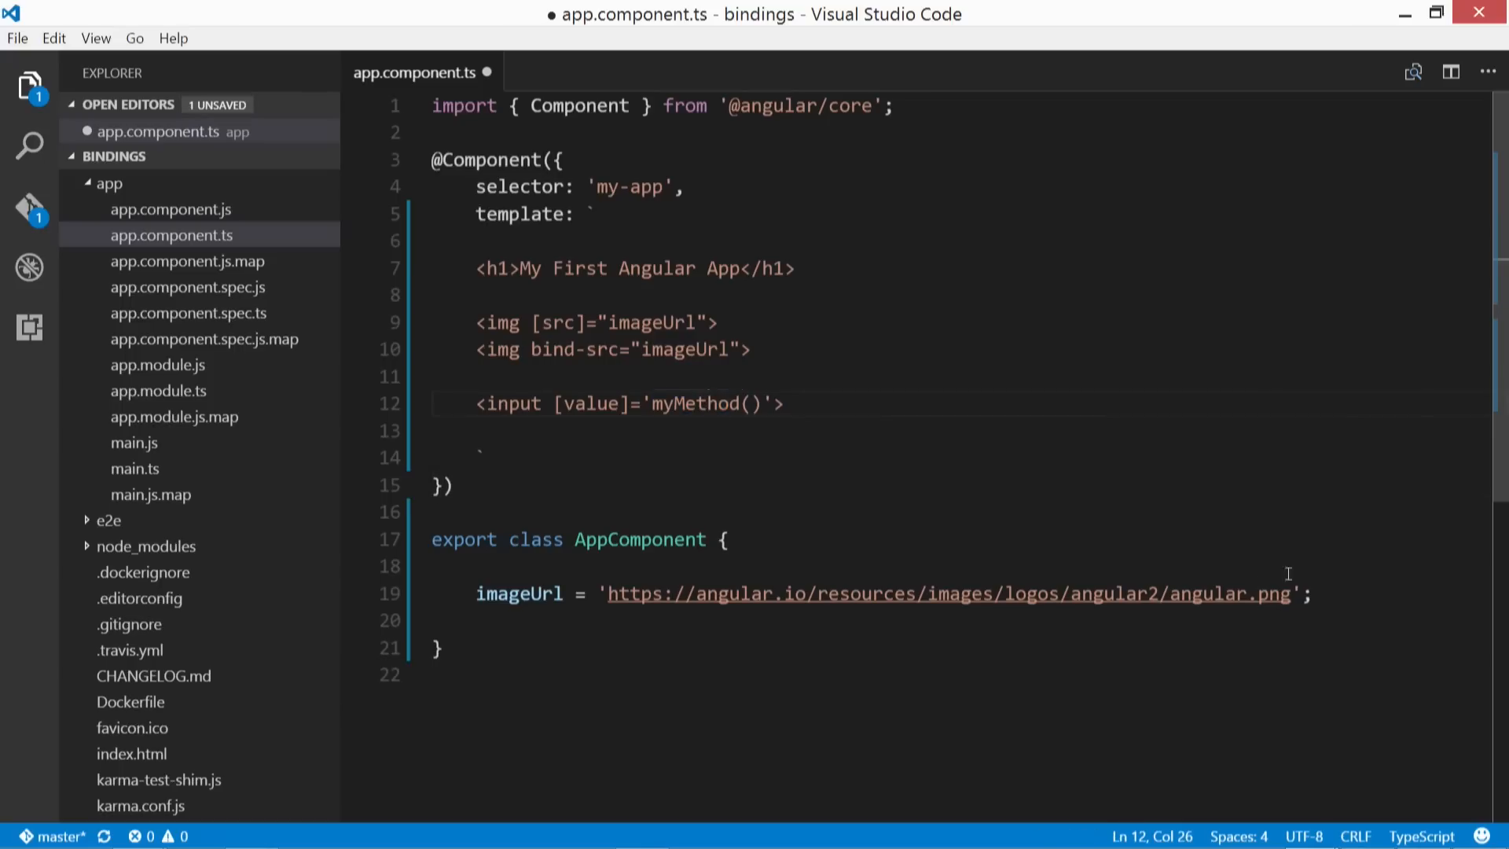
{"action": "key", "text": "Enter"}
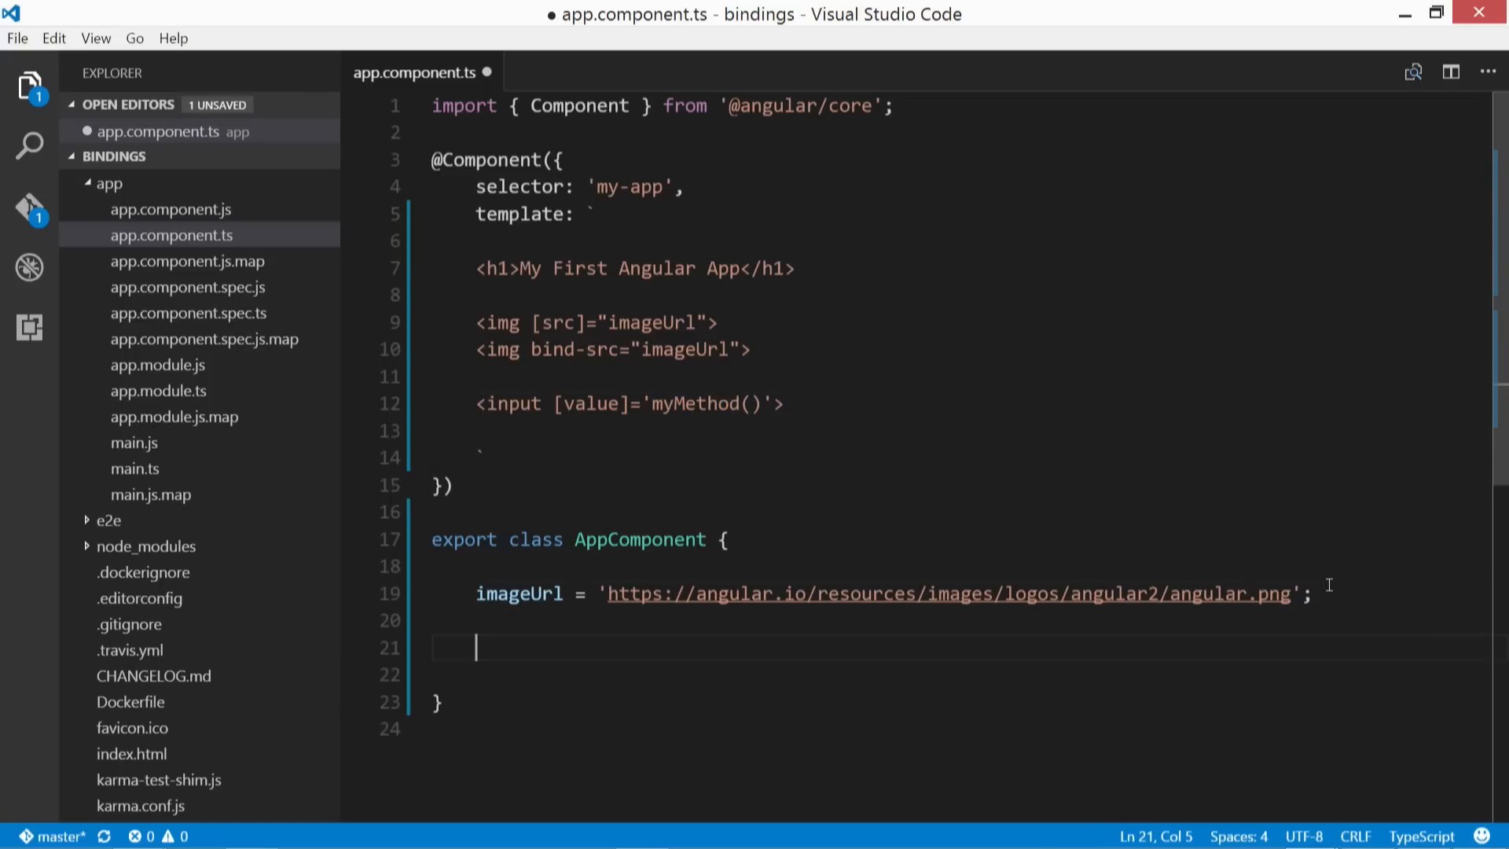
Step: Write myMethod() returning 'Hey!' if 1 < 2, else 'Yo!', and save
{"action": "type", "text": "myM"}
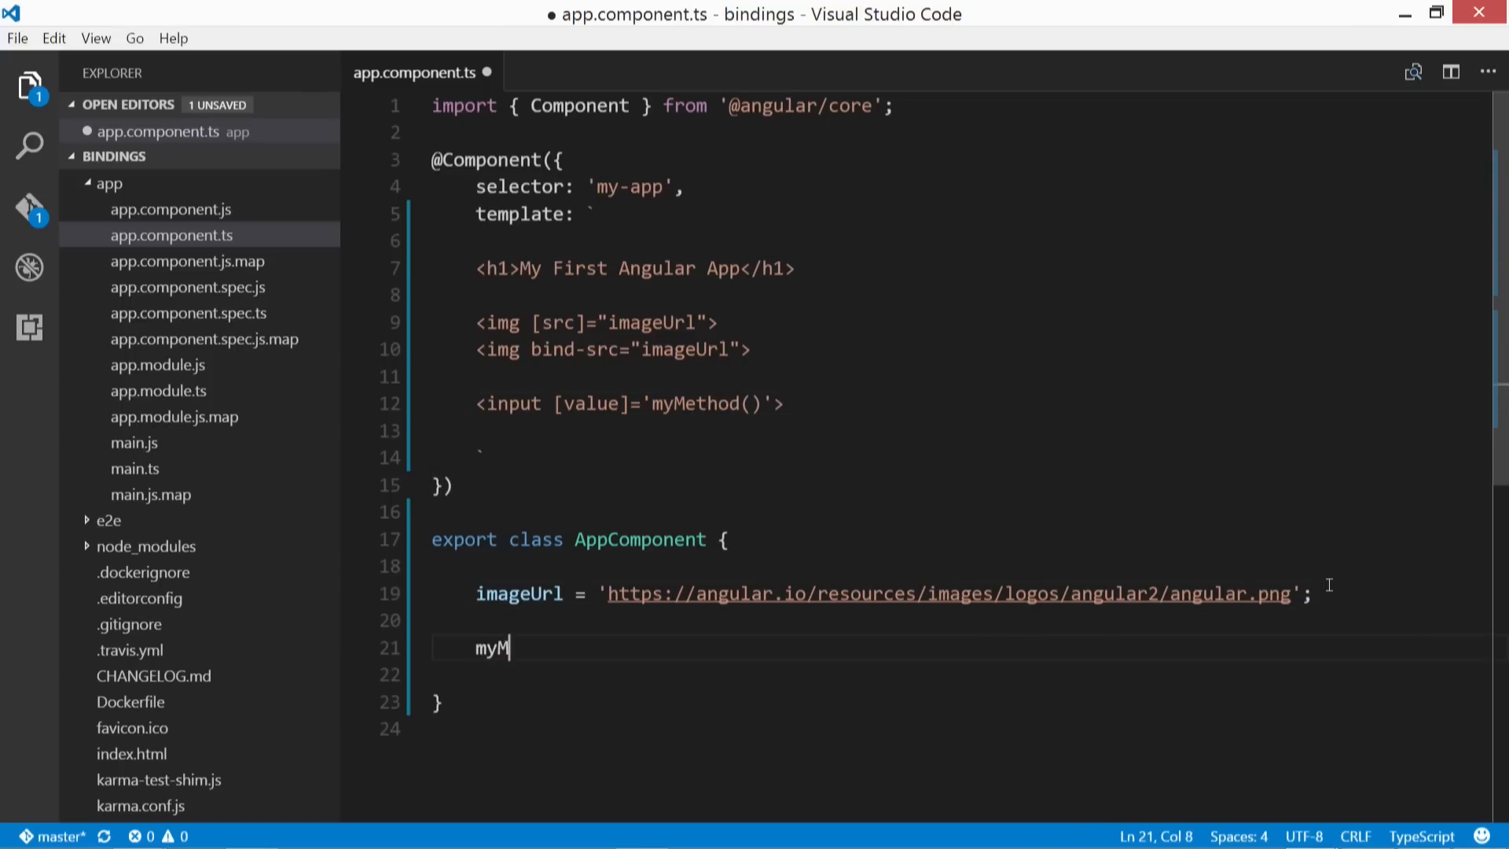
{"action": "type", "text": "ethod() {"}
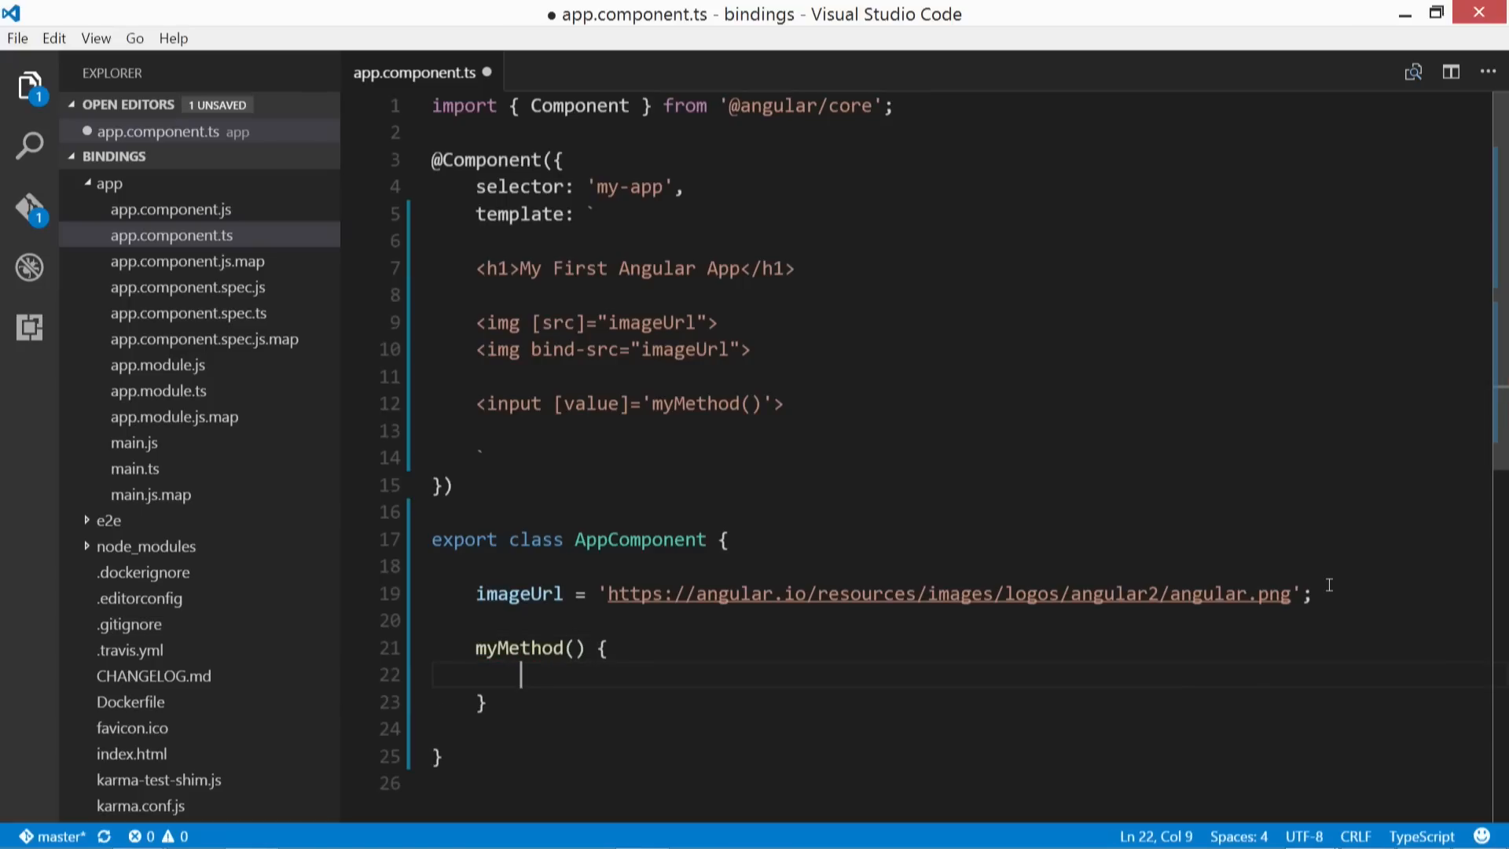
{"action": "type", "text": "if ("}
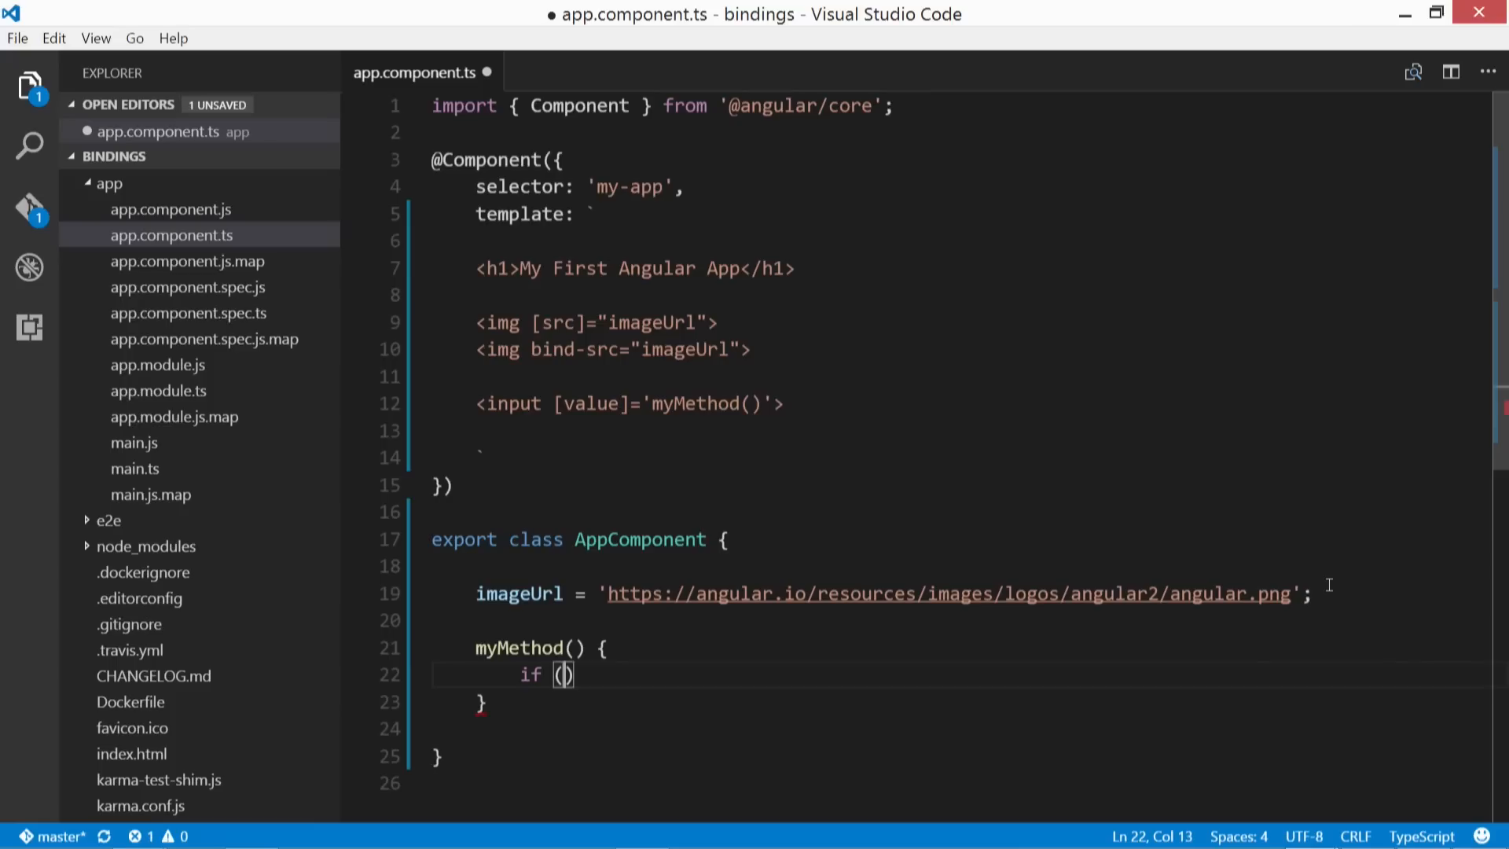
{"action": "type", "text": "1 <"}
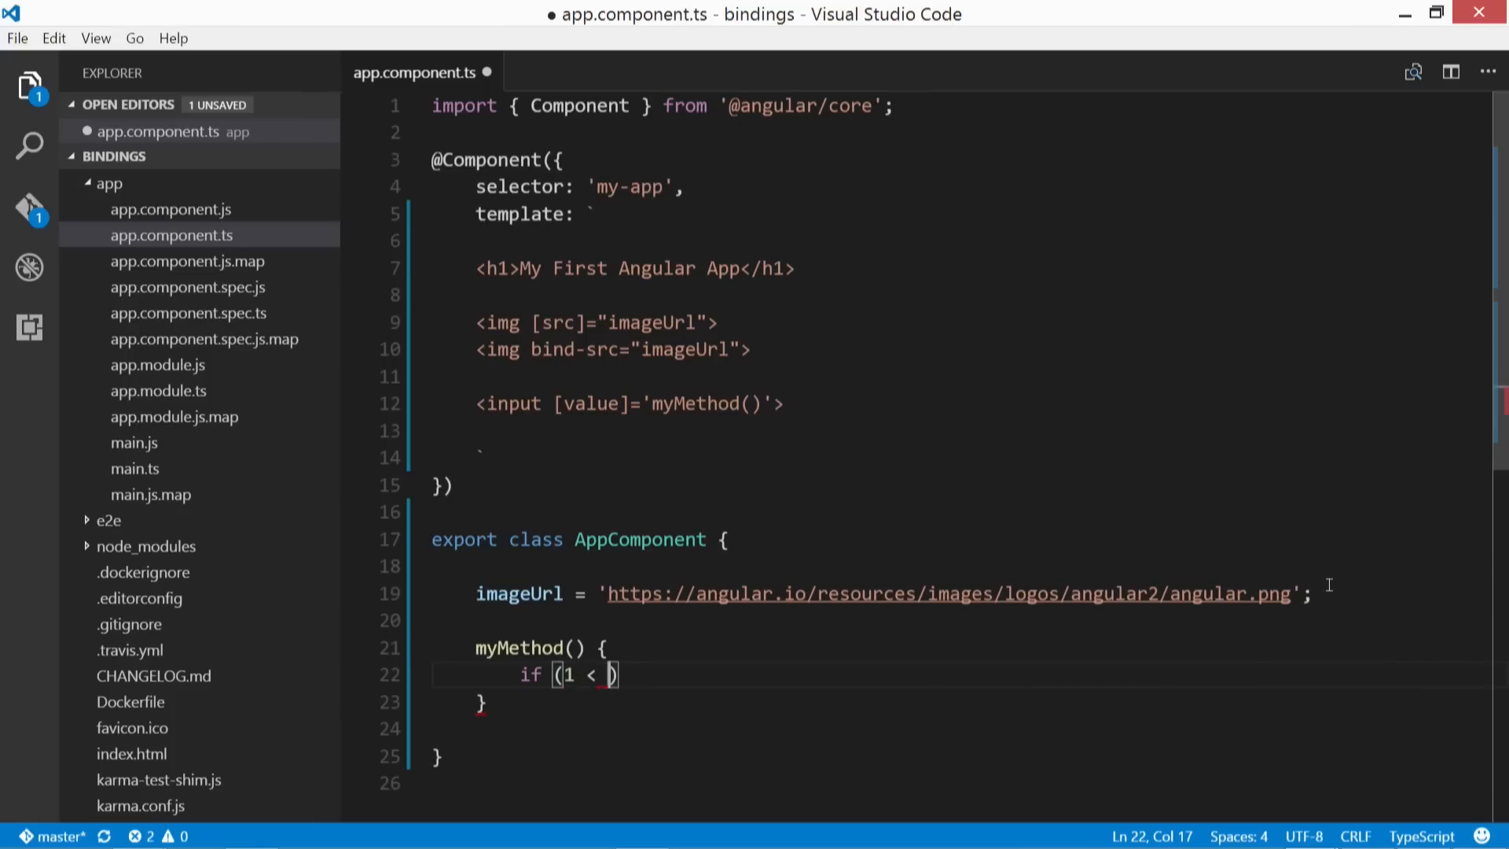
{"action": "type", "text": "2"}
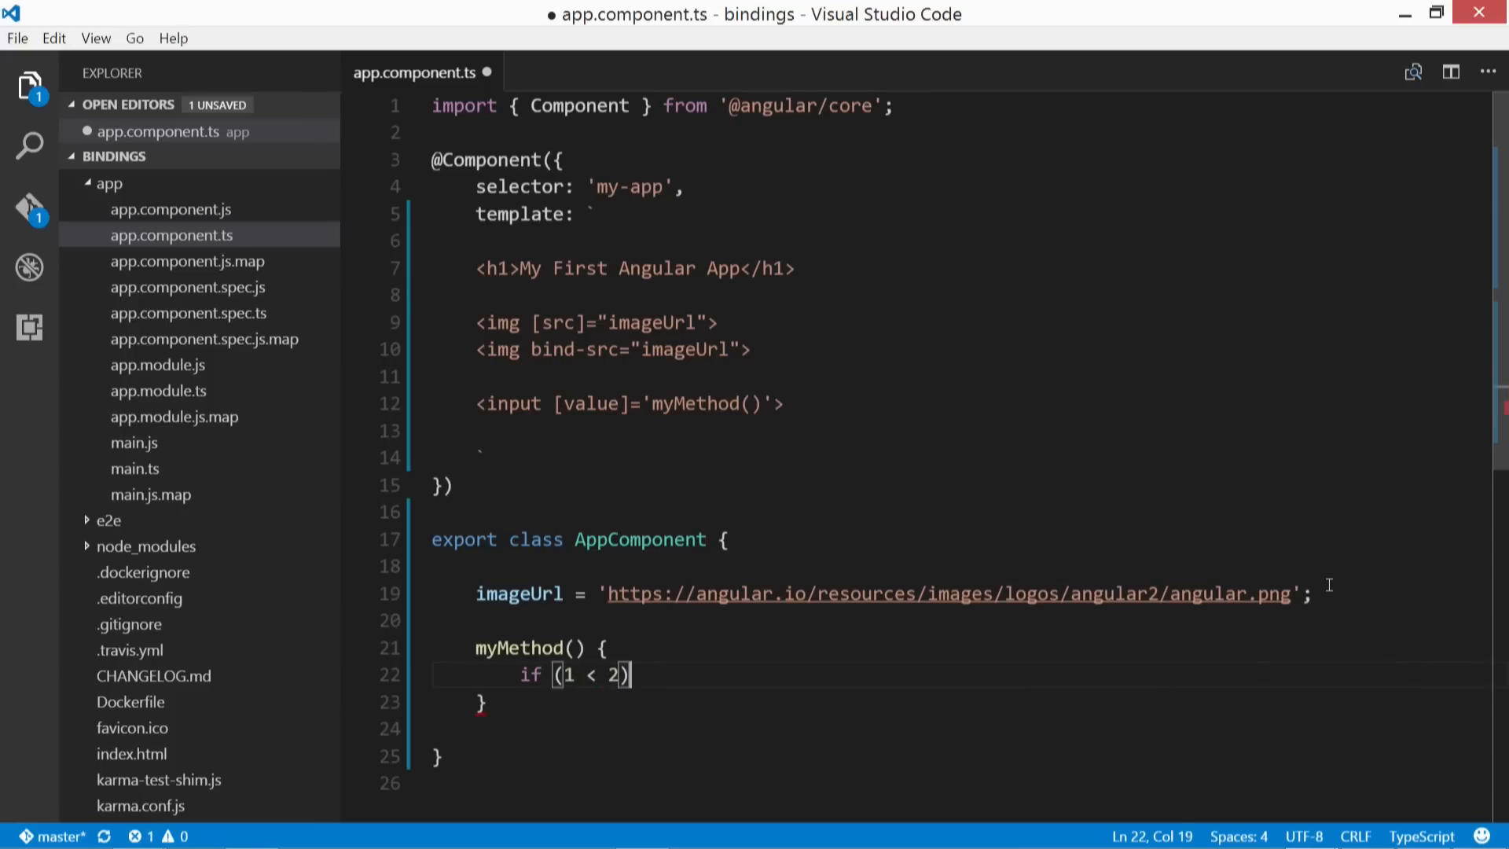
{"action": "type", "text": "return"}
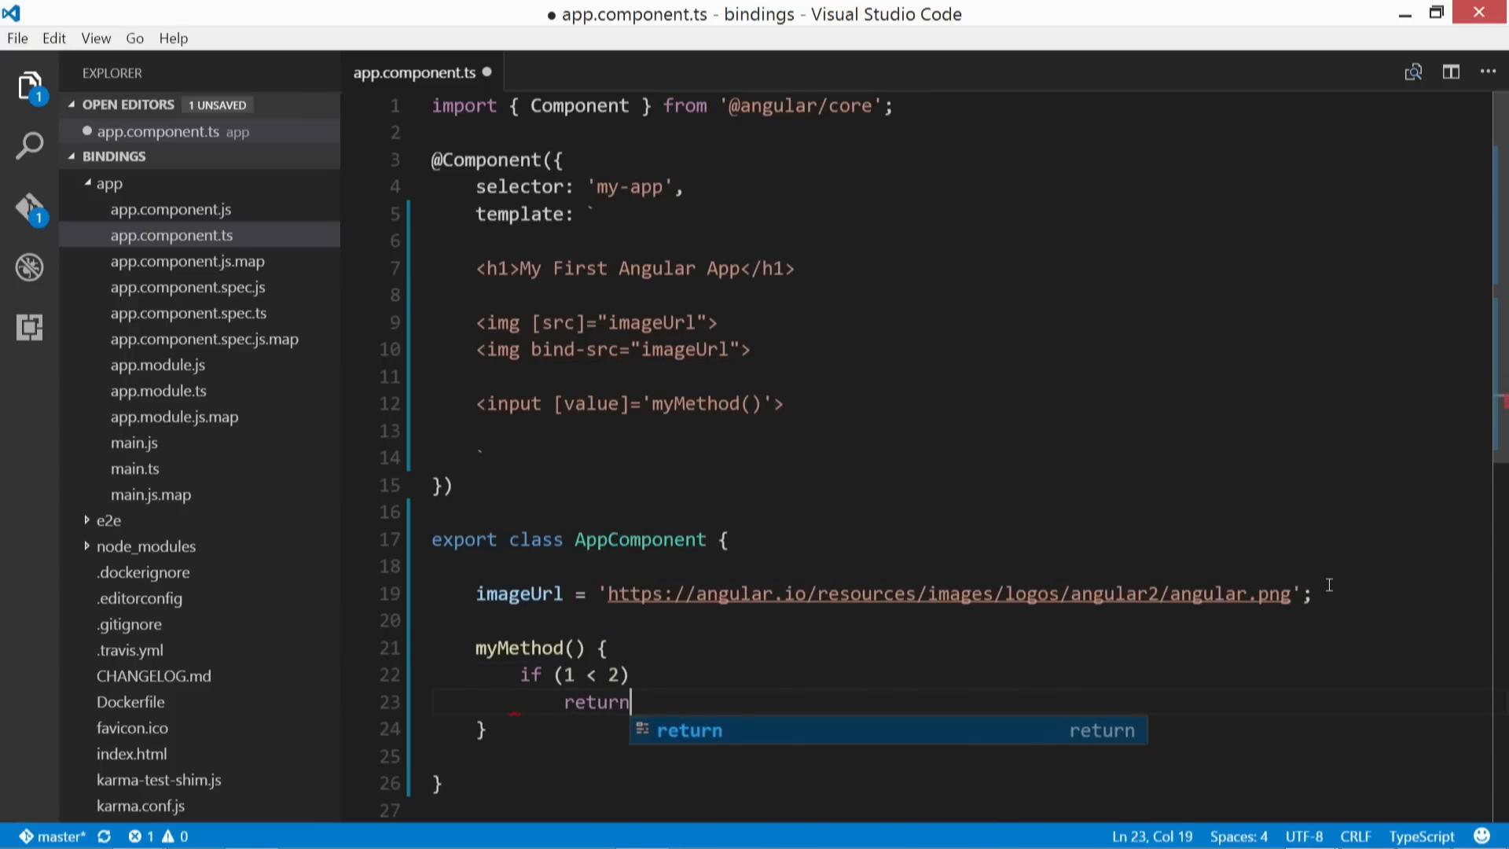
{"action": "type", "text": "'"}
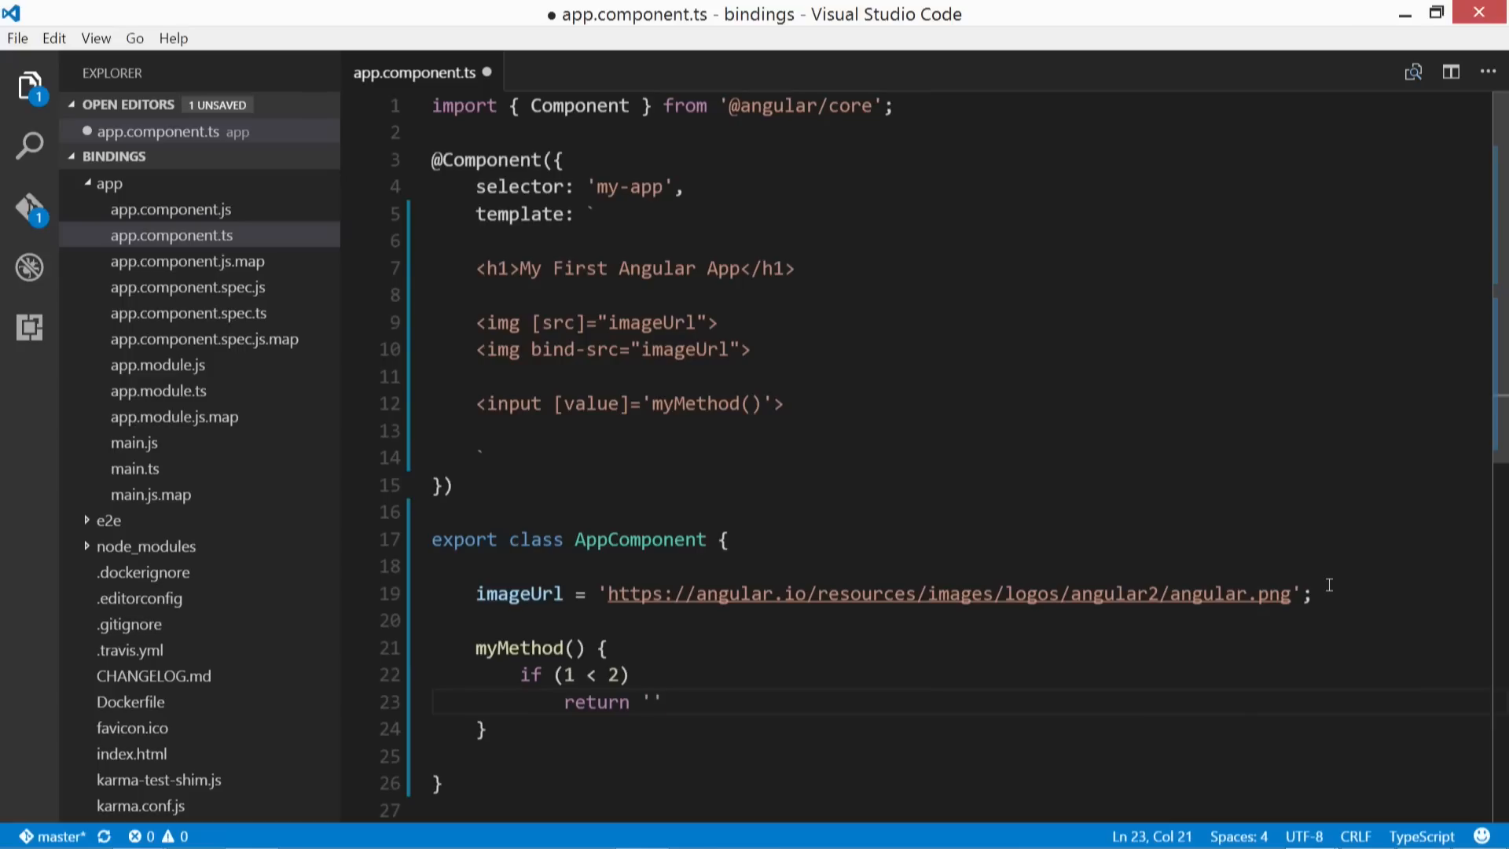
{"action": "type", "text": "Hey!';"}
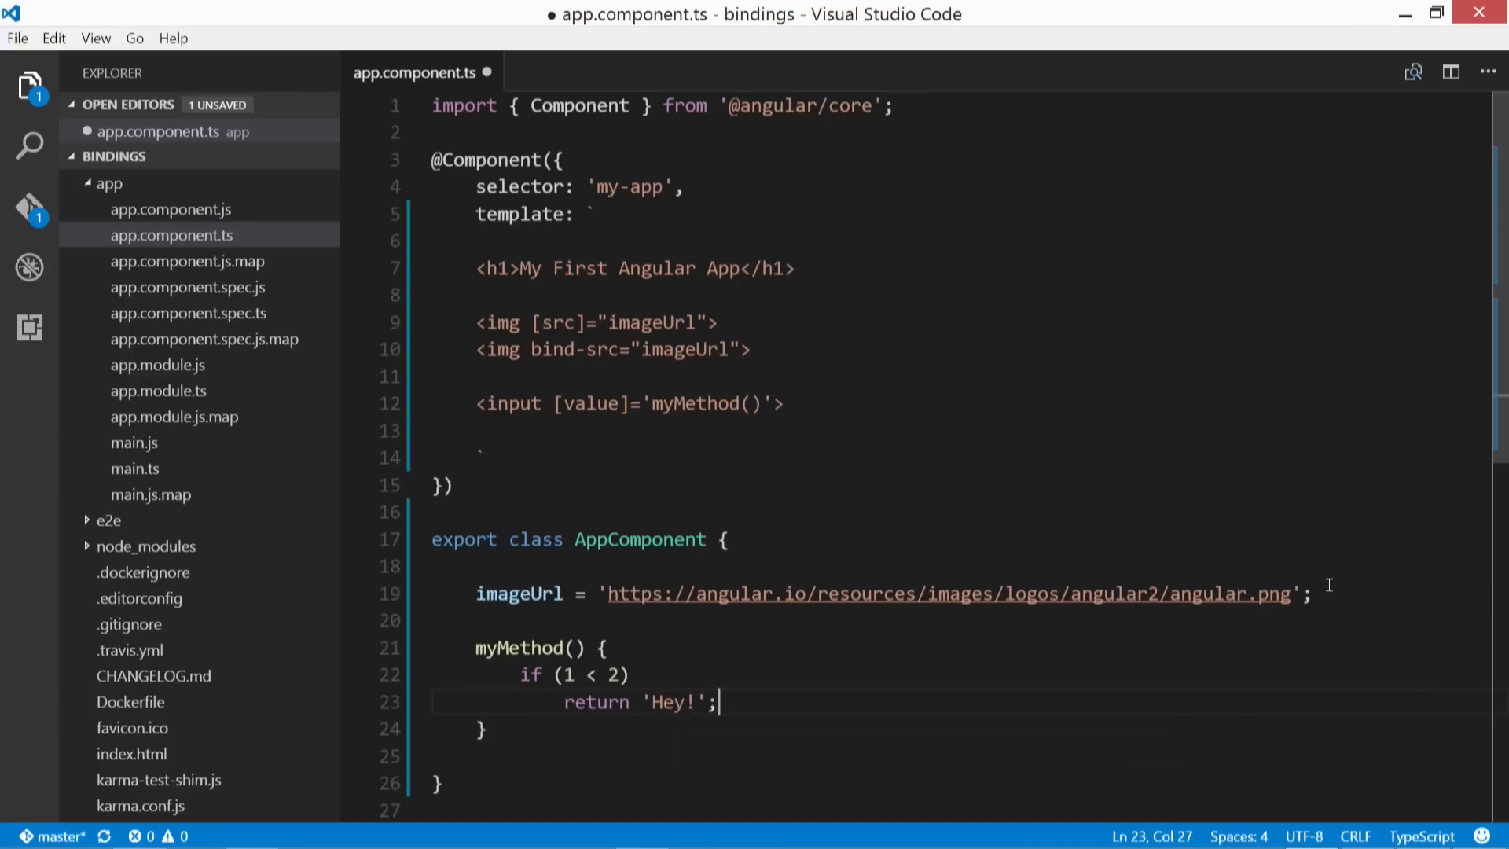
{"action": "type", "text": "else"}
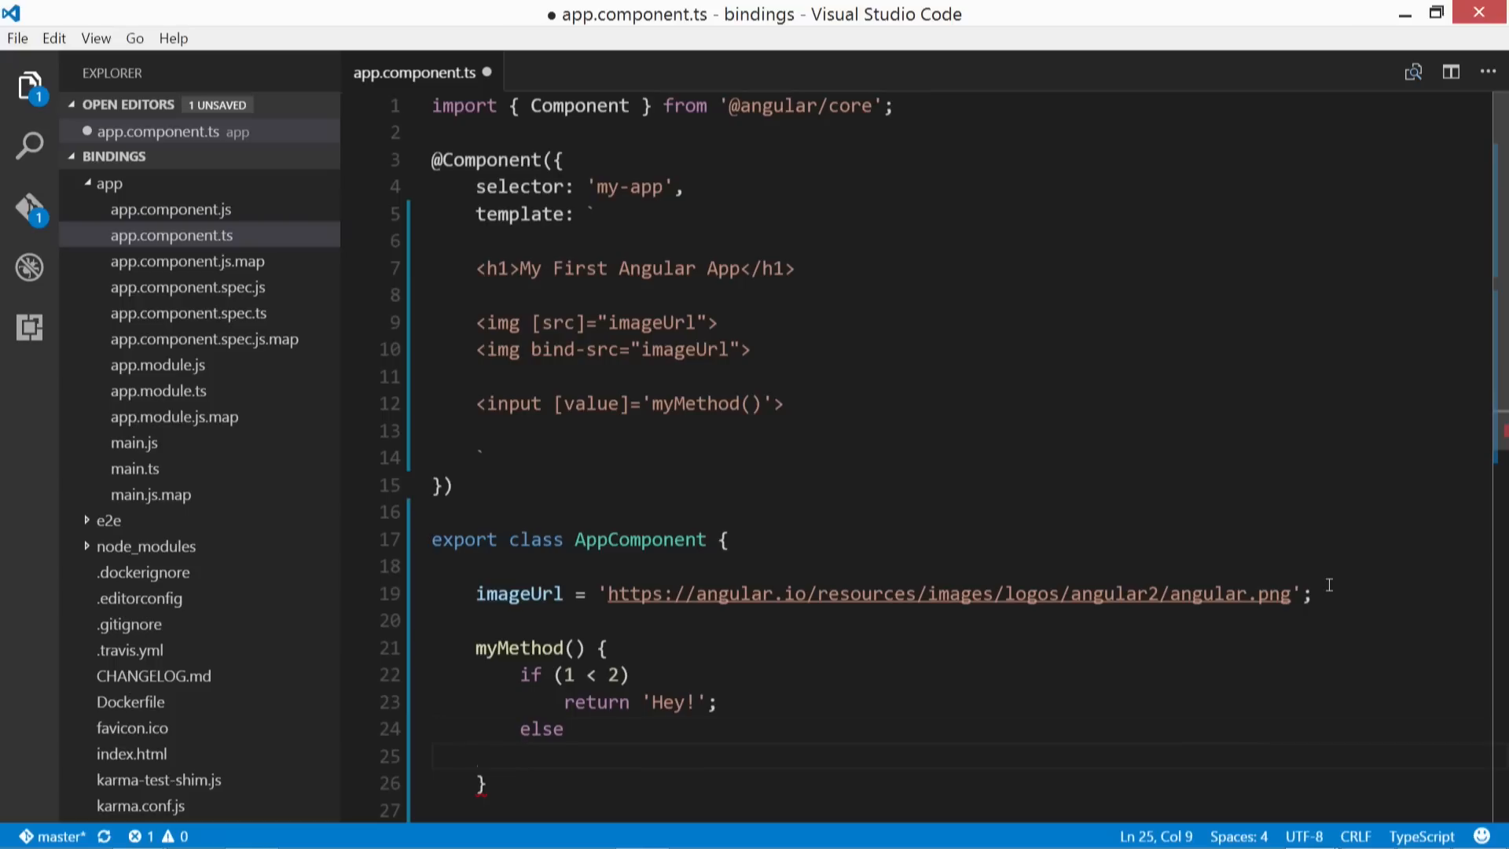
{"action": "type", "text": "return"}
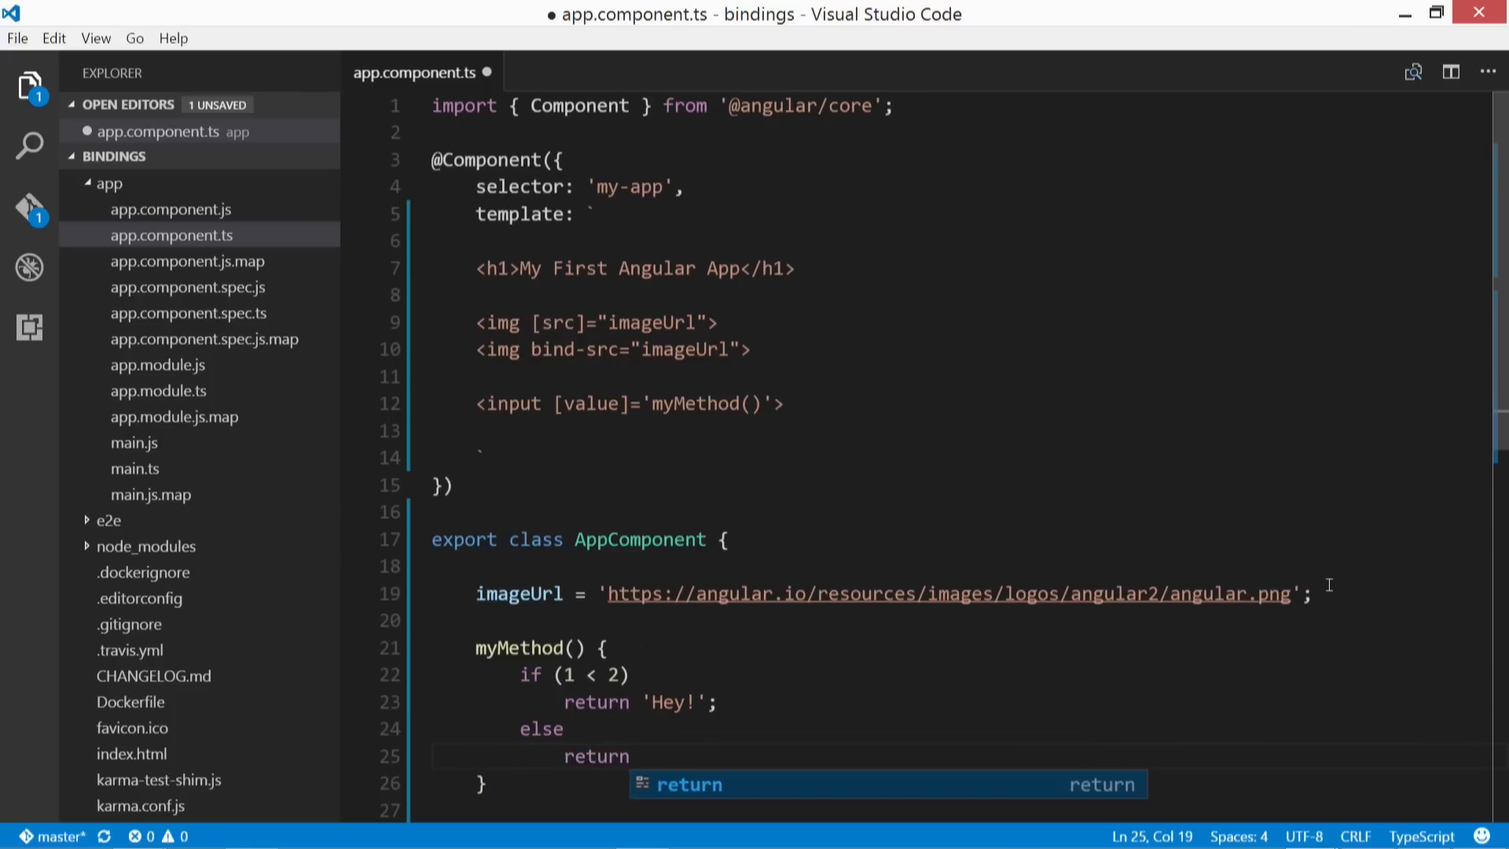
{"action": "type", "text": "'Yo!';"}
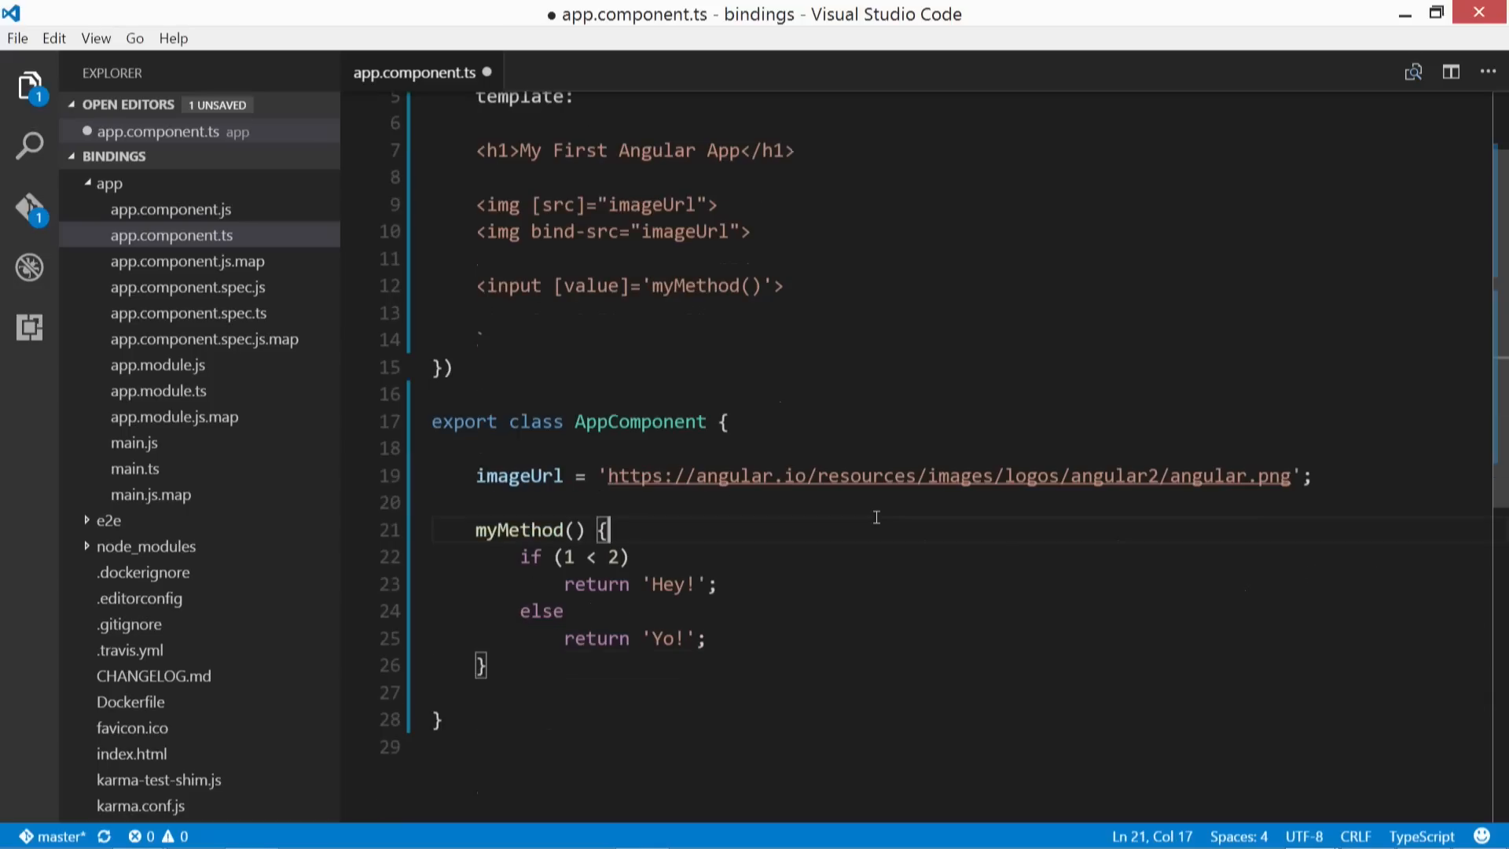
{"action": "key", "text": "ctrl+s"}
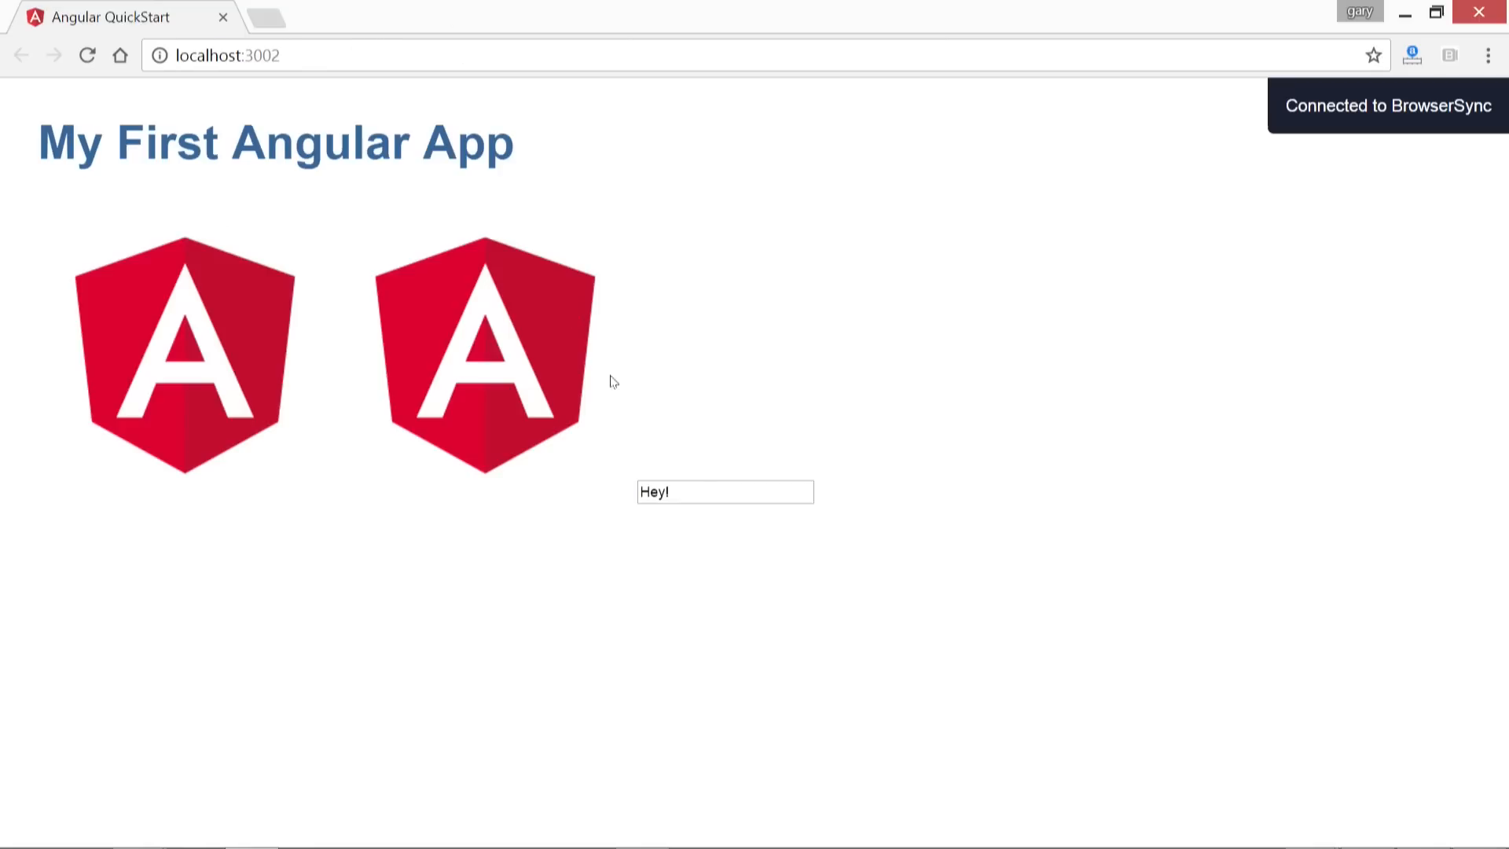
Step: Select the Hey! text in the app's input box at localhost:3002
{"action": "left_click", "coordinate": [724, 492]}
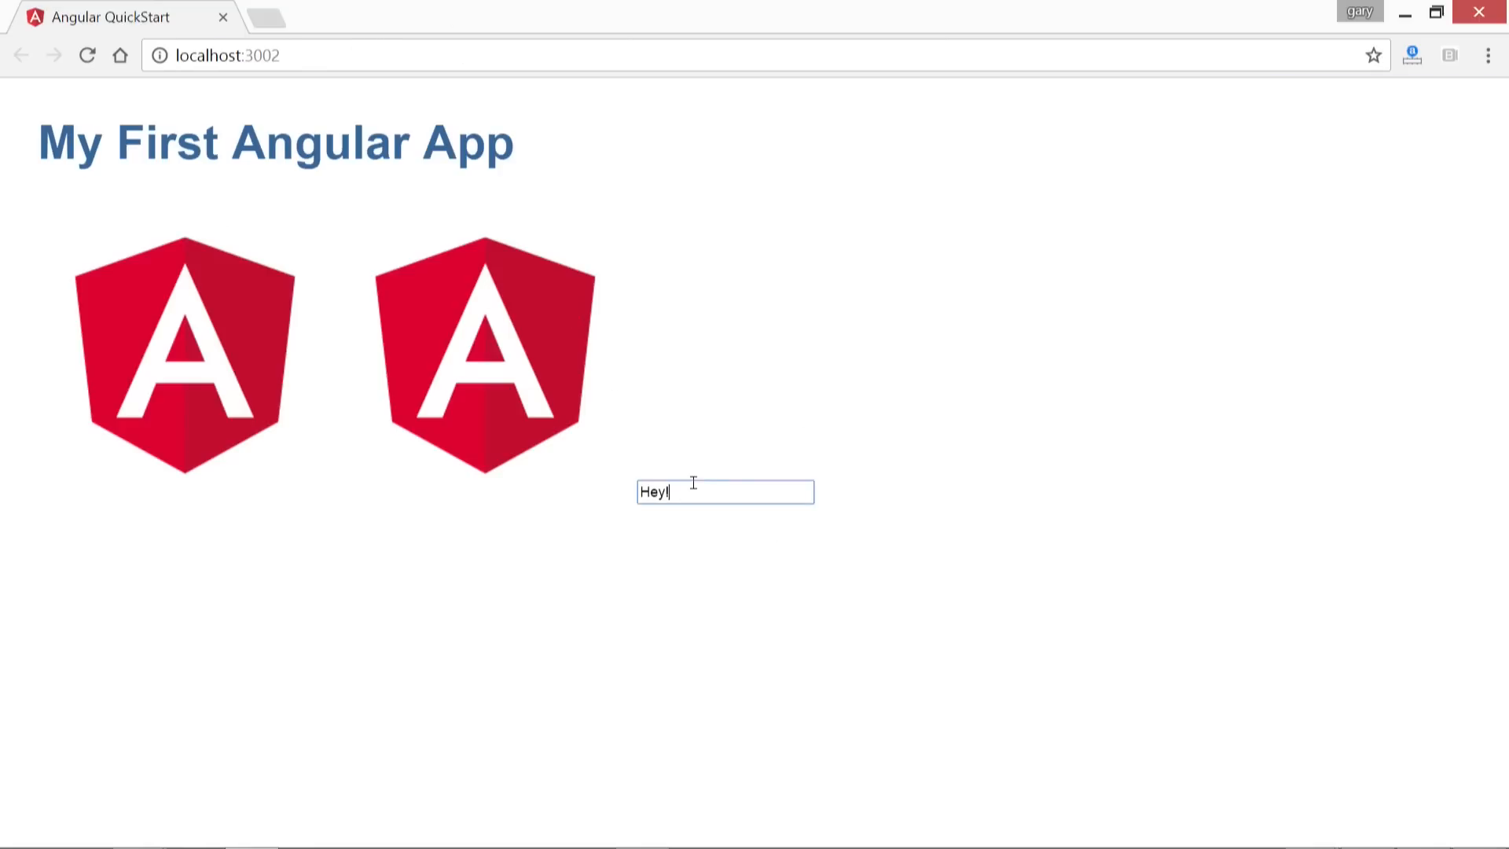
{"action": "double_click", "coordinate": [652, 492]}
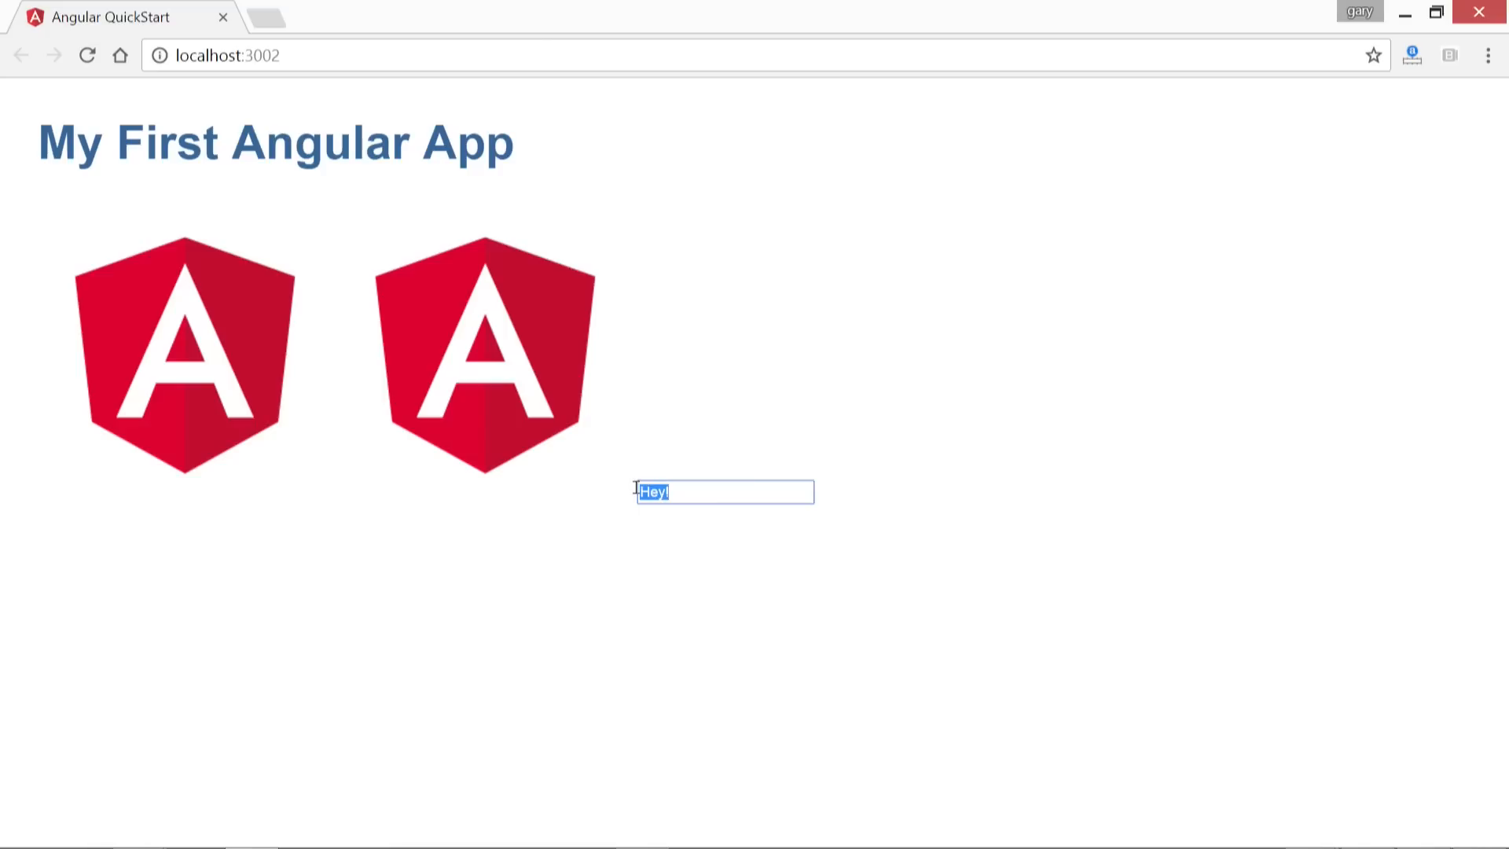